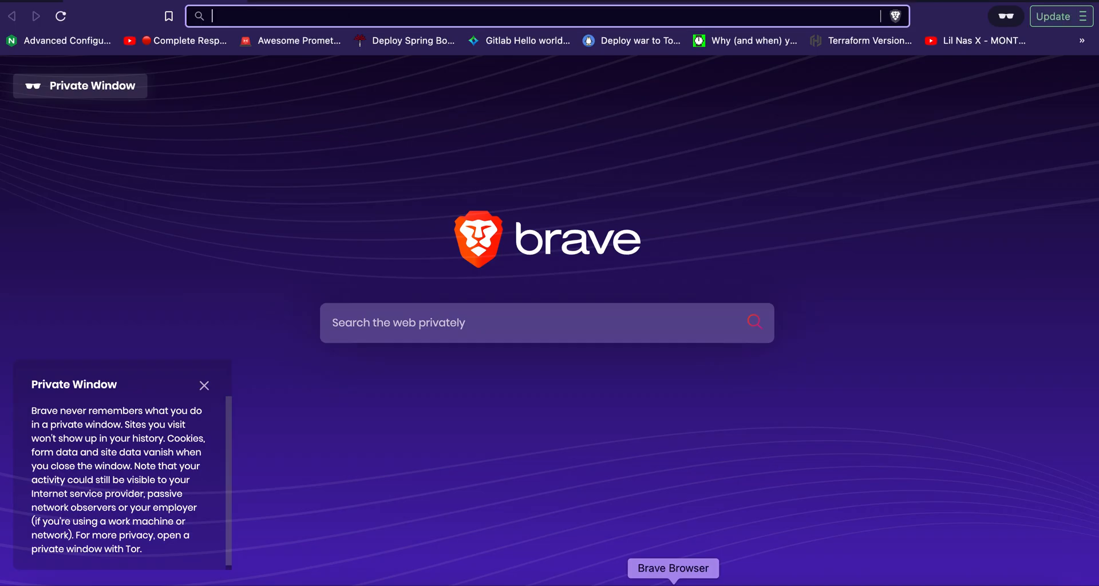
mouse_move(340, 90)
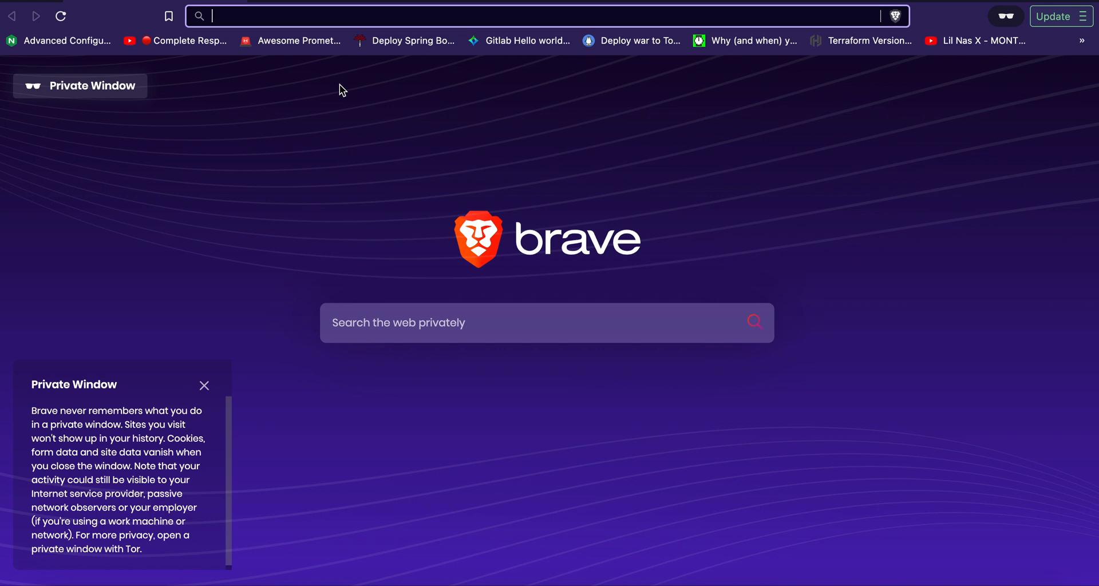
Search for 'aws boto 3 ec2' from a private Brave window.
type("aws boto")
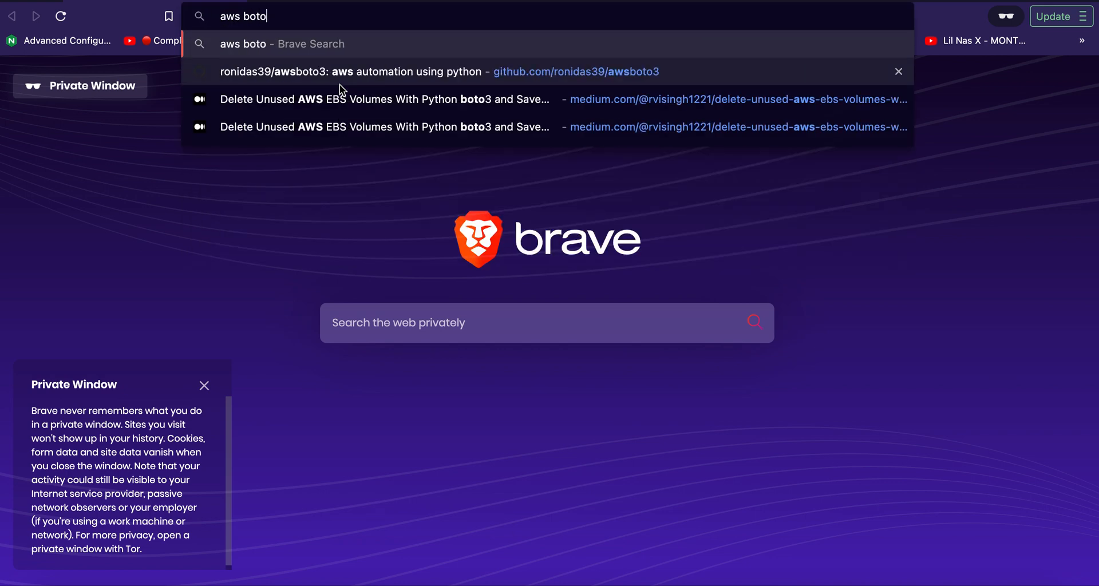
type("3+ec2&source=desktop")
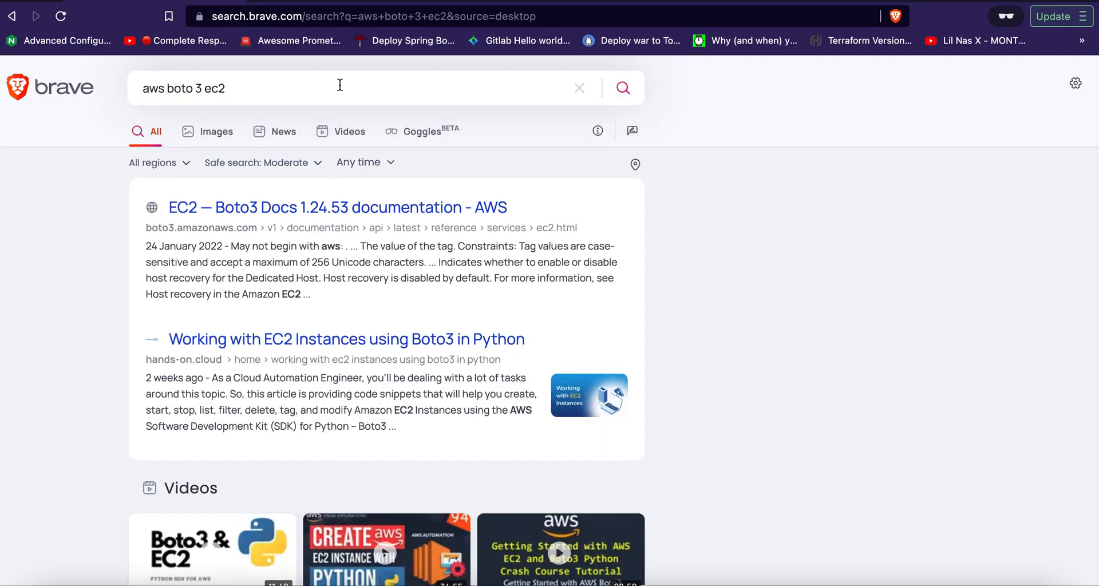
Open the Boto3 EC2 Client docs and find the describe_volumes() method reference.
left_click(337, 207)
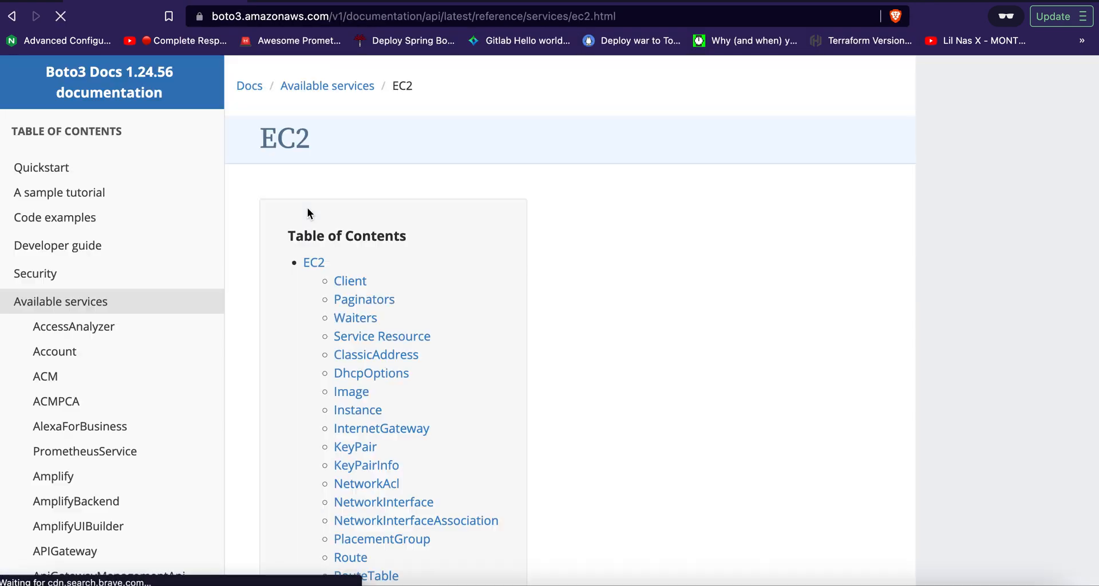
left_click(350, 280)
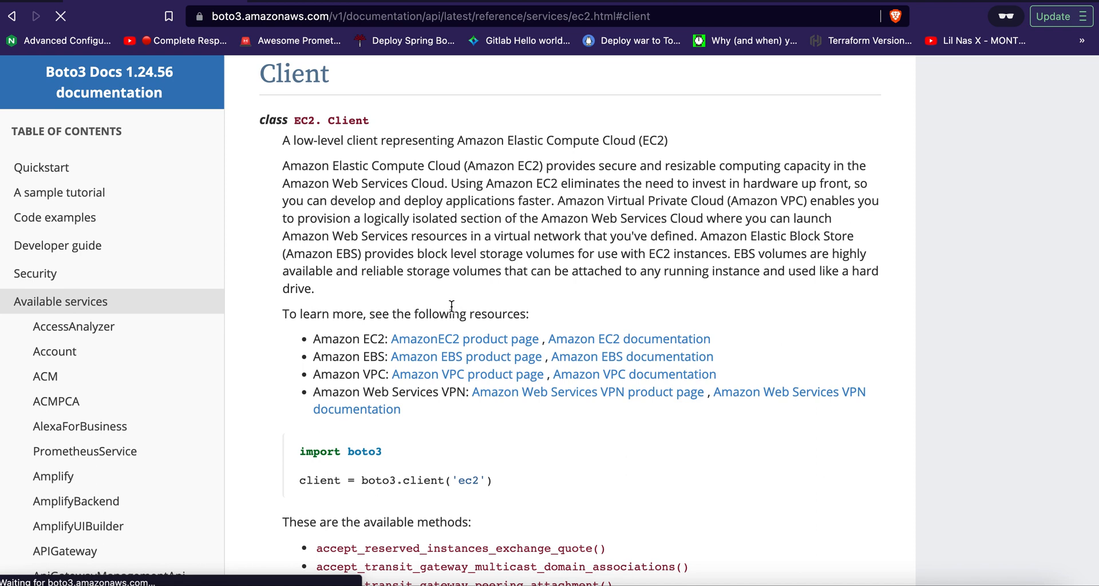
type("des")
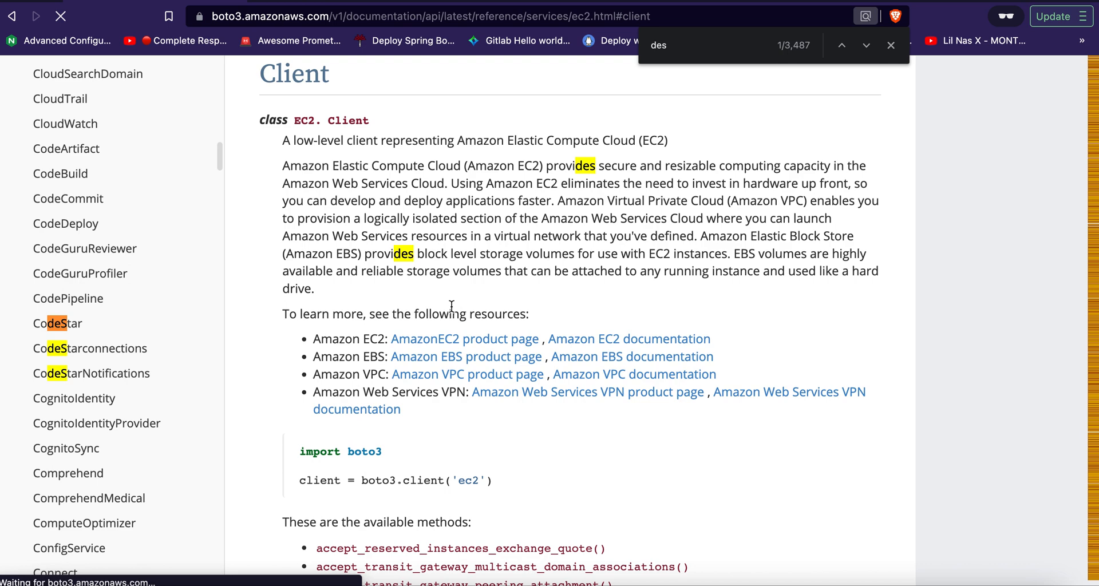
mouse_move(466, 437)
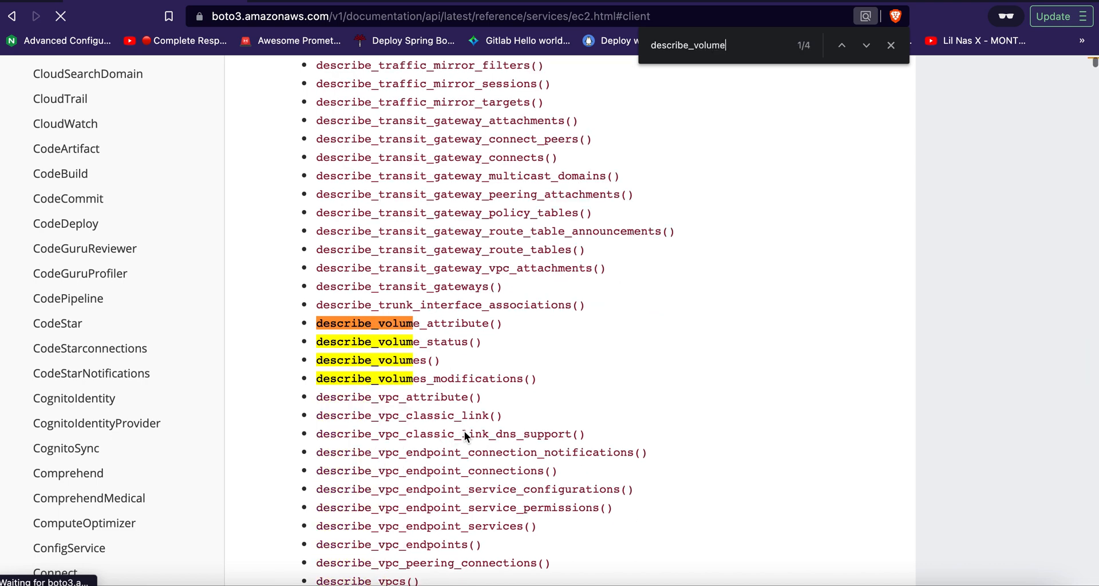
type("d")
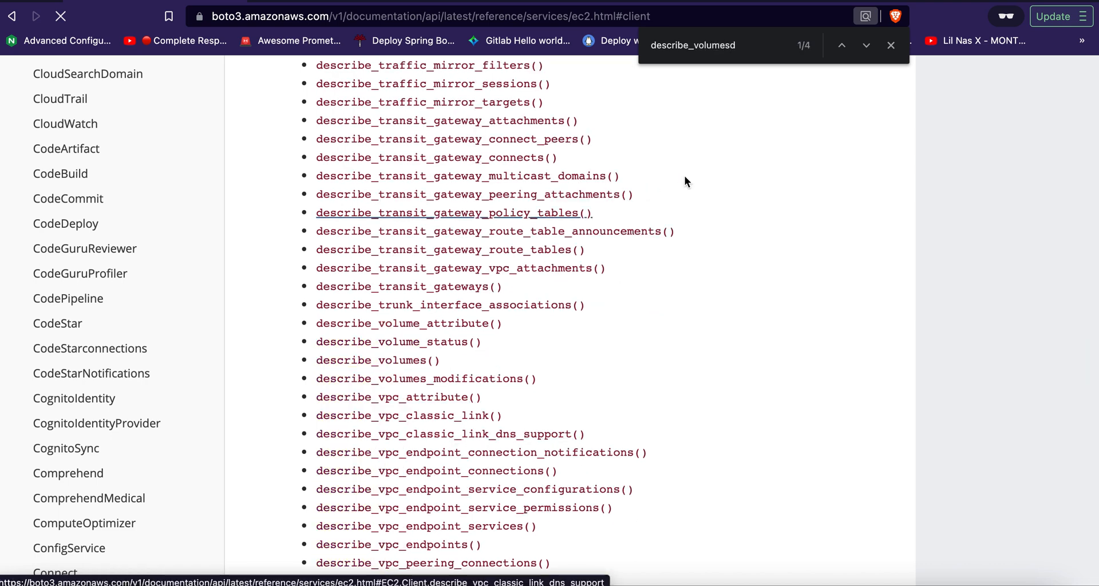
key("Backspace")
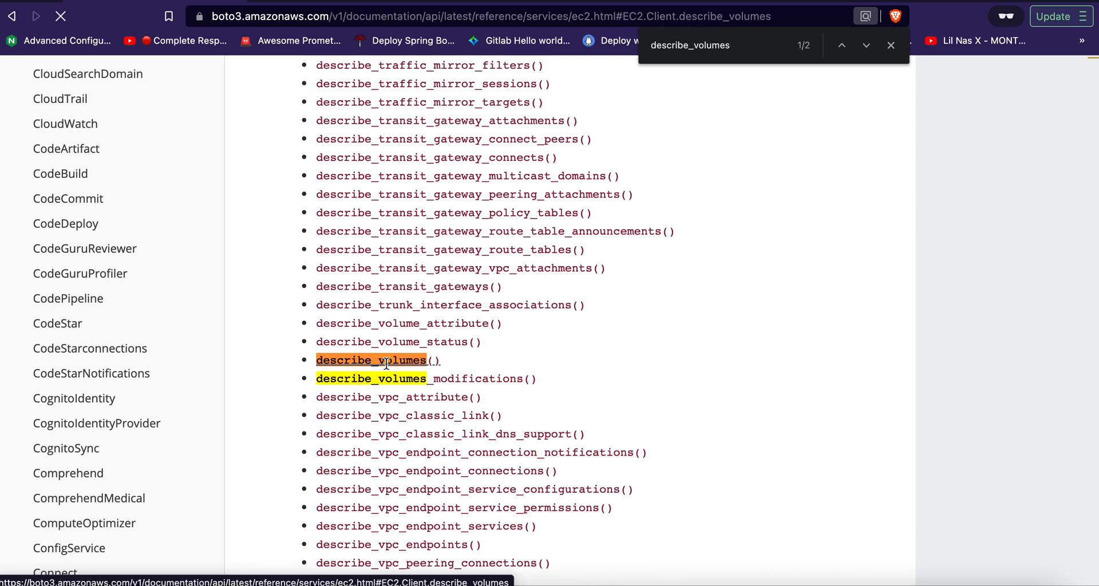
left_click(370, 361)
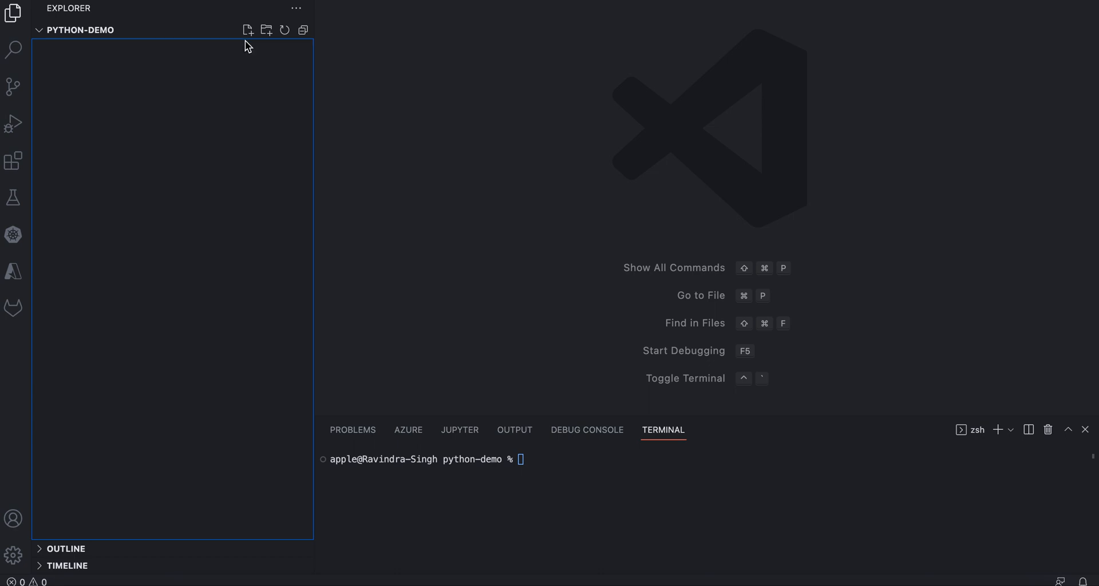
Create a new file named delete_ebs.py in the python-demo folder.
left_click(247, 29)
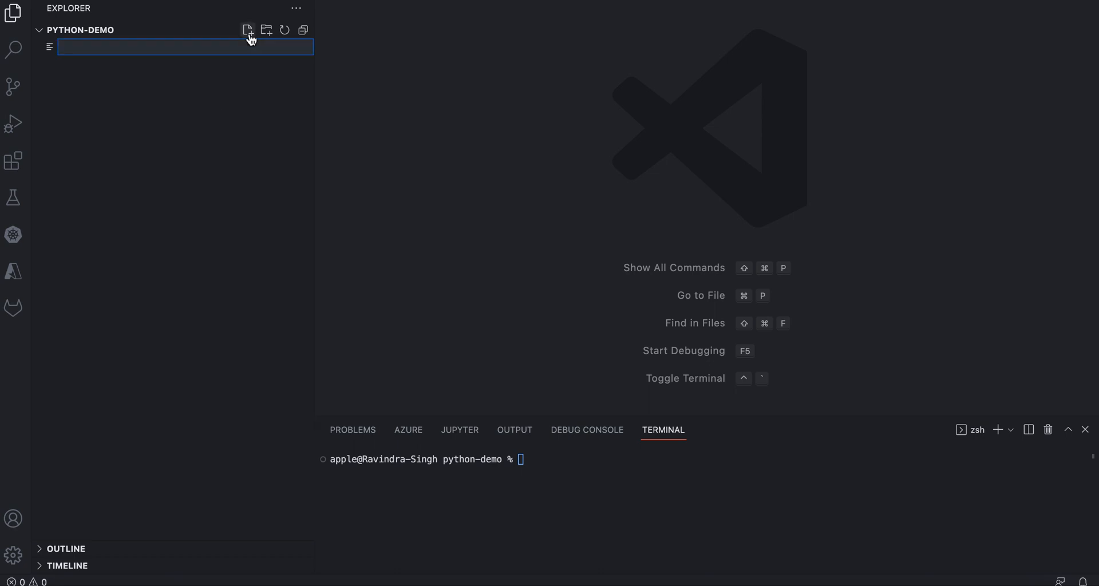
type("de;ete_ebs.py")
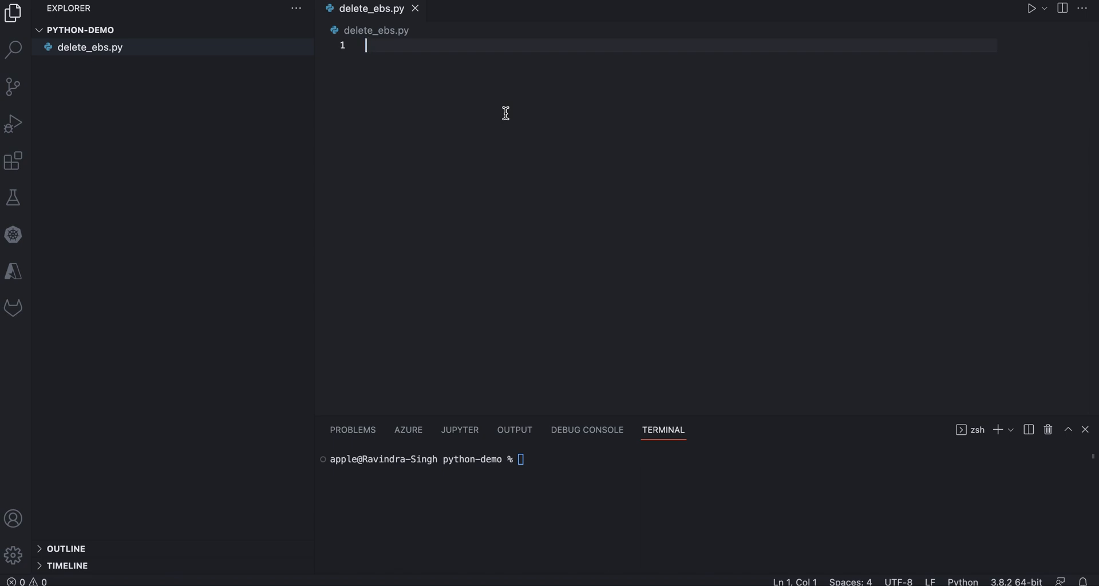
Write 'import boto3' and begin line 3 with ec2 = boto3.client('ec2'.
type("impor")
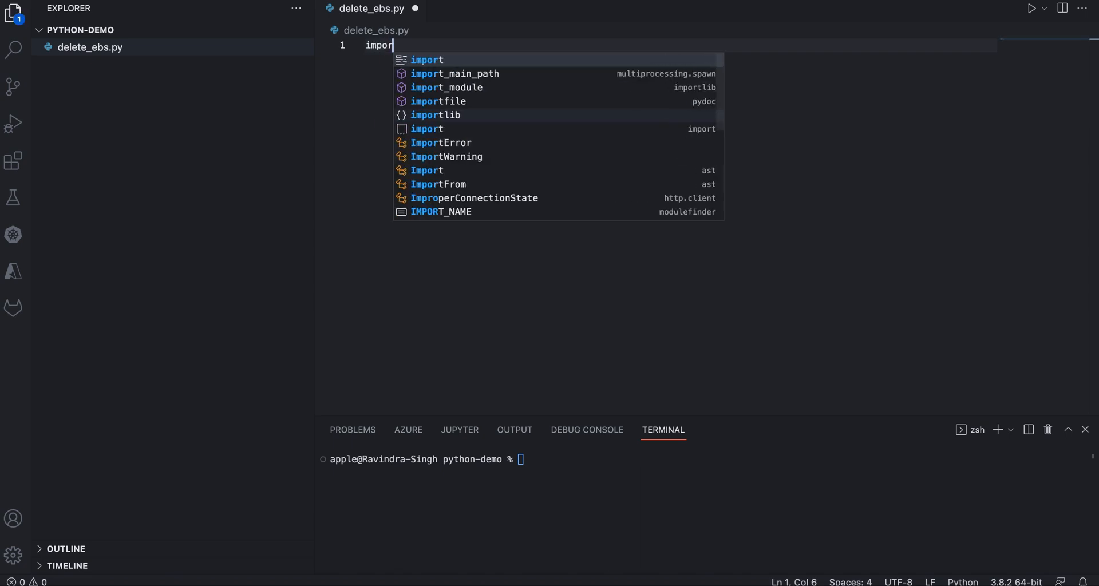
type("boto3")
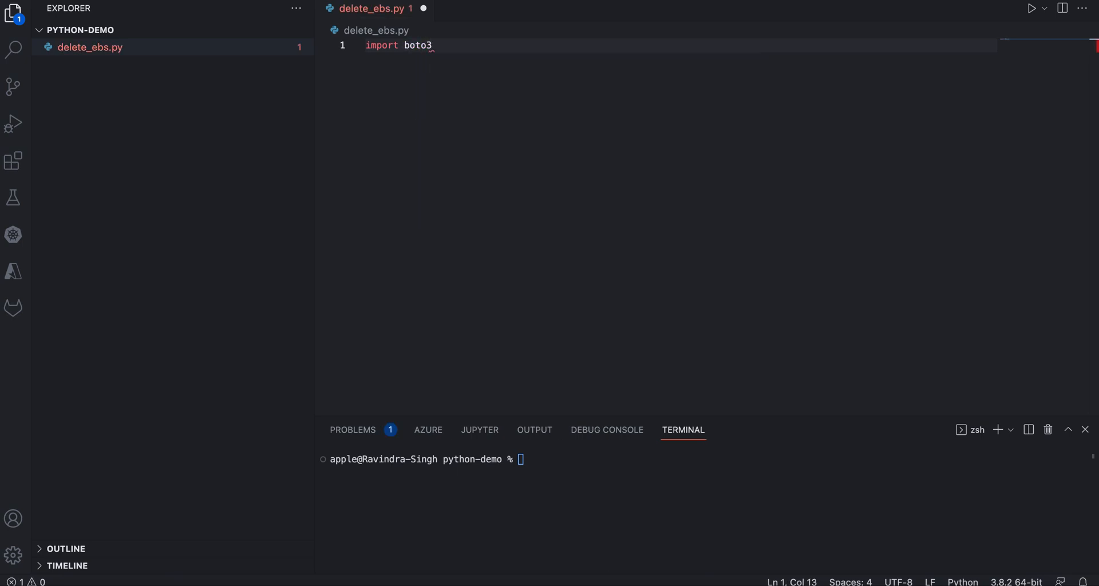
key("Enter")
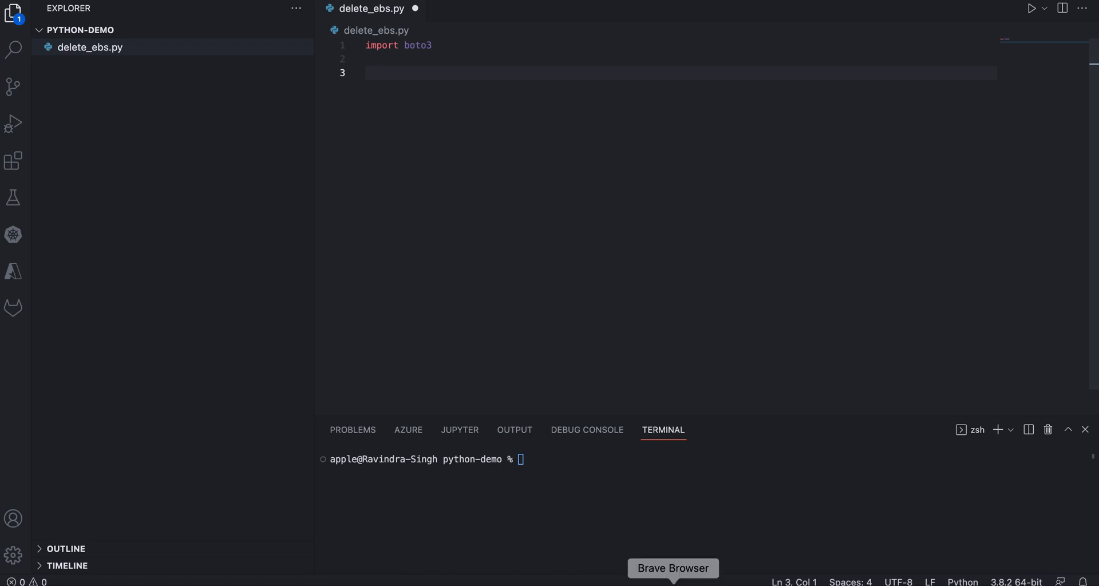
mouse_move(665, 344)
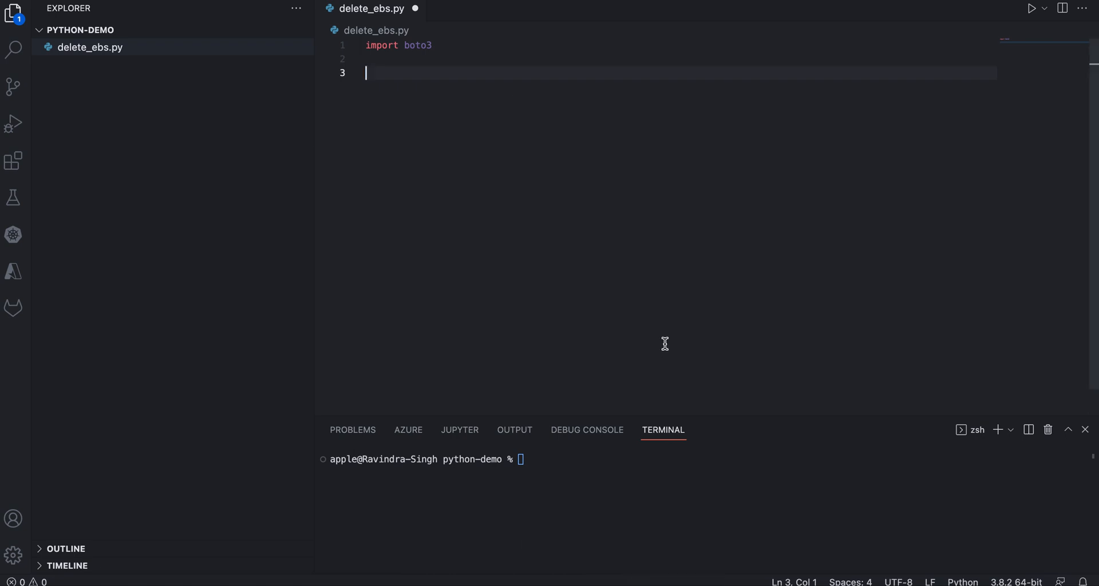
type("ec2 =")
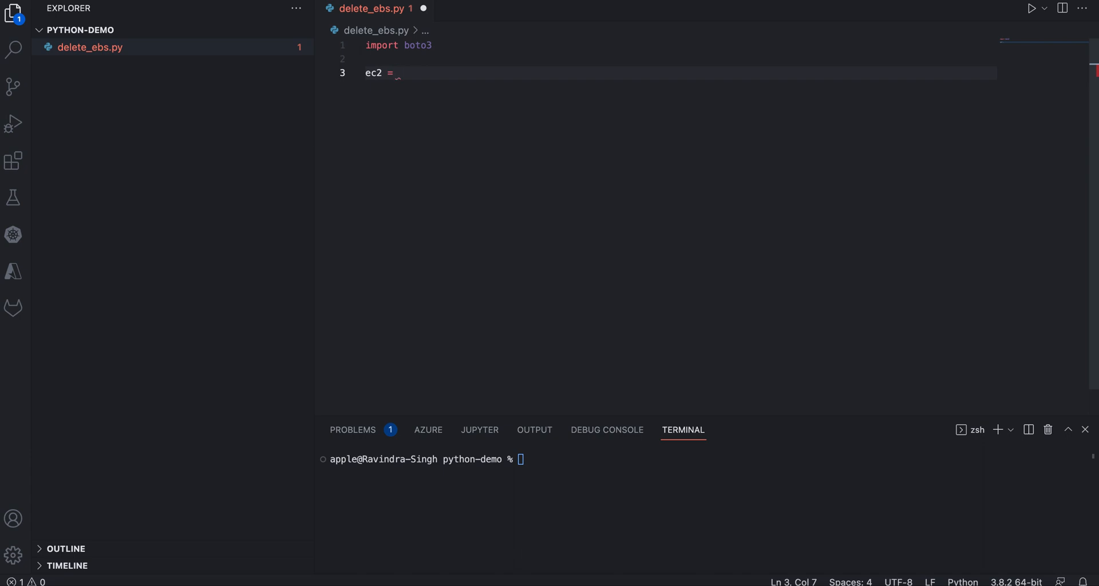
type("boto3.client")
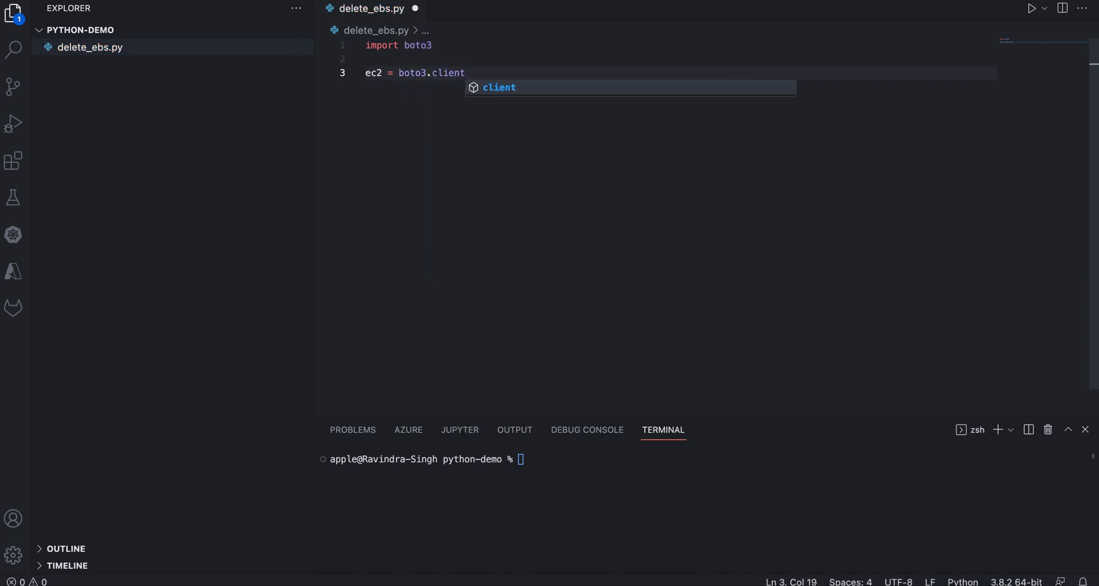
type("(")
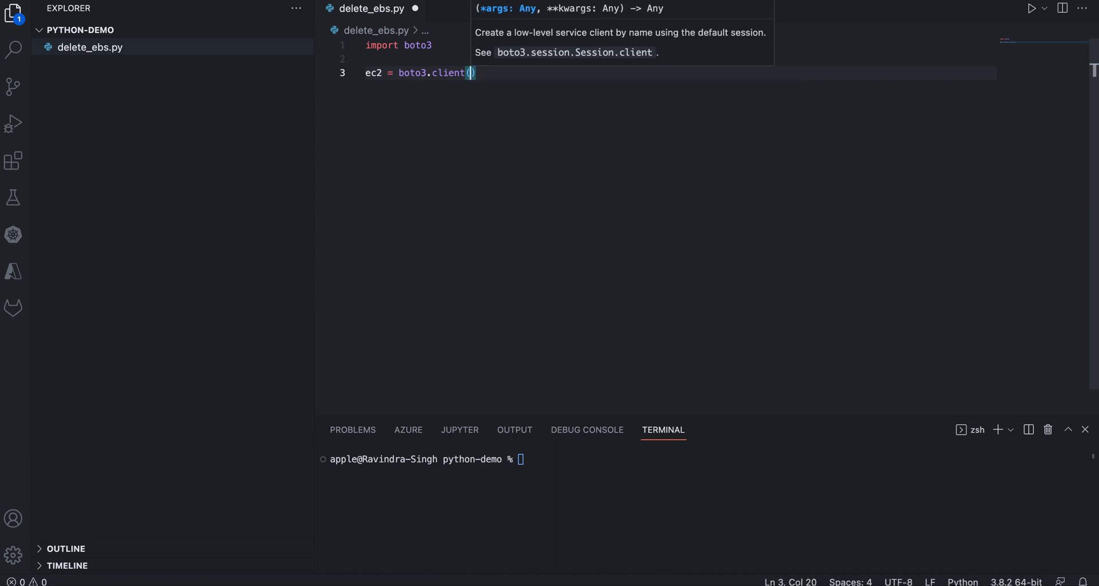
type("'ec2'")
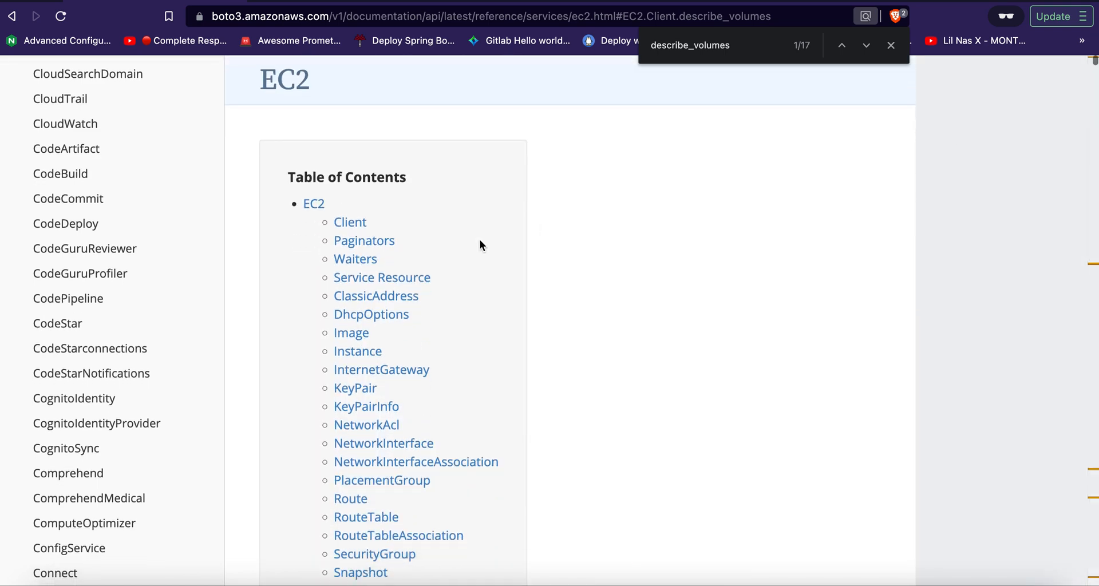
left_click(349, 222)
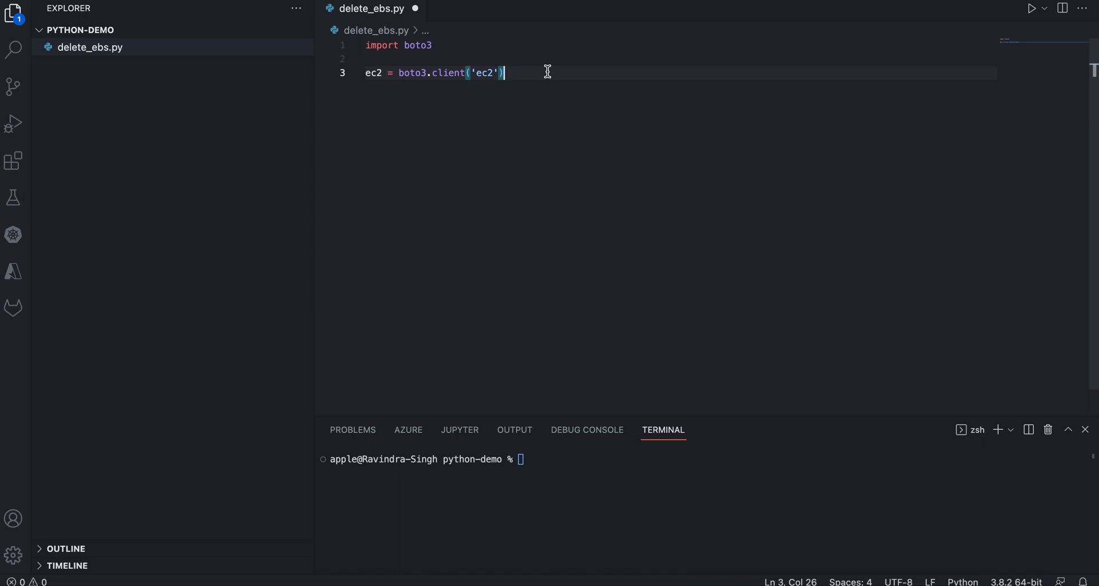
Add region_name="us-east-1" to the boto3.client call.
type(",")
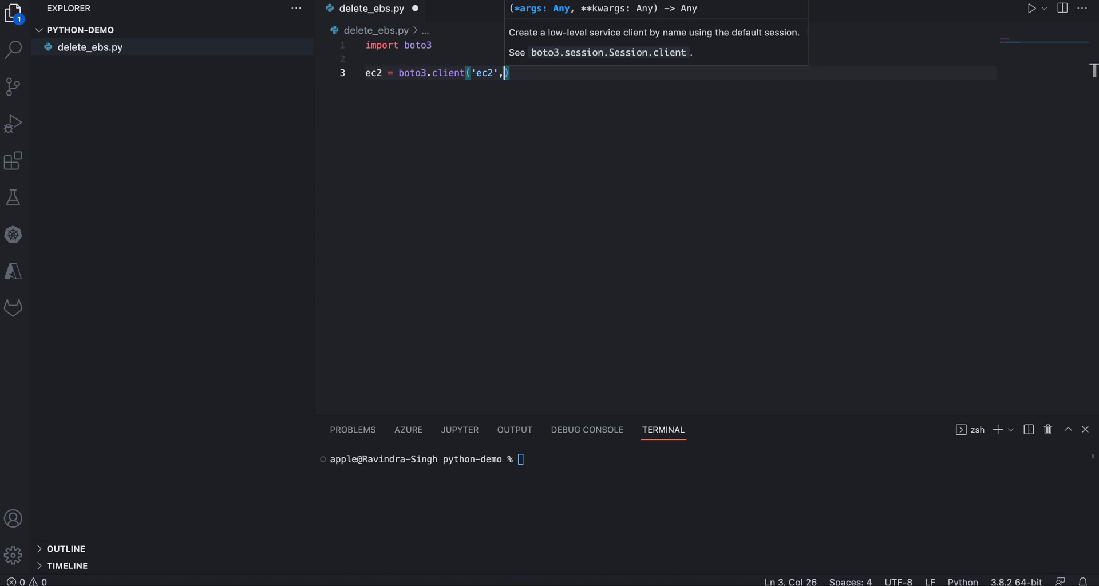
type("region_anme")
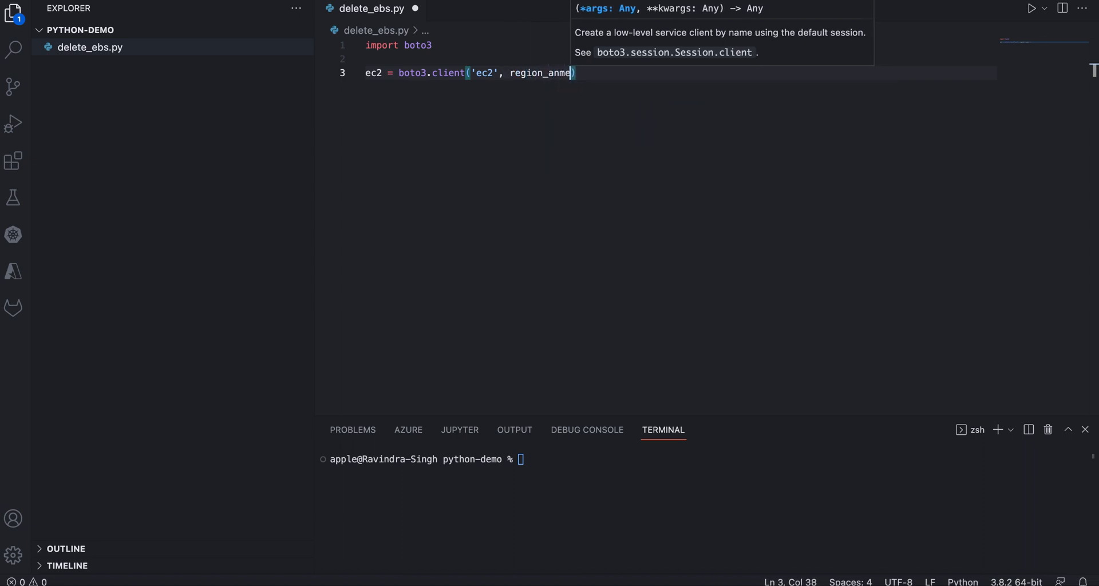
type("region_name")
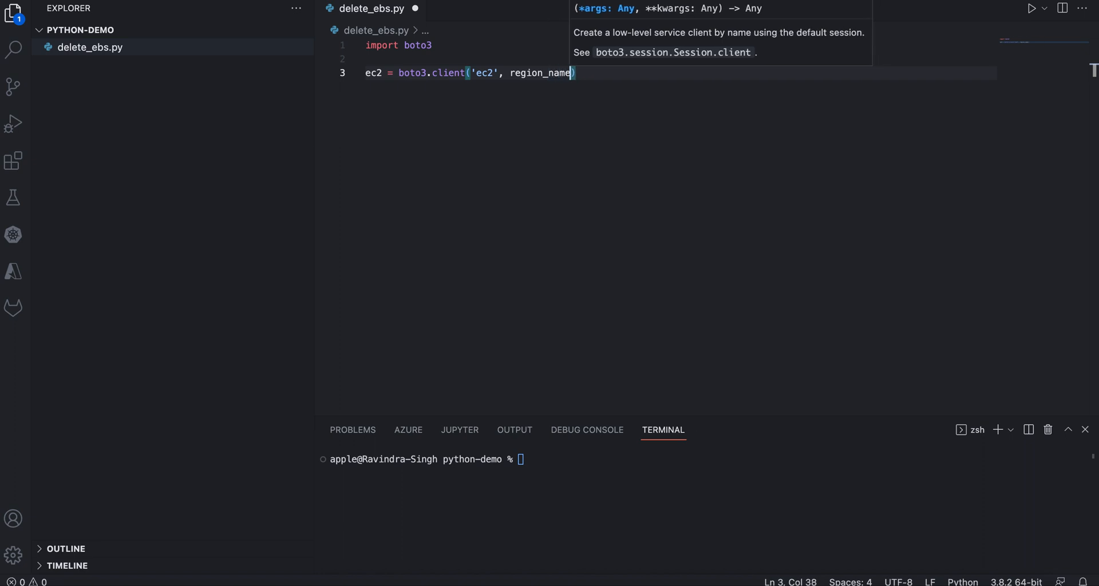
type("=")
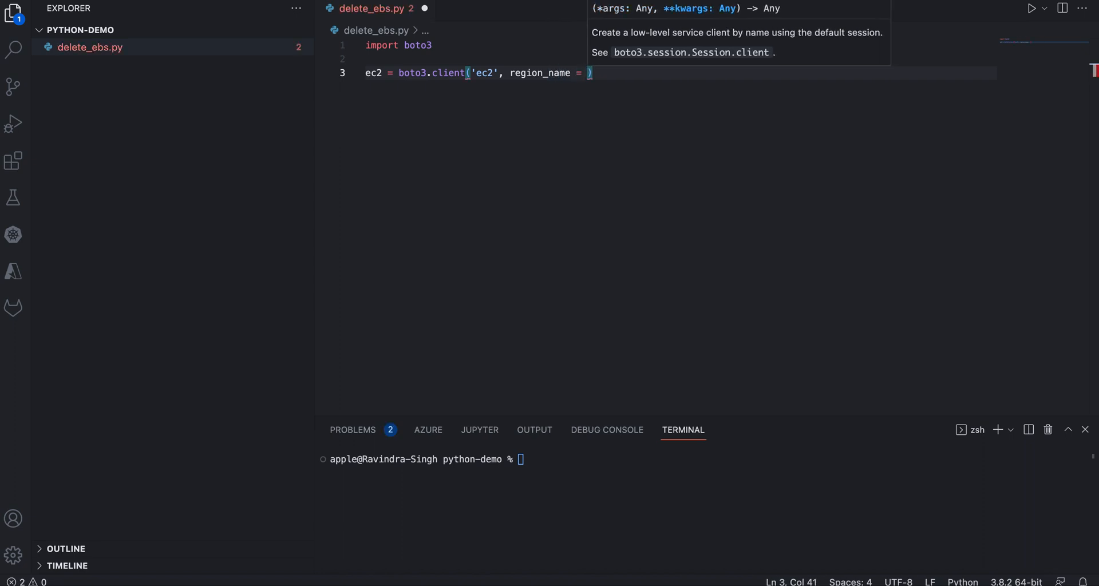
type("\"u")
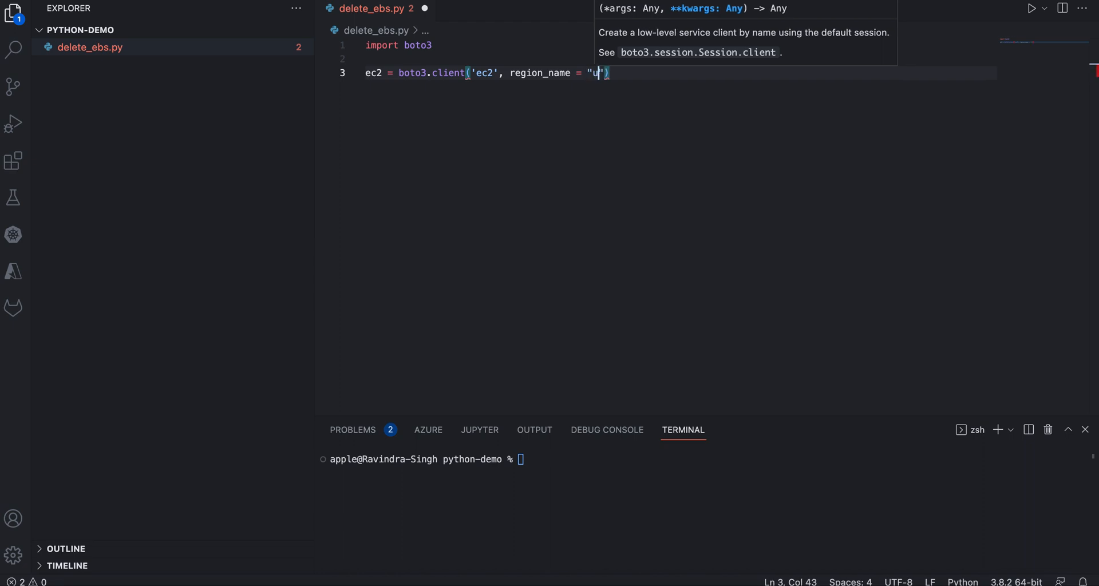
type("s-east-1")
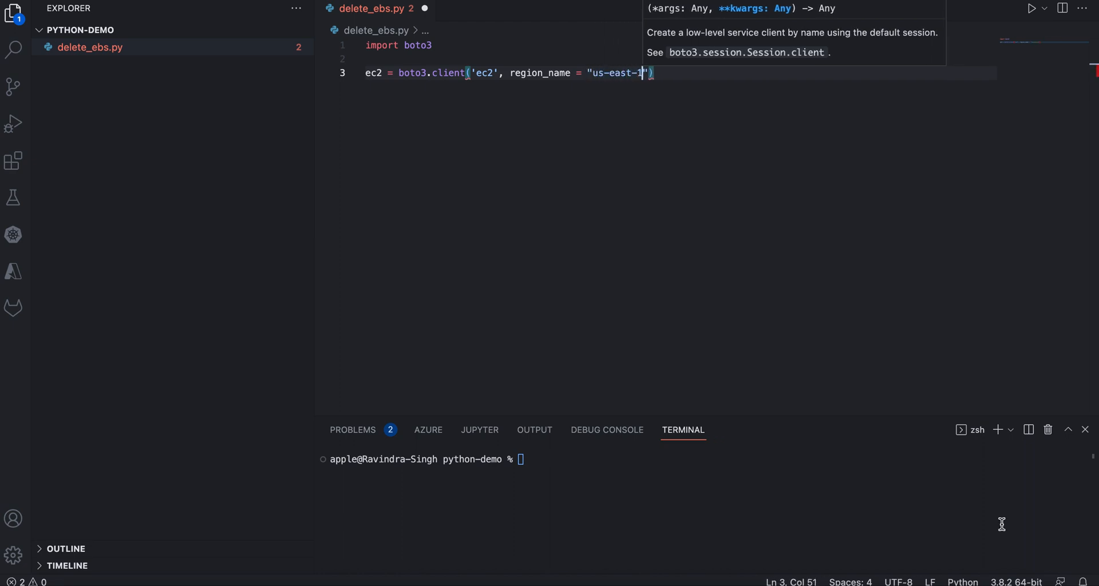
Define AWS_REGION = "us-east-1" and use AWS_REGION as the client's region_name.
type("A")
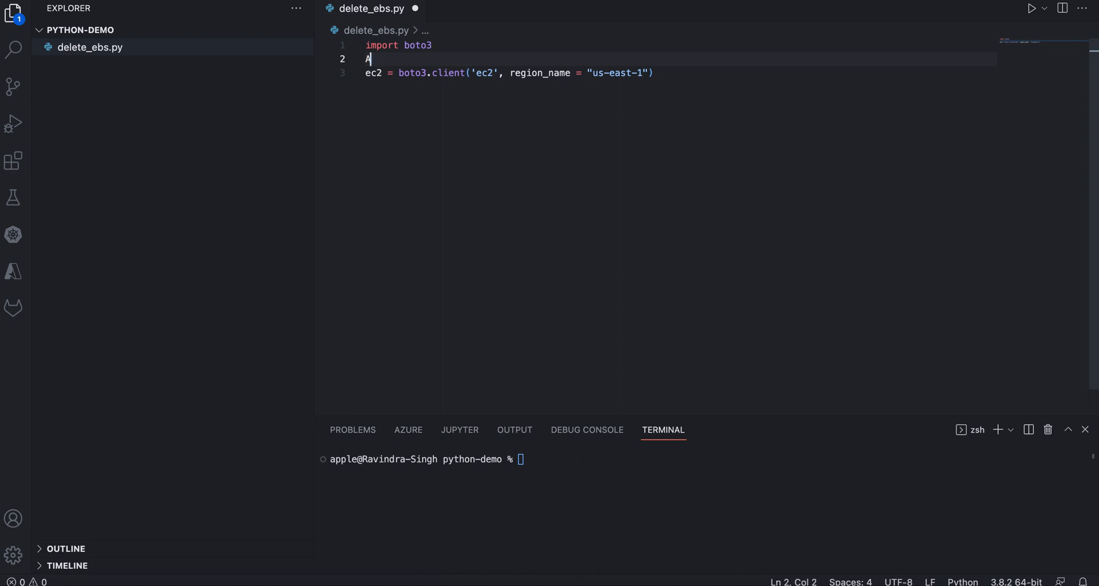
type("WS_re")
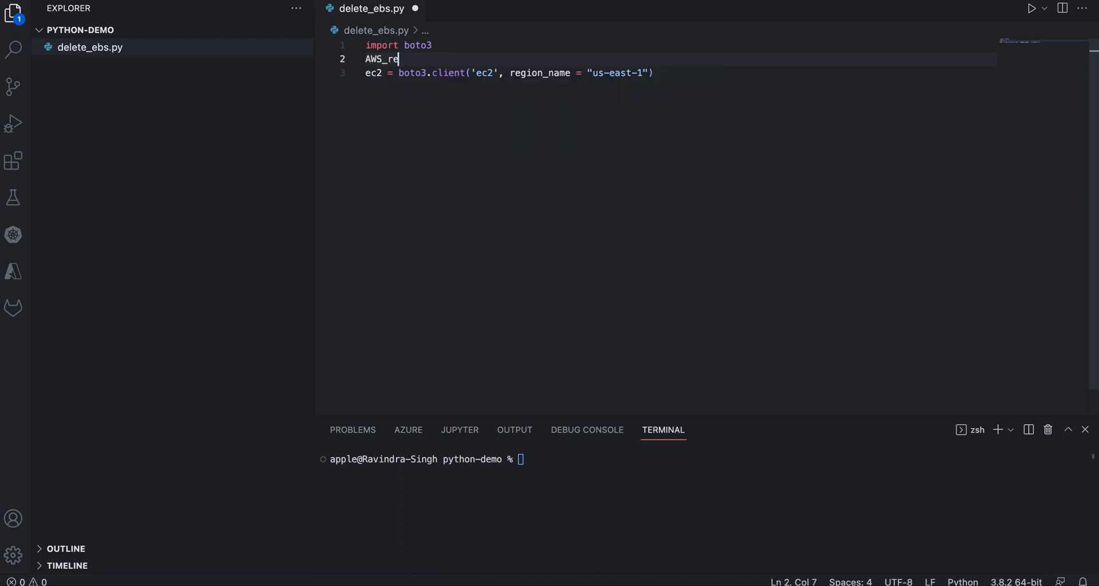
type("GION")
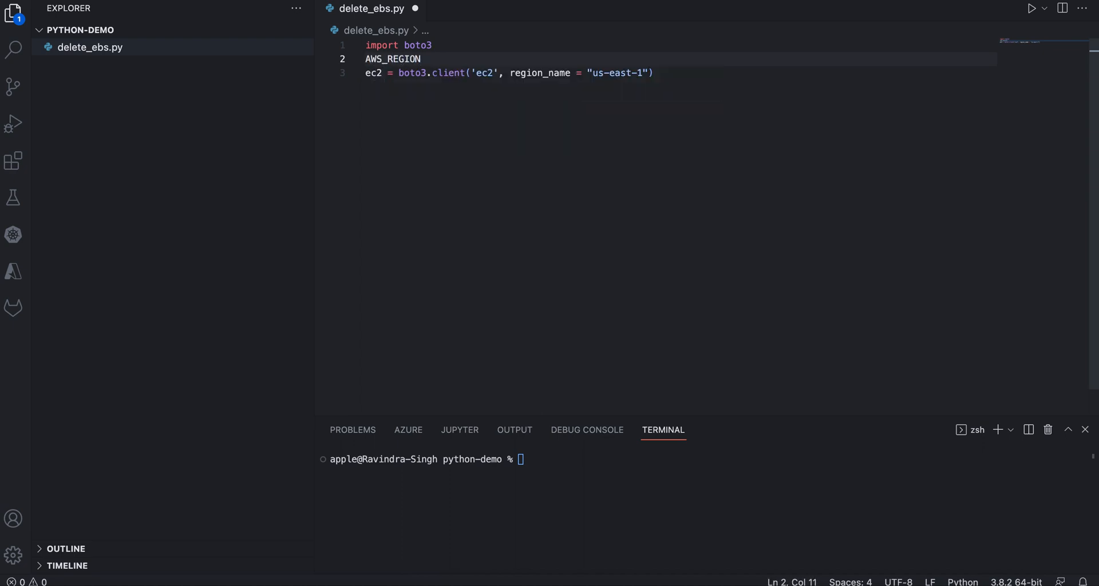
type("= \"us-e\"")
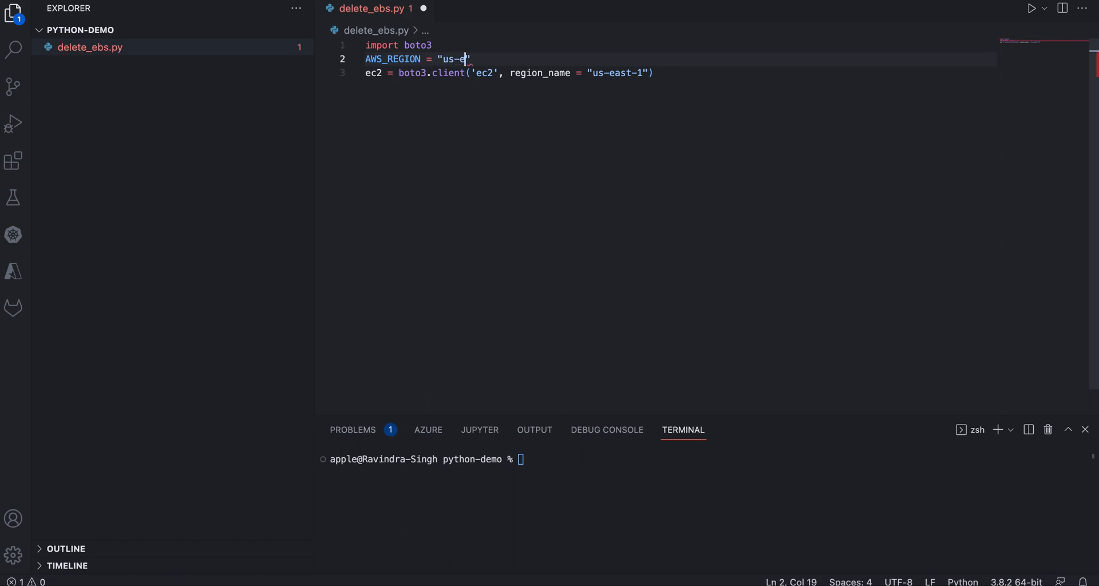
type("ast-1")
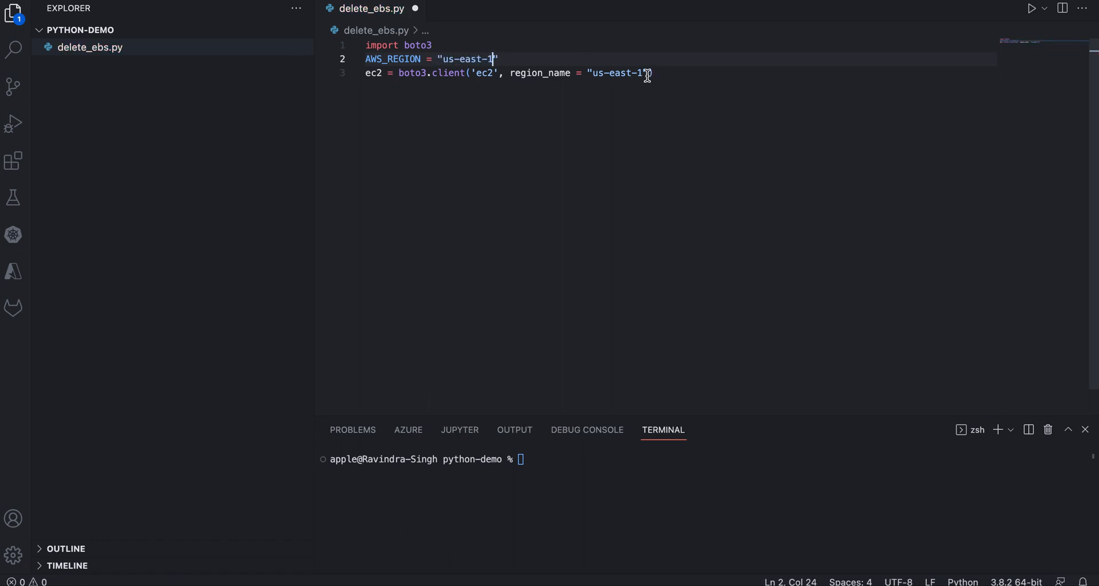
type("a")
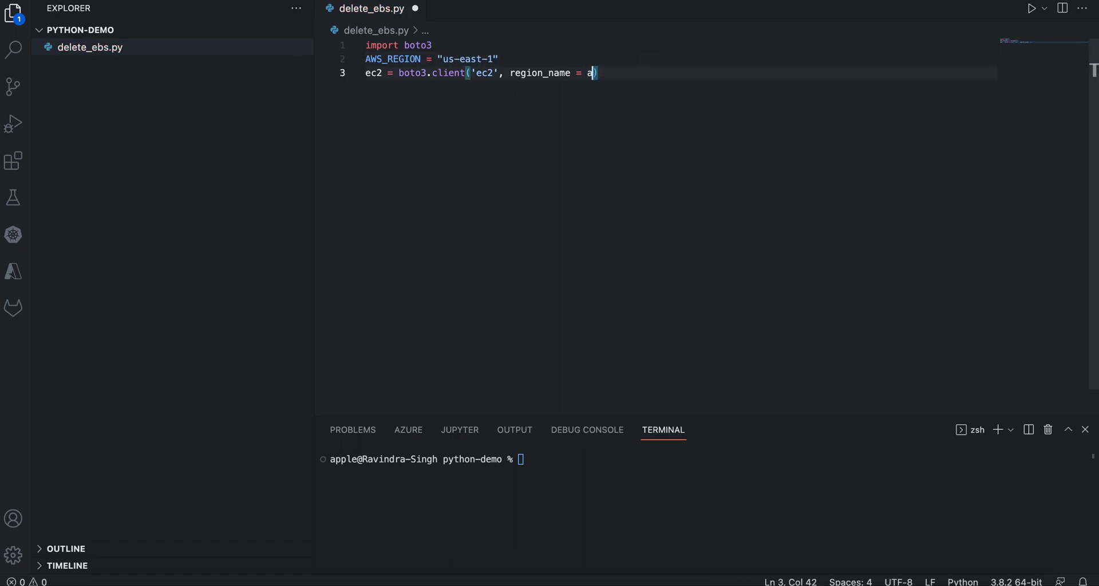
type("WS_RE")
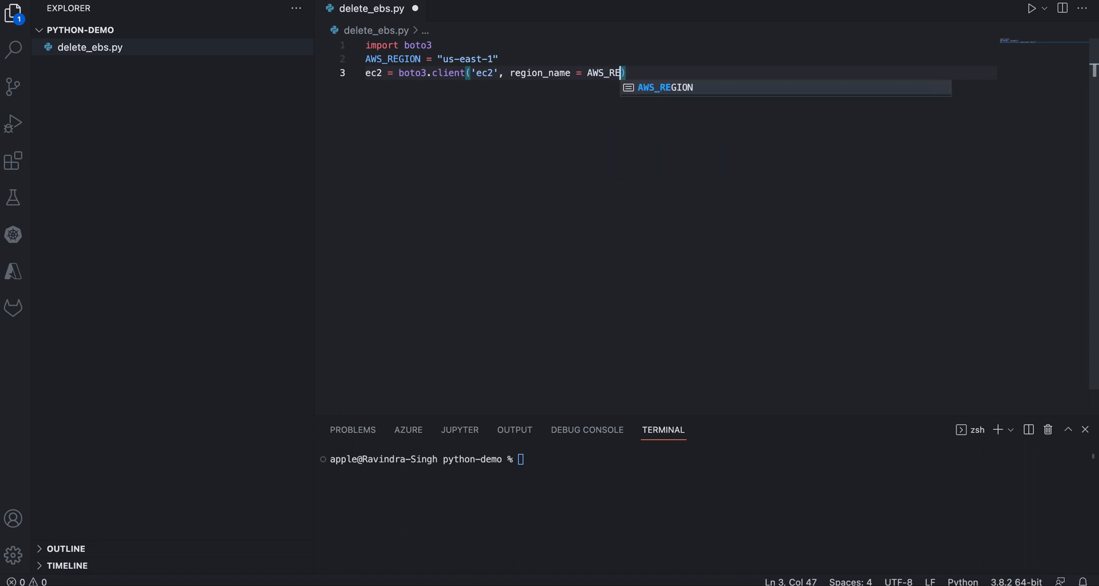
key("tab")
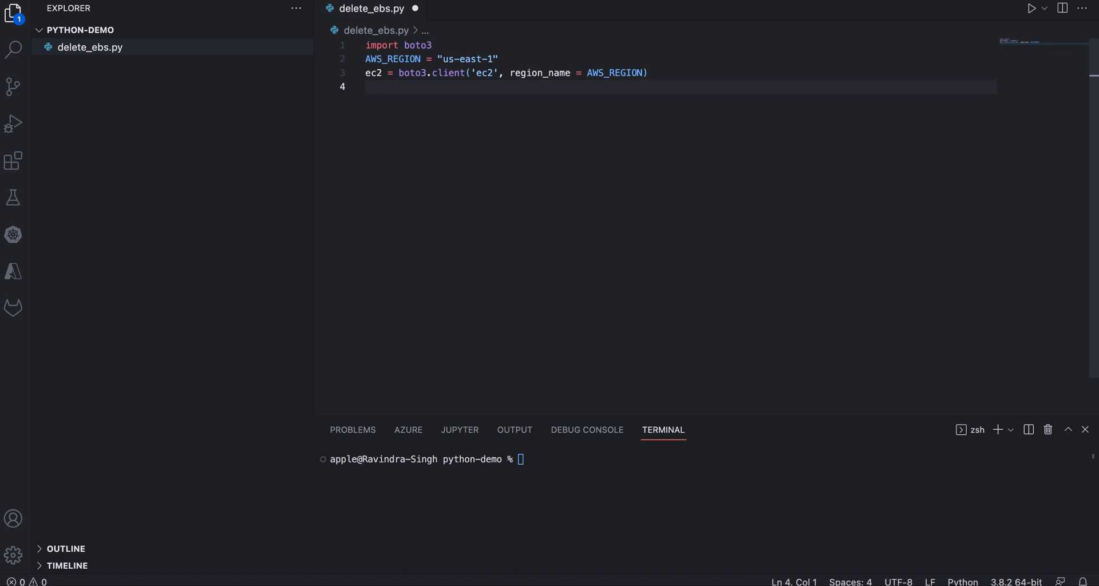
Store ec2.describe_volumes() in ec2_info and add print(ec2_info) below it.
type("ec2_info")
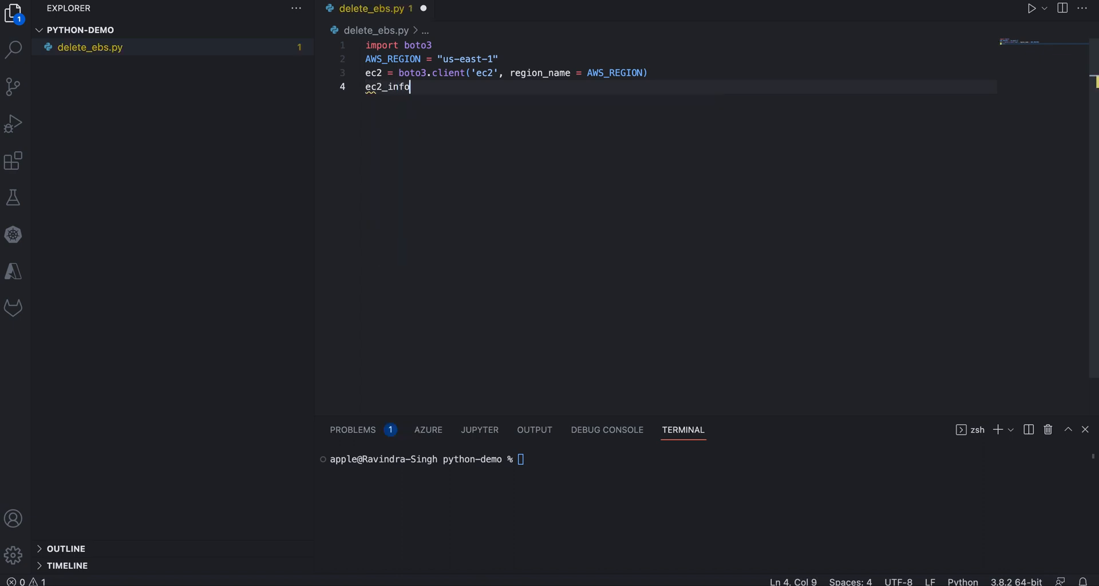
type("=")
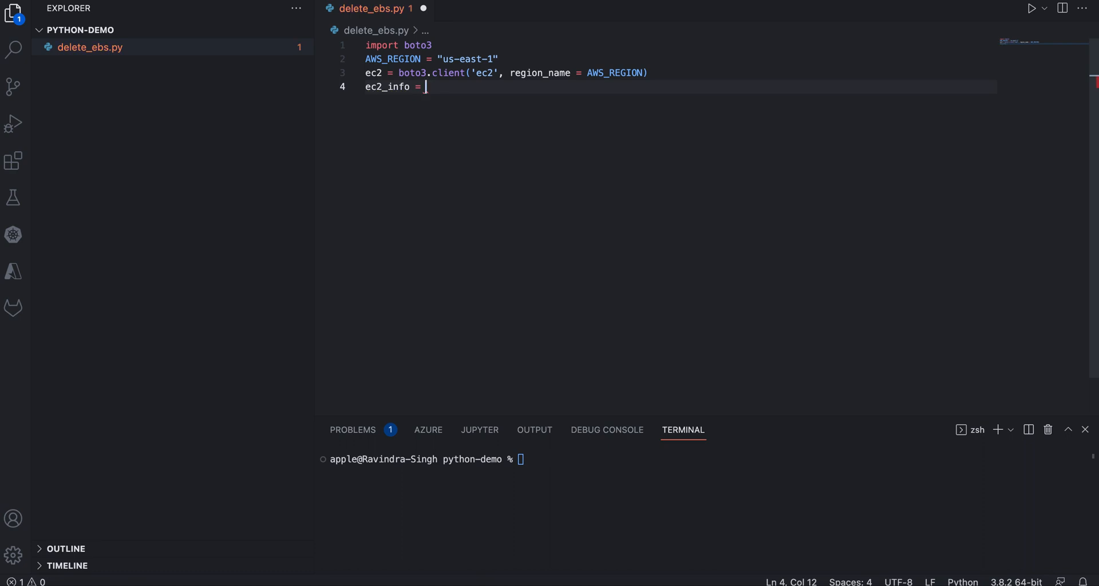
type("ec2.de")
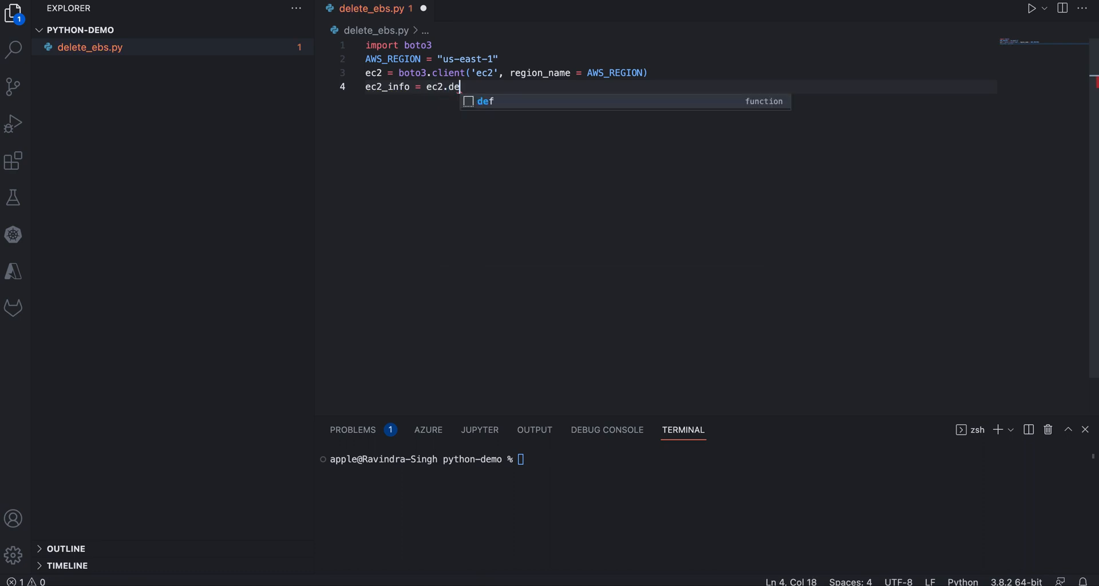
type("scribe_")
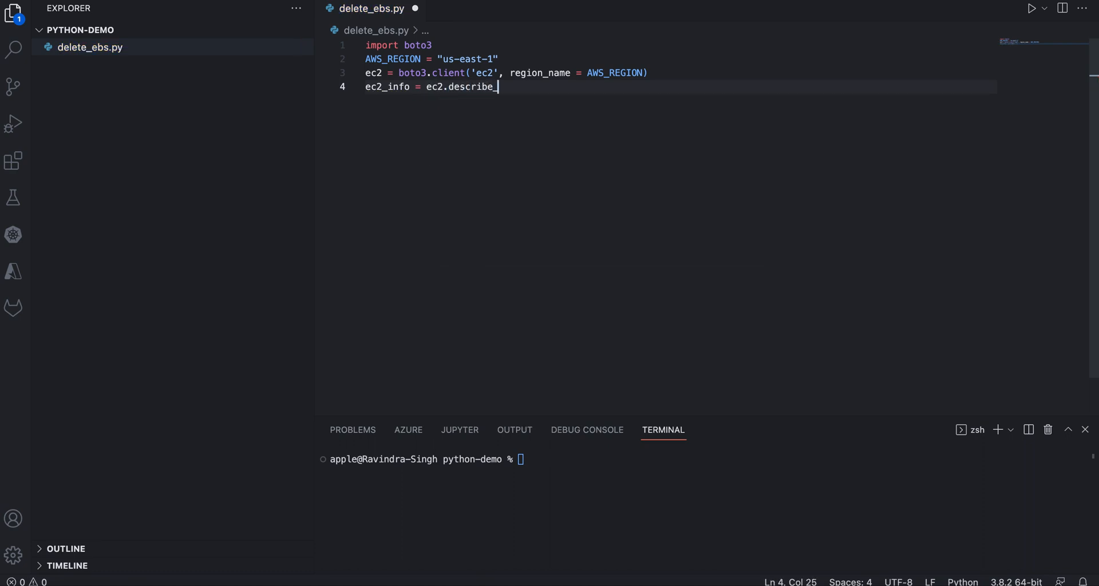
type("volume")
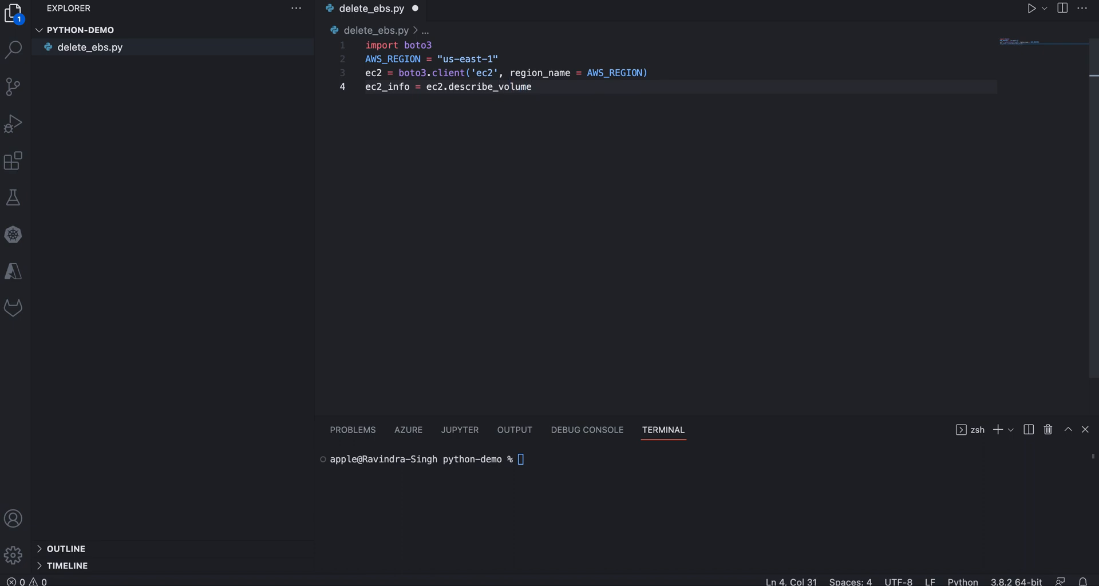
type("s")
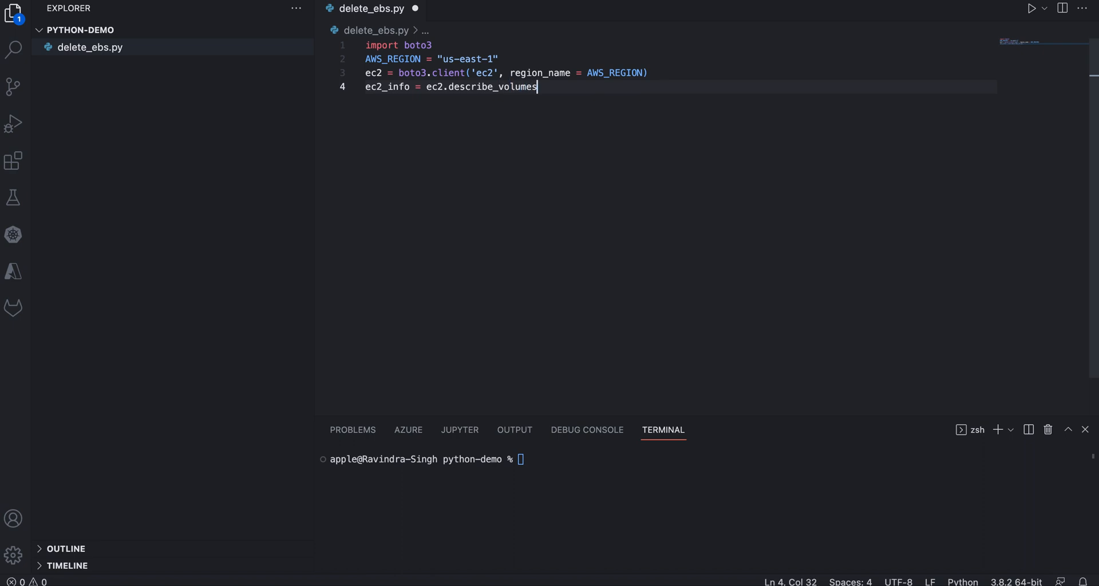
type("()")
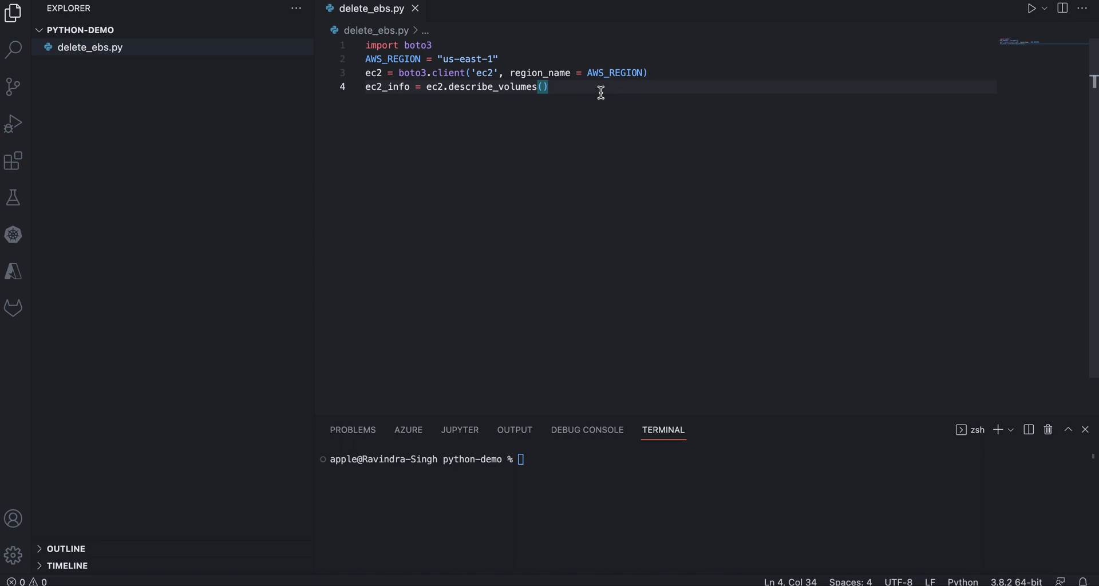
type("print")
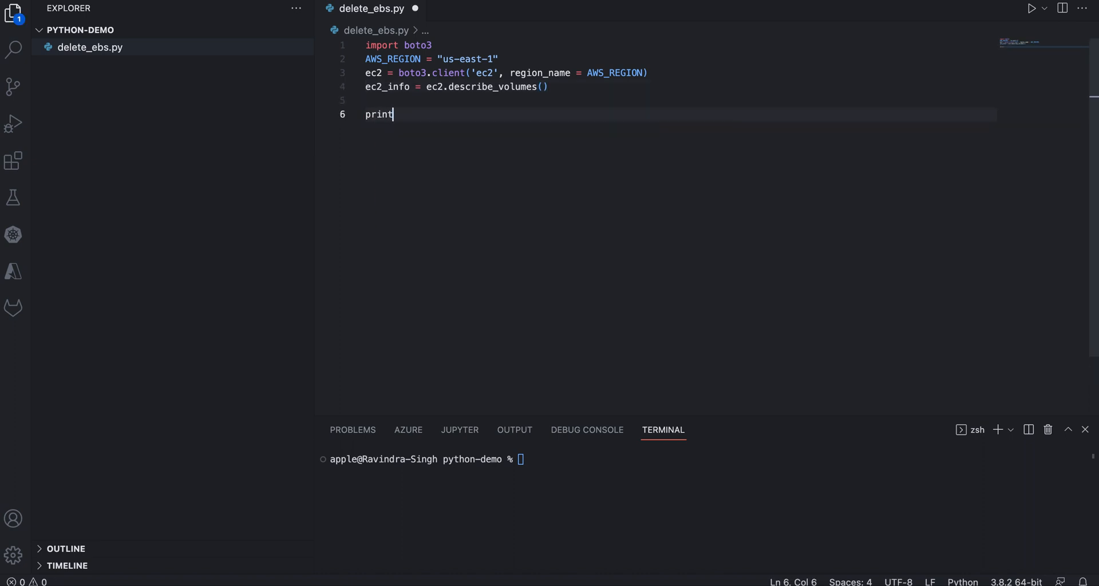
type("(ec2_info")
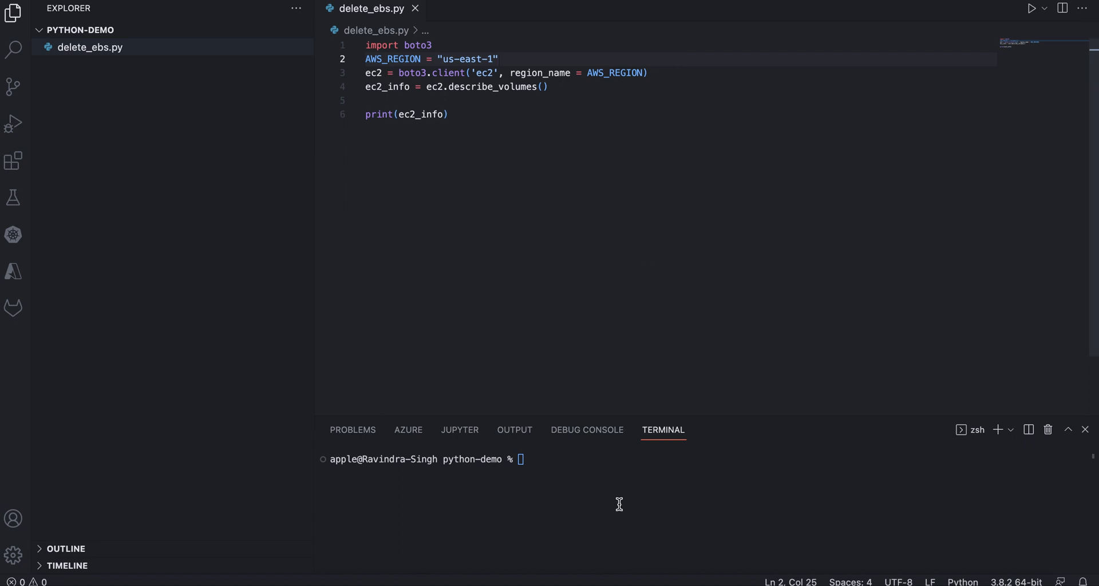
Run python3 delete_ebs.py and highlight 'Volumes' in the terminal output.
type("python3")
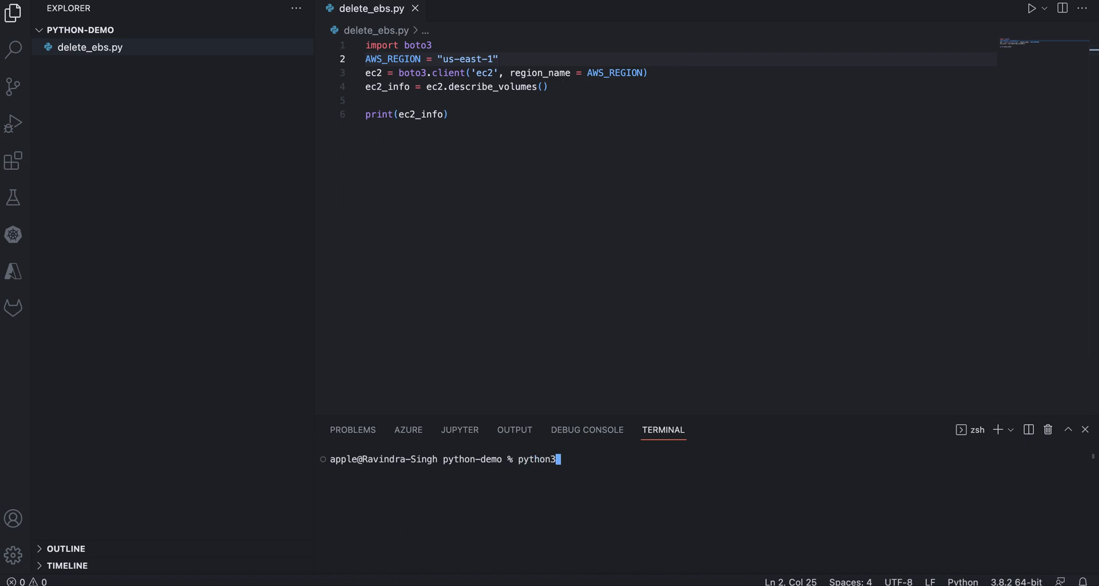
type("delete_ebs.py")
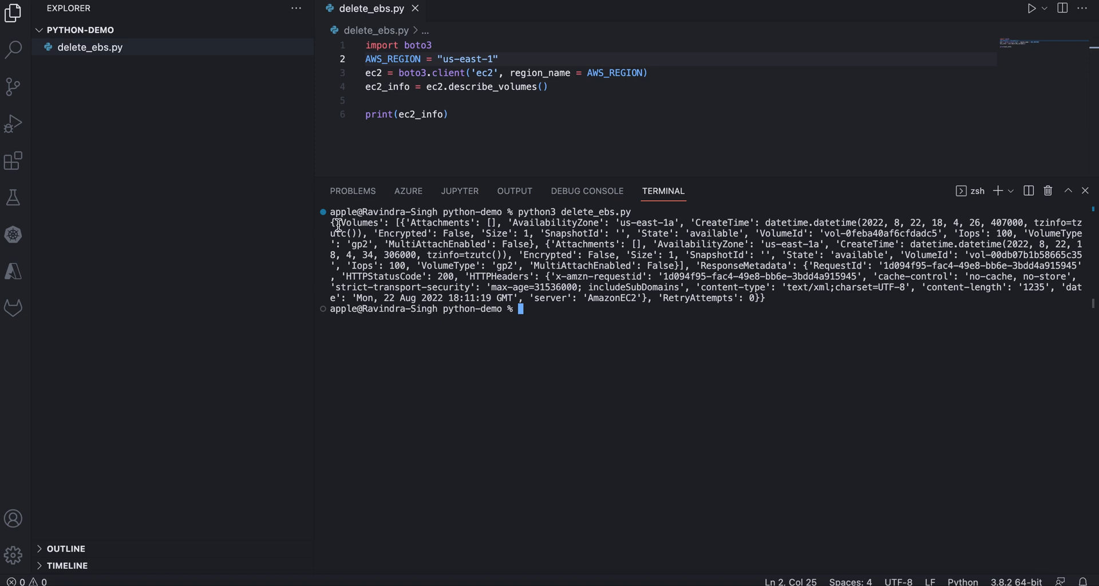
double_click(360, 223)
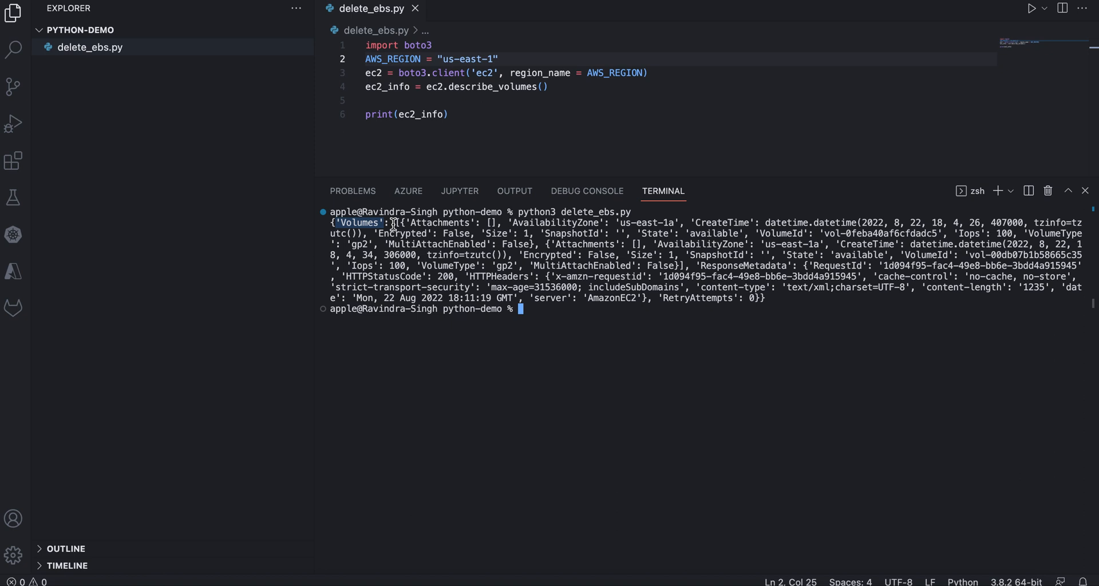
mouse_move(451, 244)
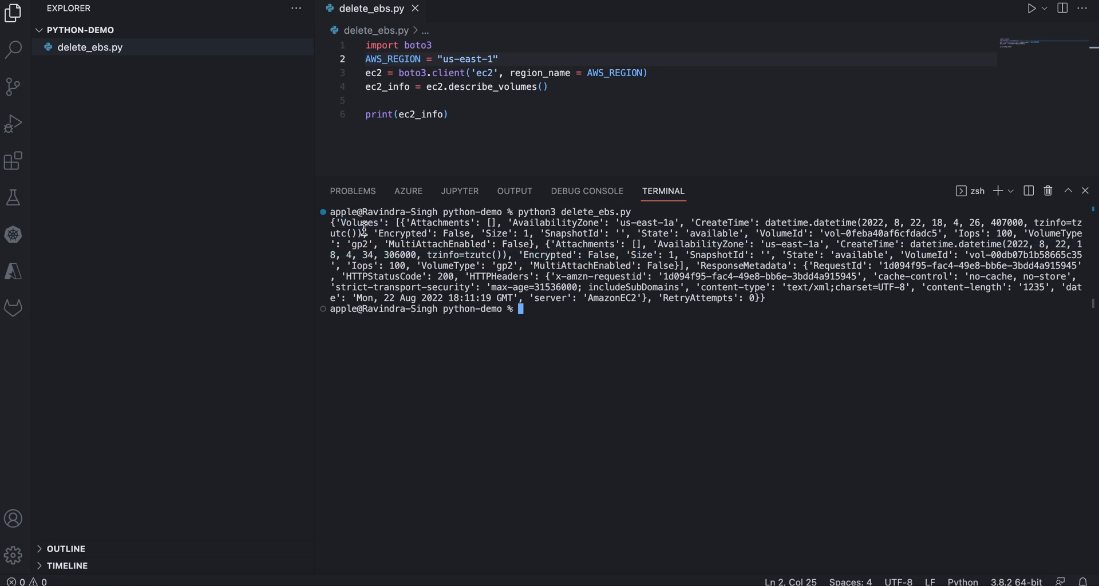
mouse_move(641, 287)
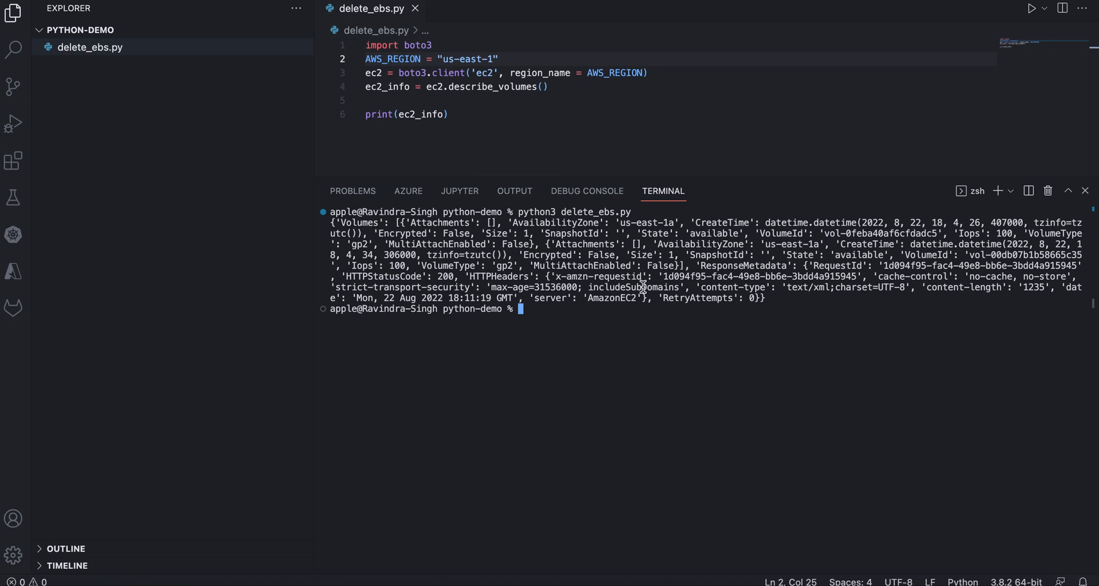
mouse_move(472, 114)
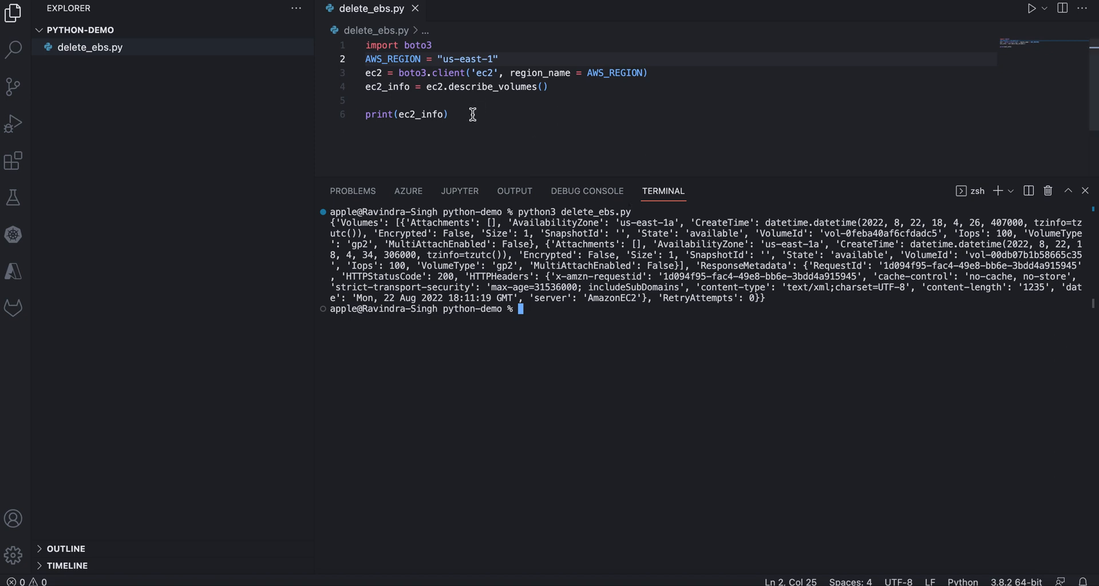
Replace print(ec2_info) with a loop printing each volume in ec2_info["Volumes"].
triple_click(406, 114)
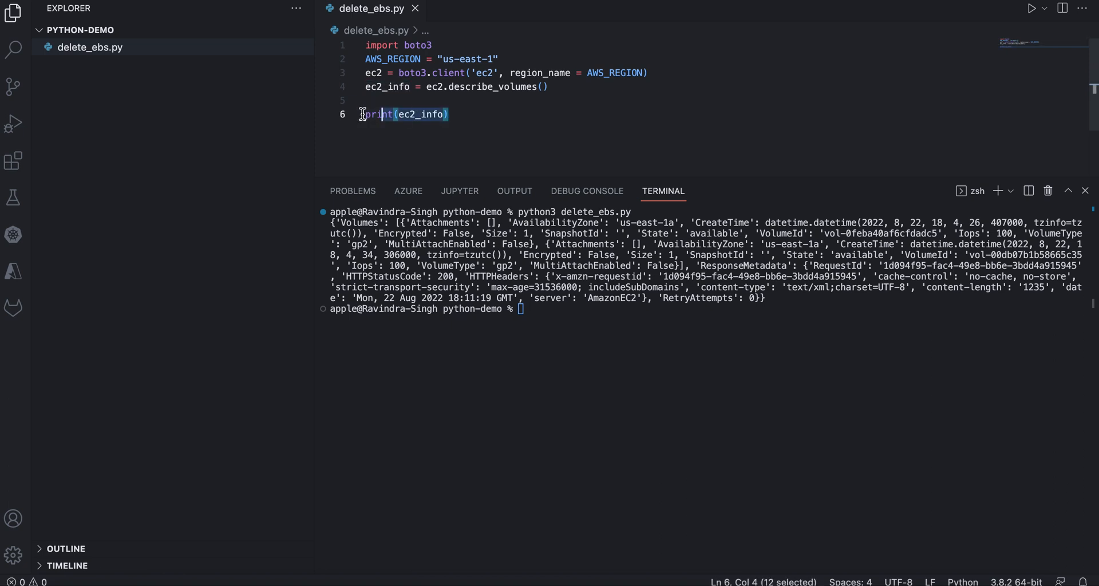
type("for volume in e")
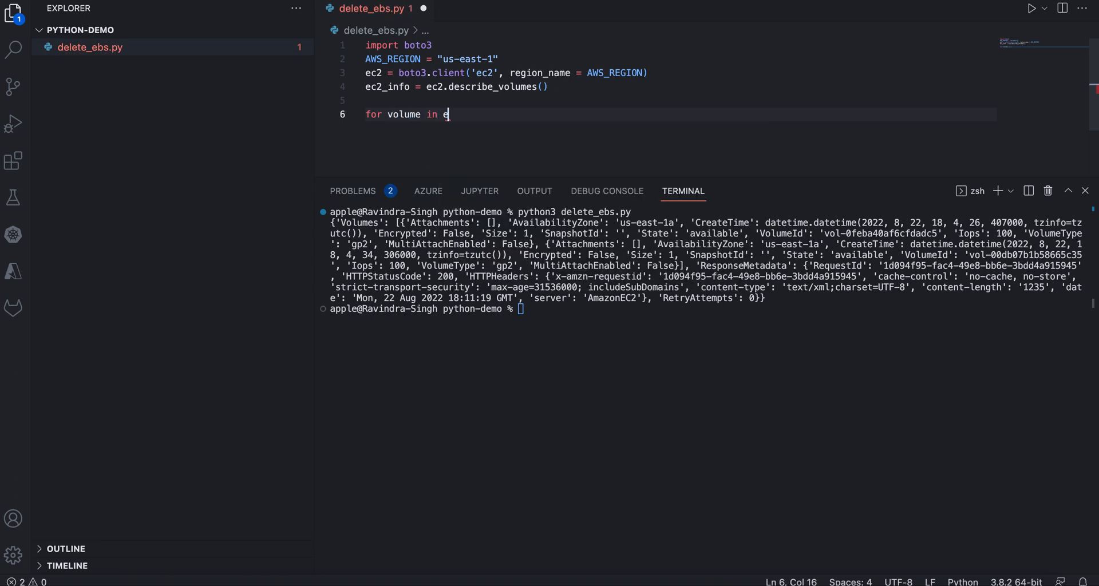
type("c2")
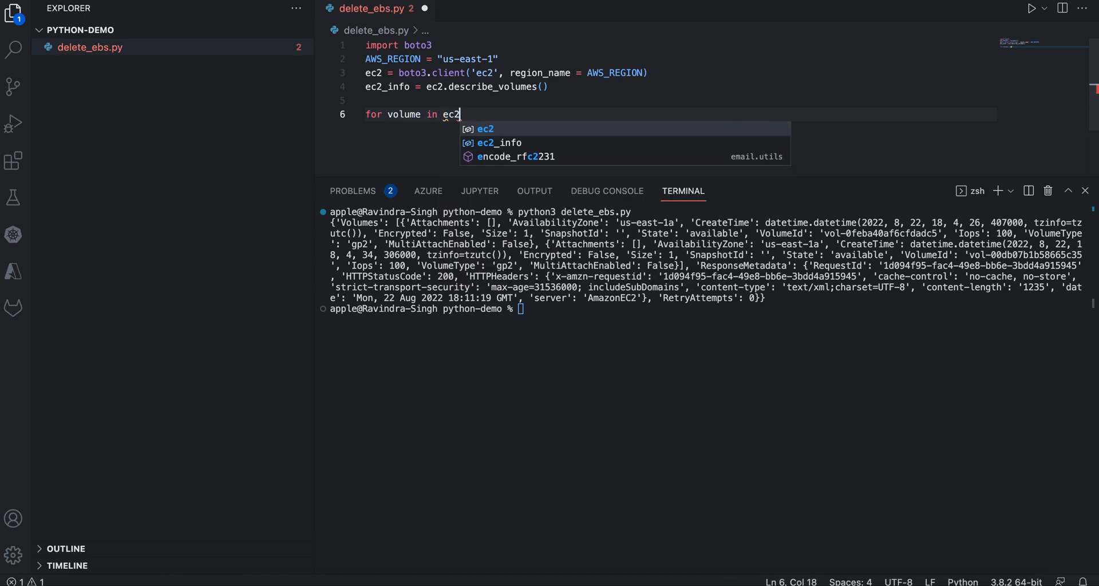
type("_info")
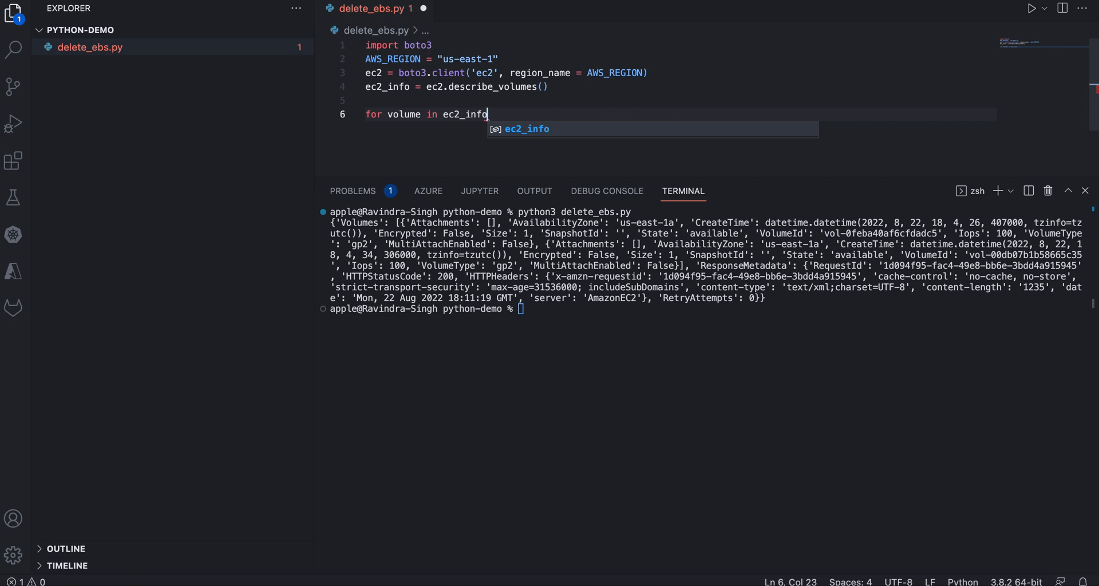
type(":")
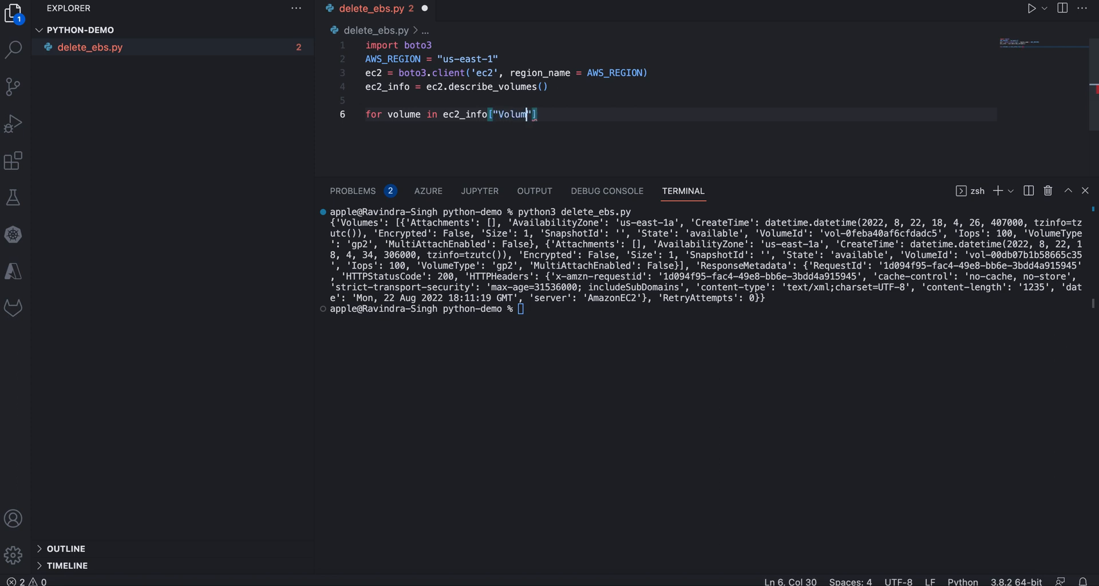
type("es")
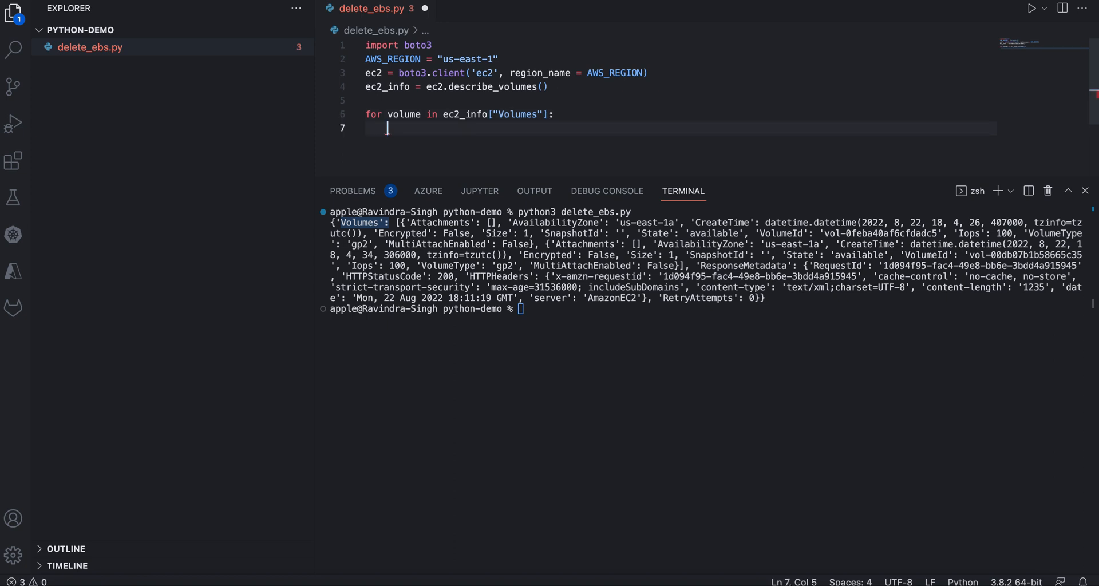
type("print(volume")
left_click(708, 309)
type("python3 delete_ebs.py")
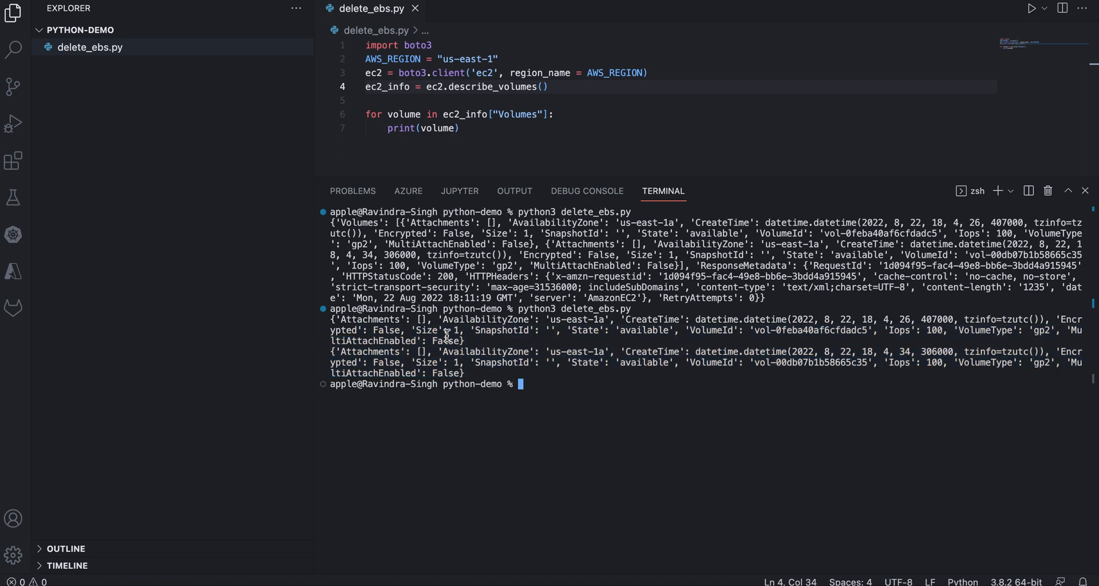
mouse_move(557, 346)
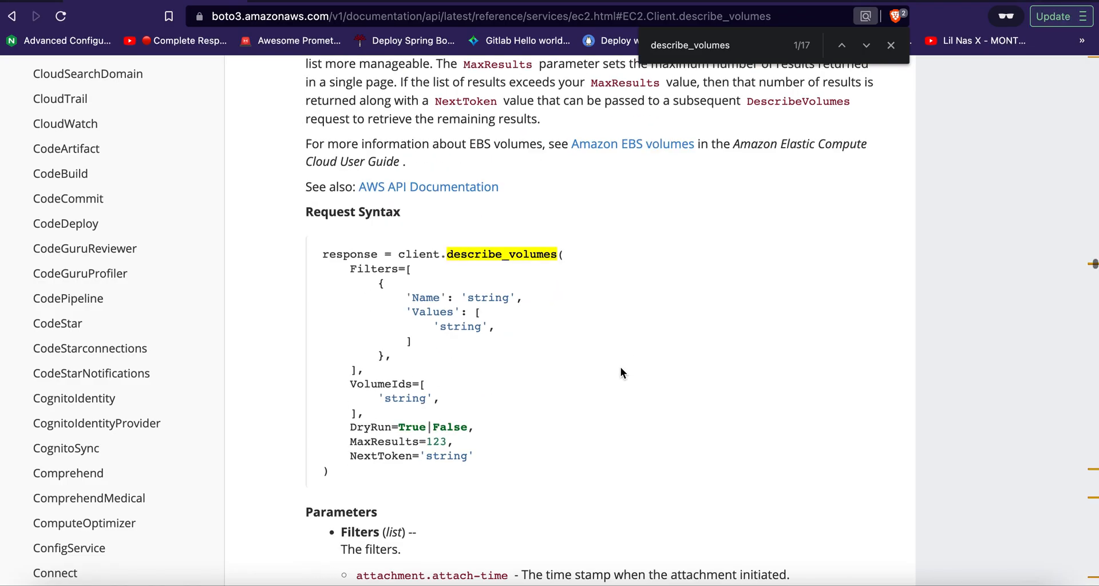
scroll("down", 3)
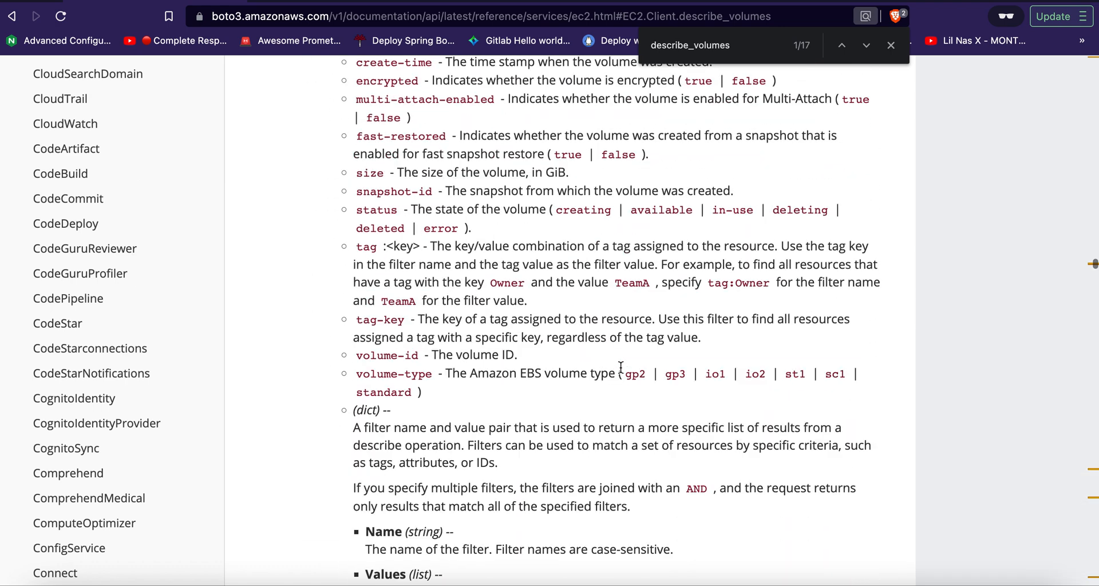
scroll("down", 3)
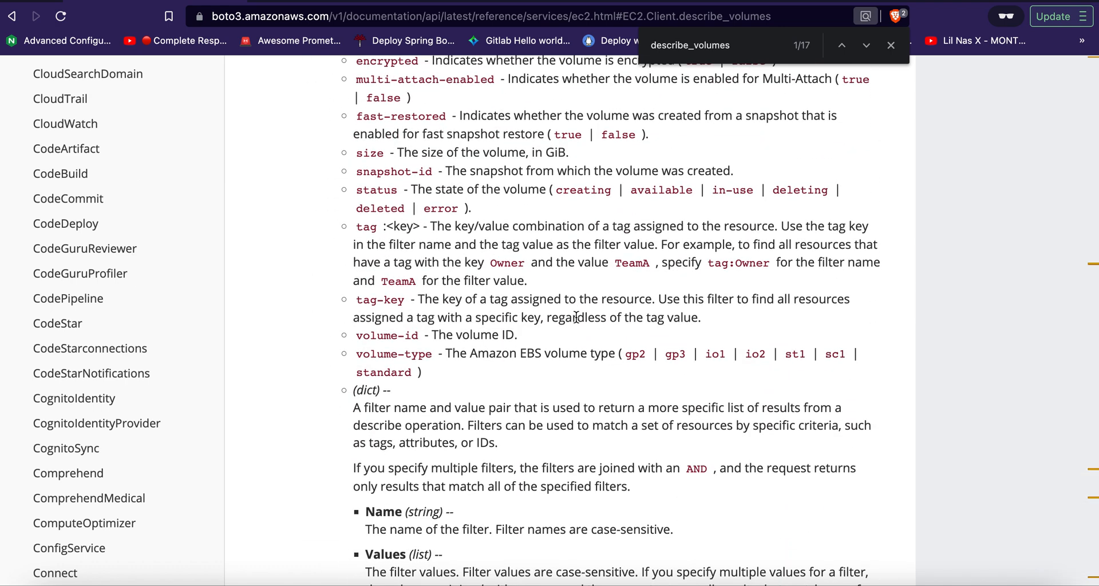
scroll("down", 3)
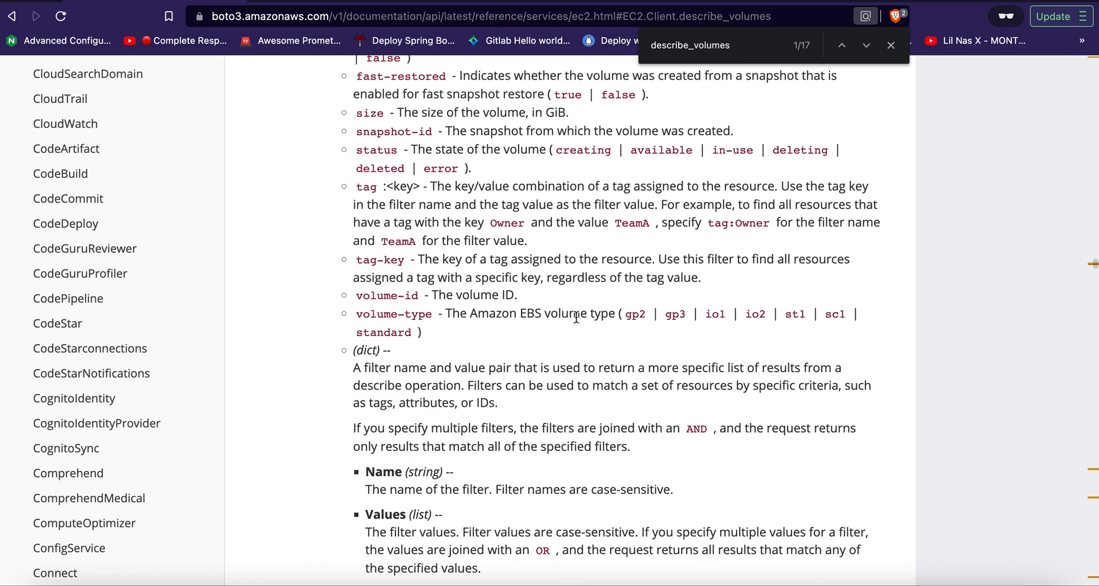
scroll("down", 3)
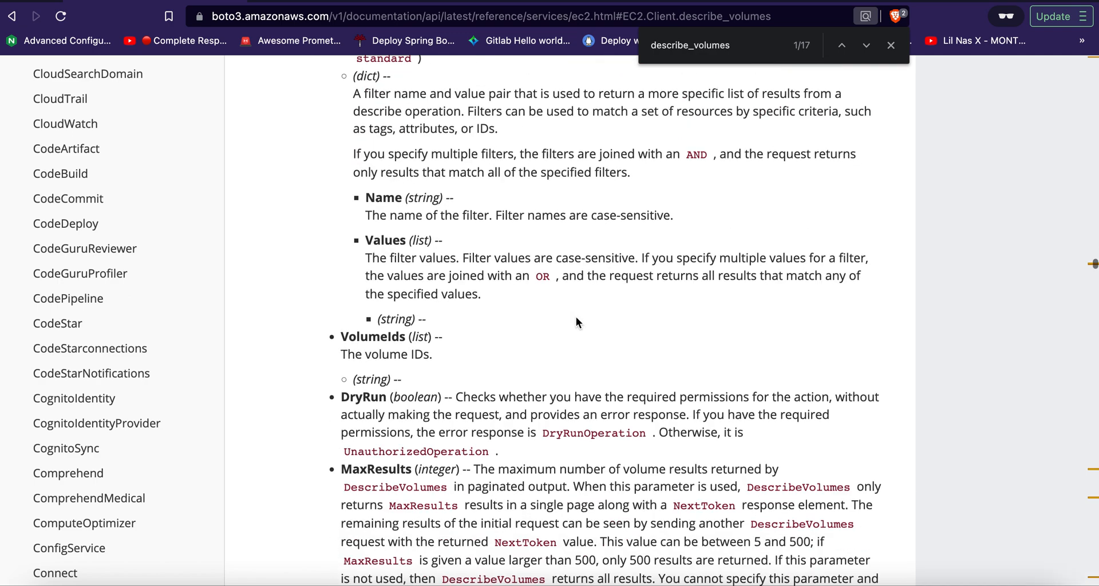
scroll("down", 3)
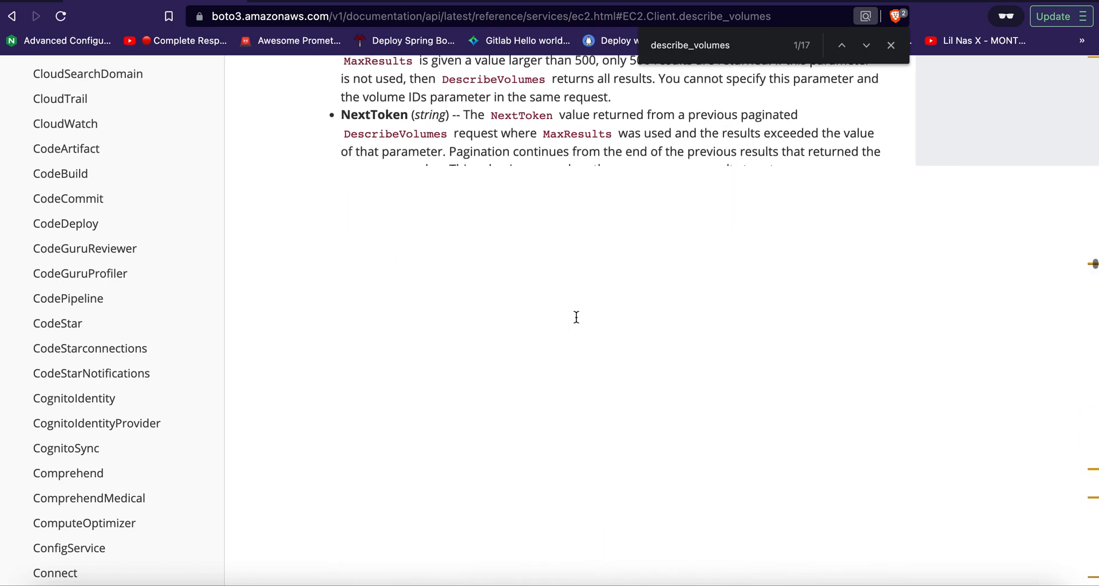
scroll("down", 3)
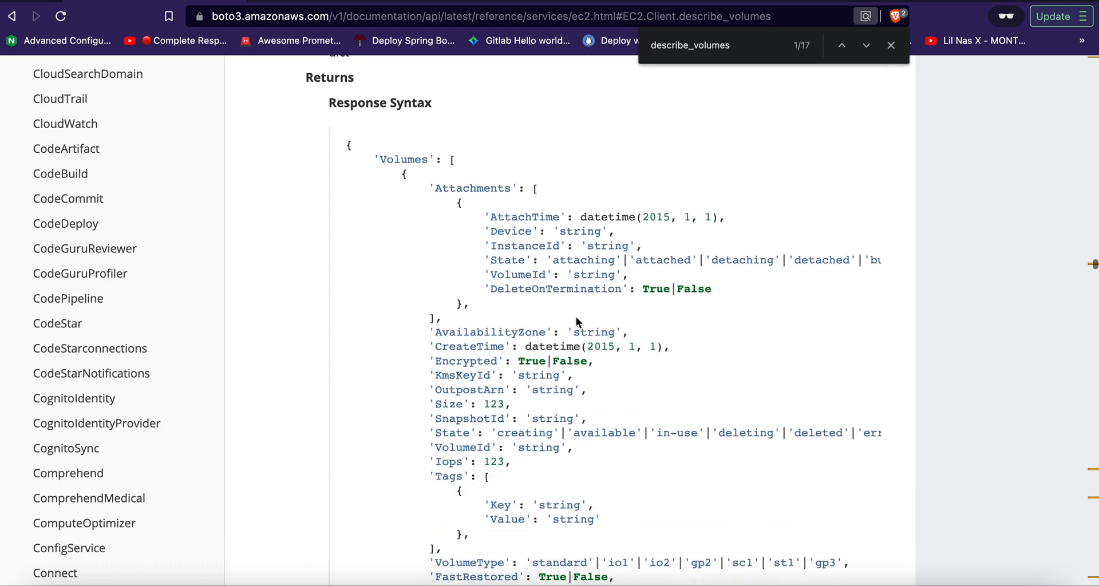
scroll("down", 3)
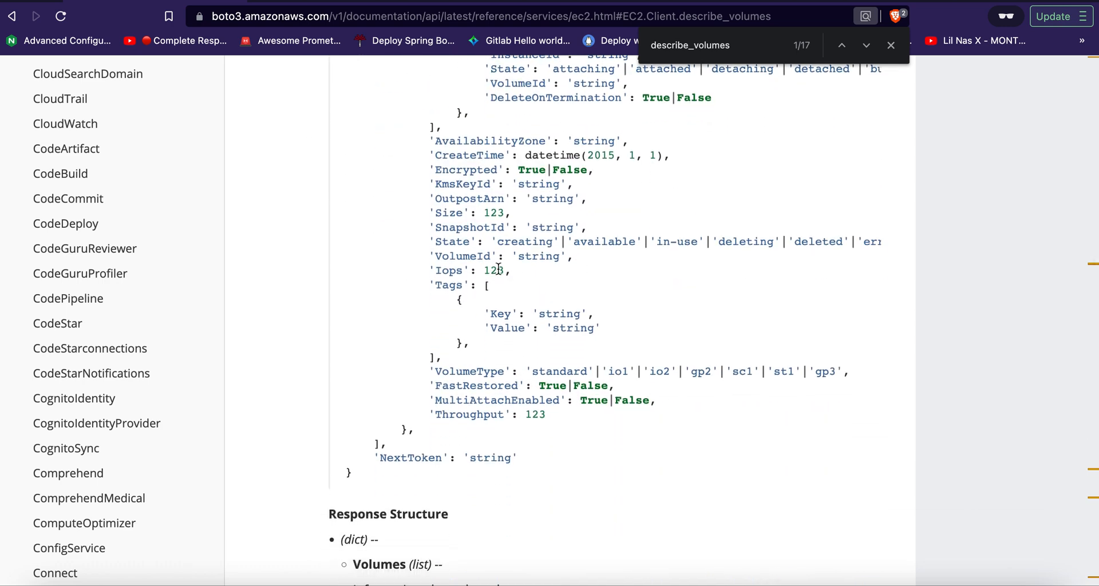
mouse_move(494, 243)
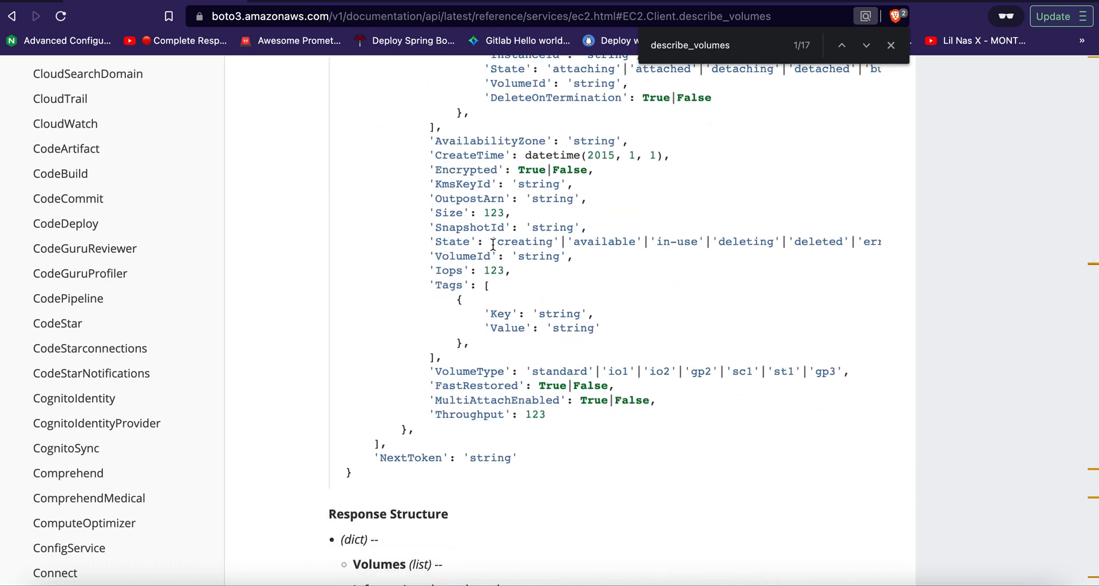
mouse_move(803, 245)
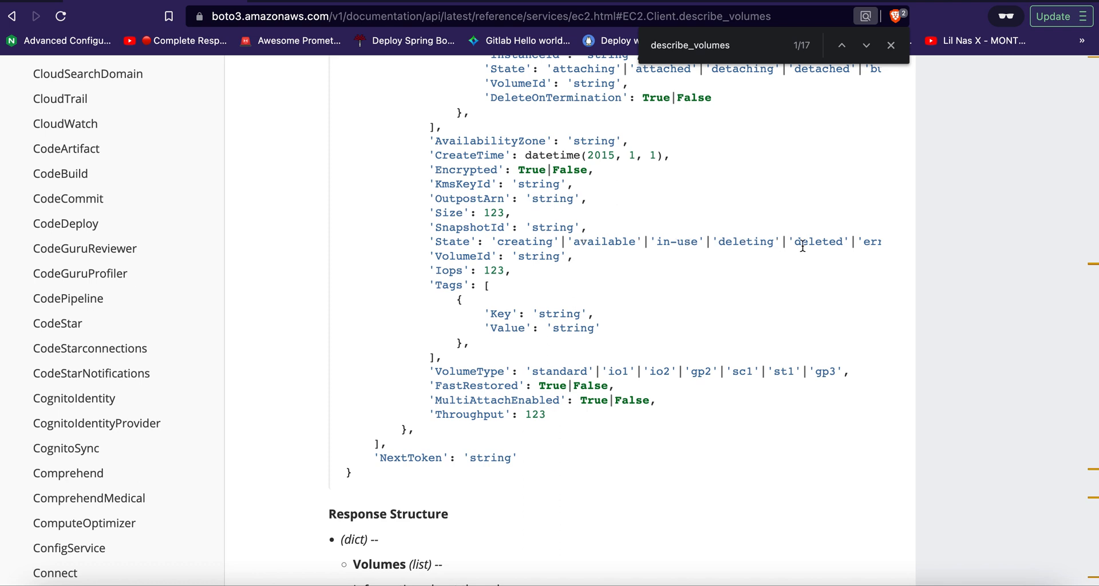
mouse_move(688, 241)
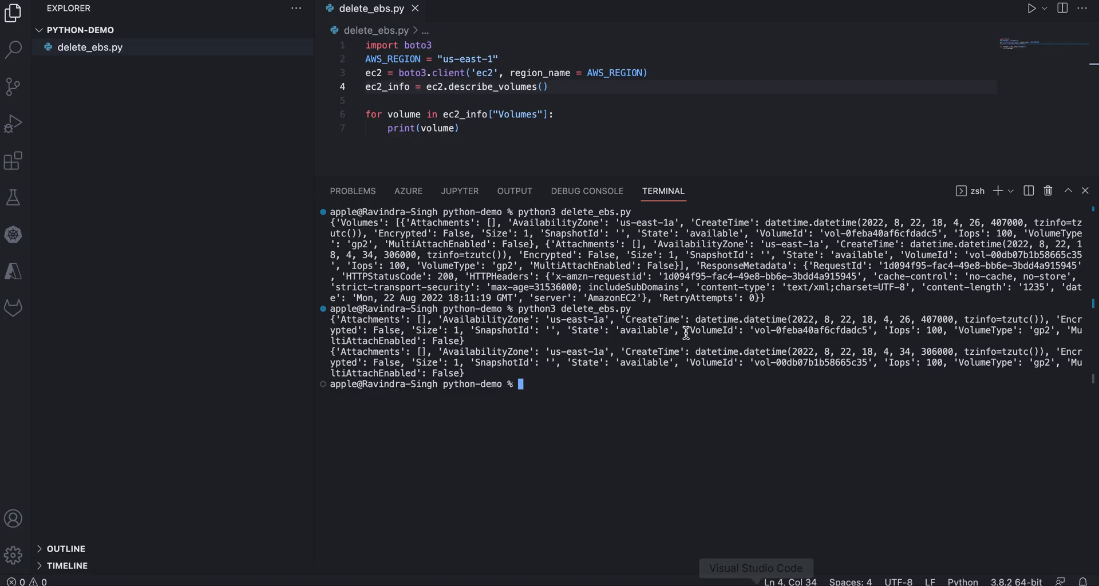
Replace print(volume) with if volume["State"] == "available": and start its body.
left_click(460, 128)
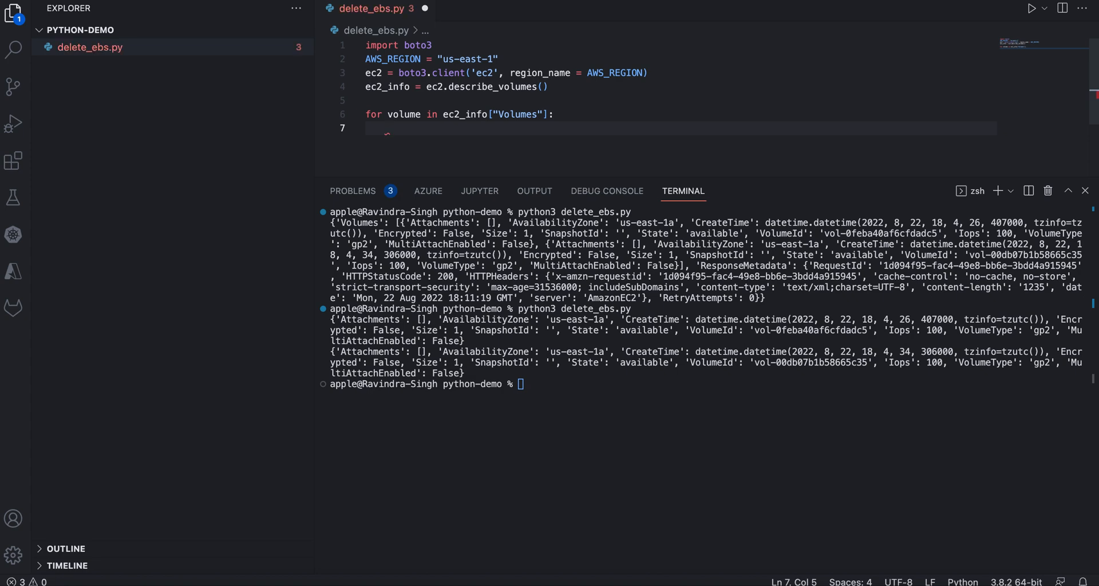
type("if volume[\"State")
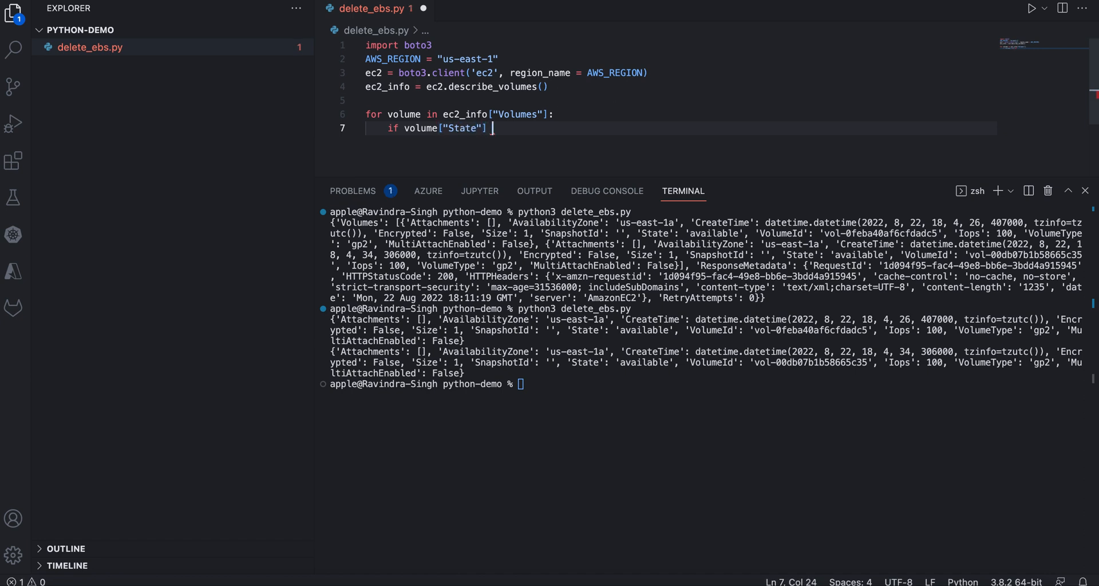
type("== \"availab")
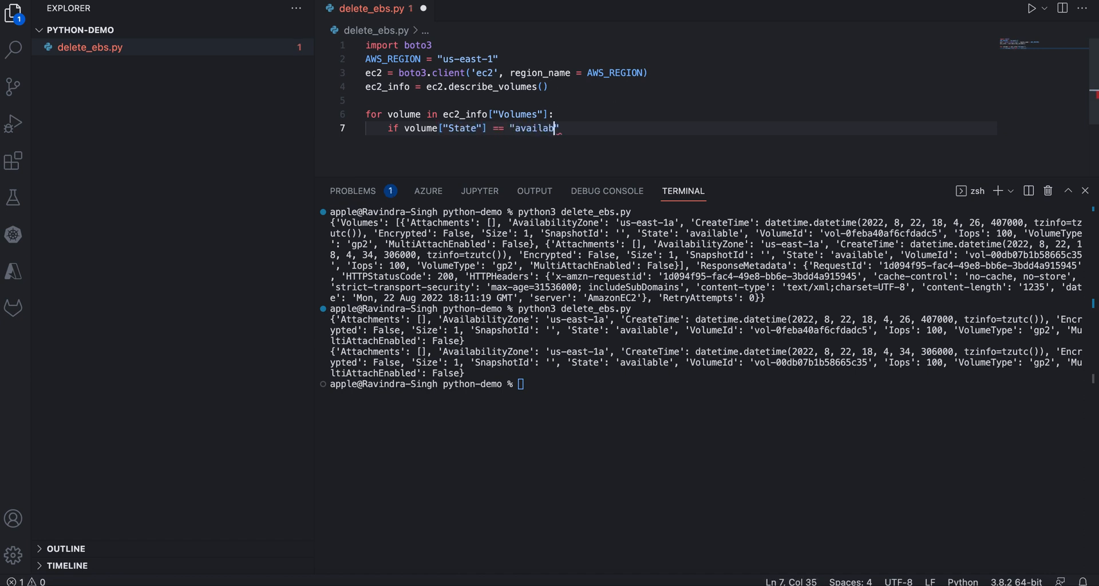
type("le")
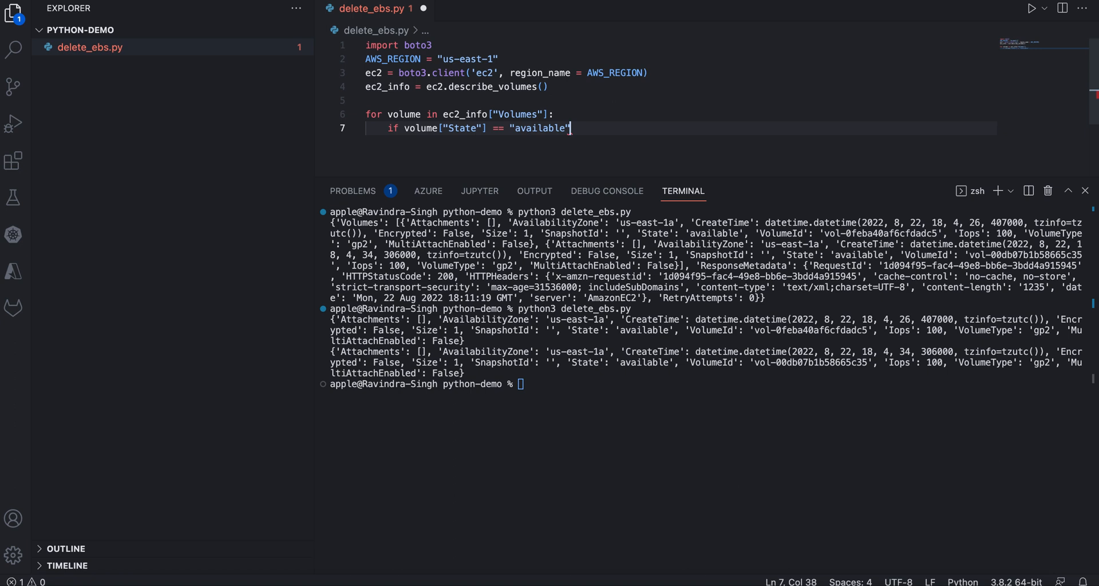
type(":")
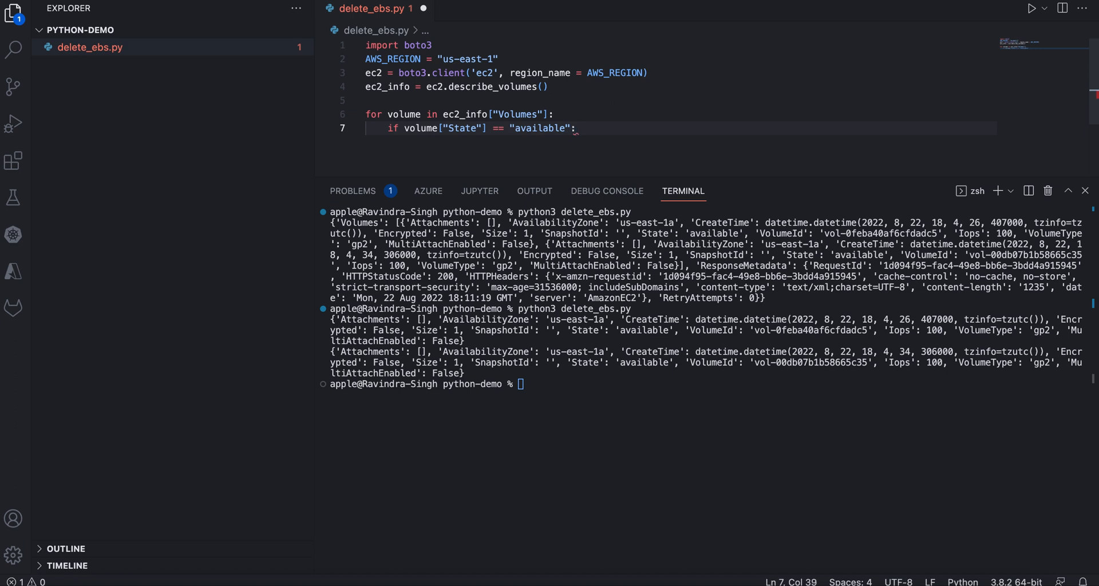
key("enter")
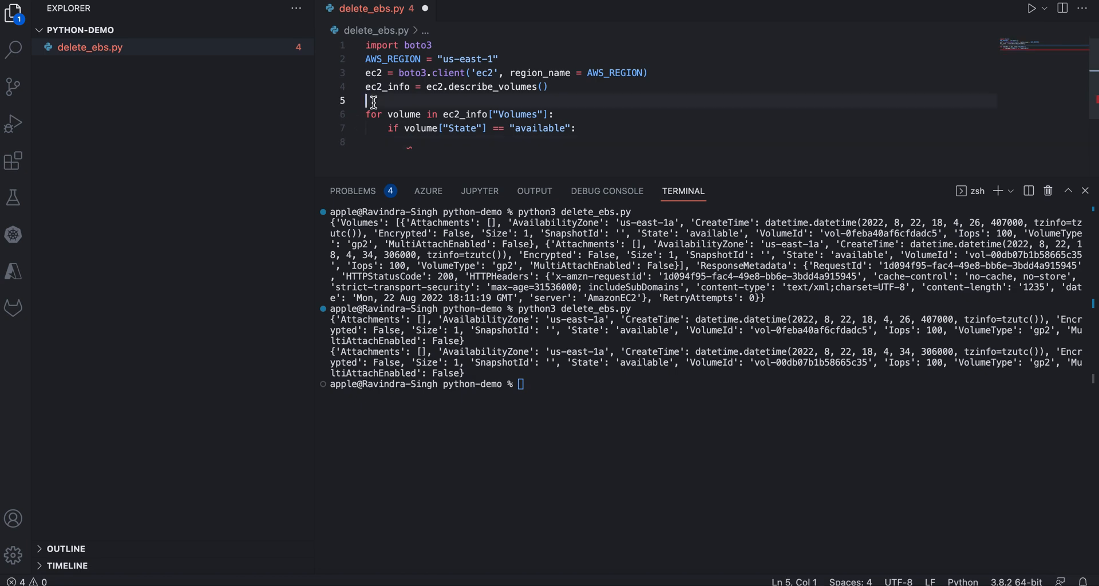
Define new_list = [] and begin new_list.append(volume inside the if block.
type("new_l")
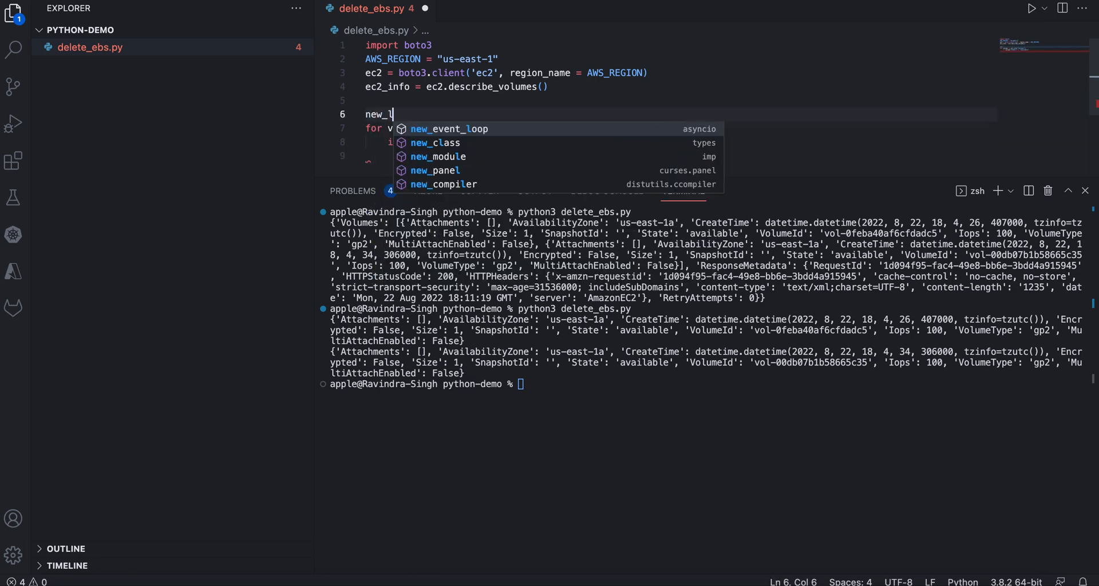
type("sit = []")
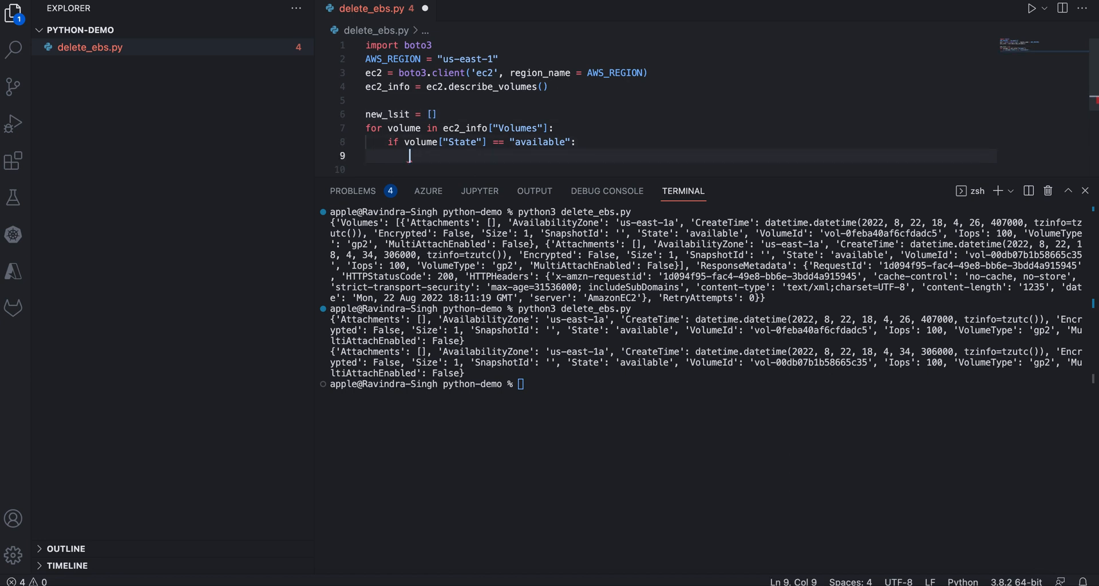
type("new")
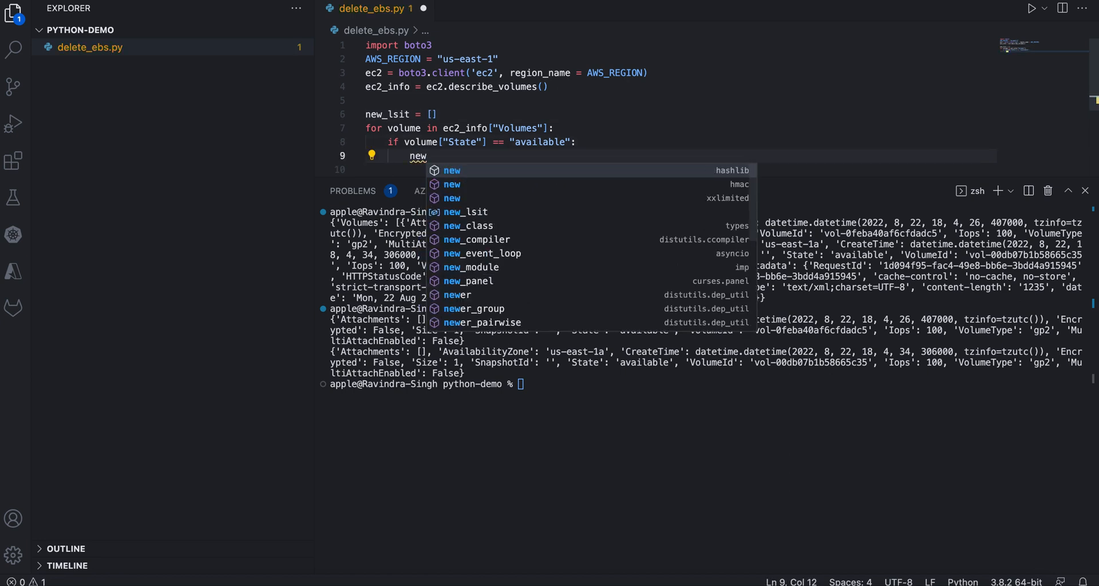
type("_list.ap")
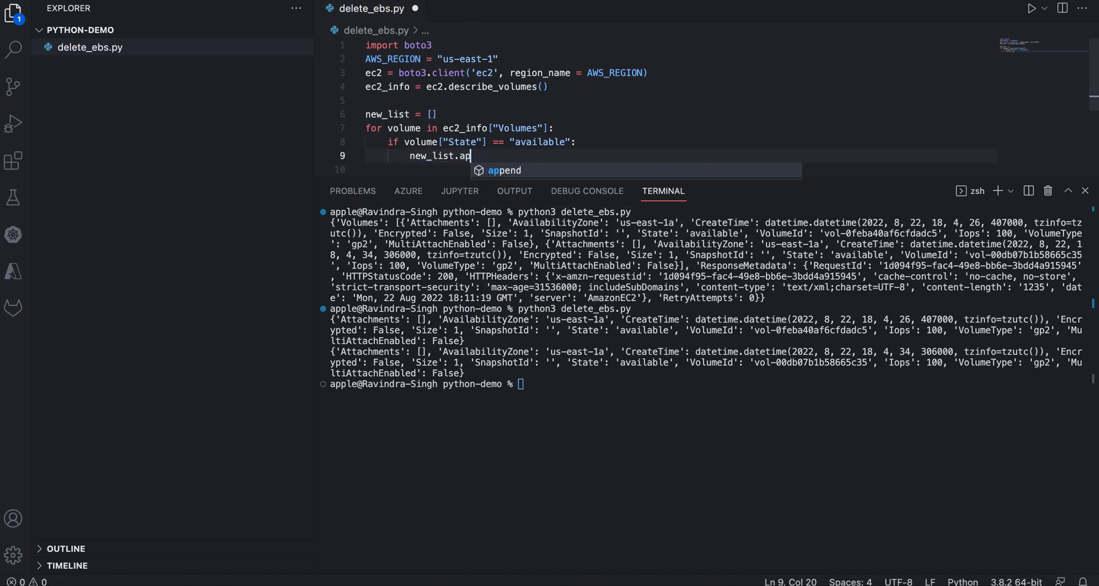
key("Tab")
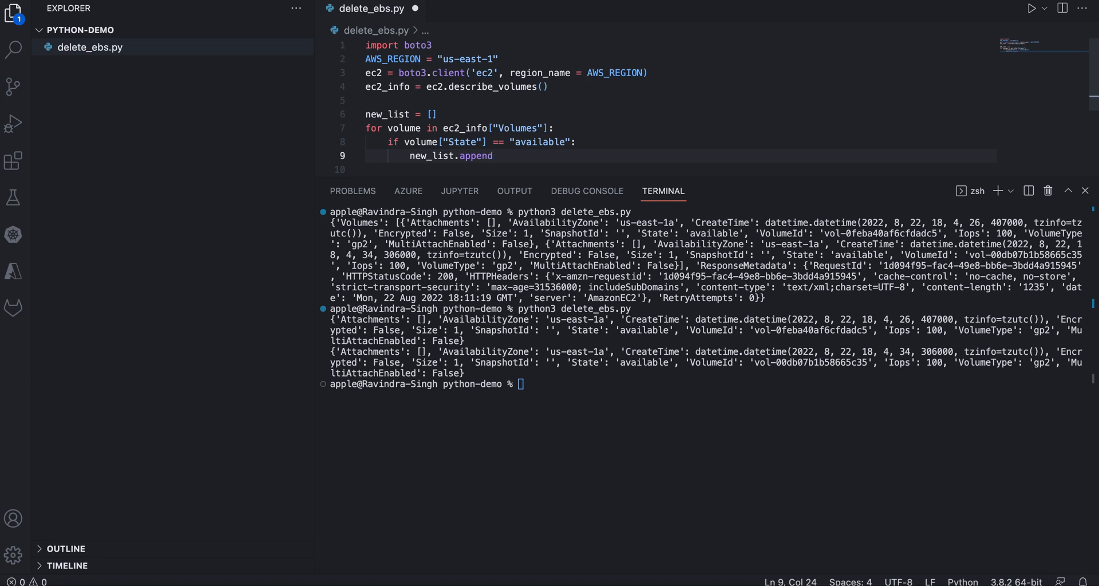
type("(")
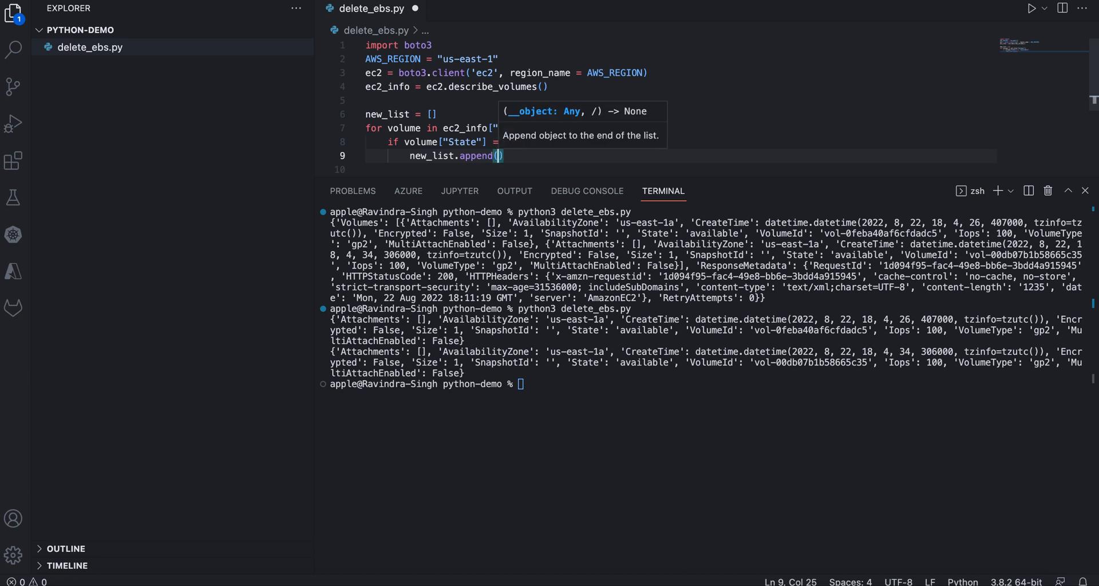
type("volume")
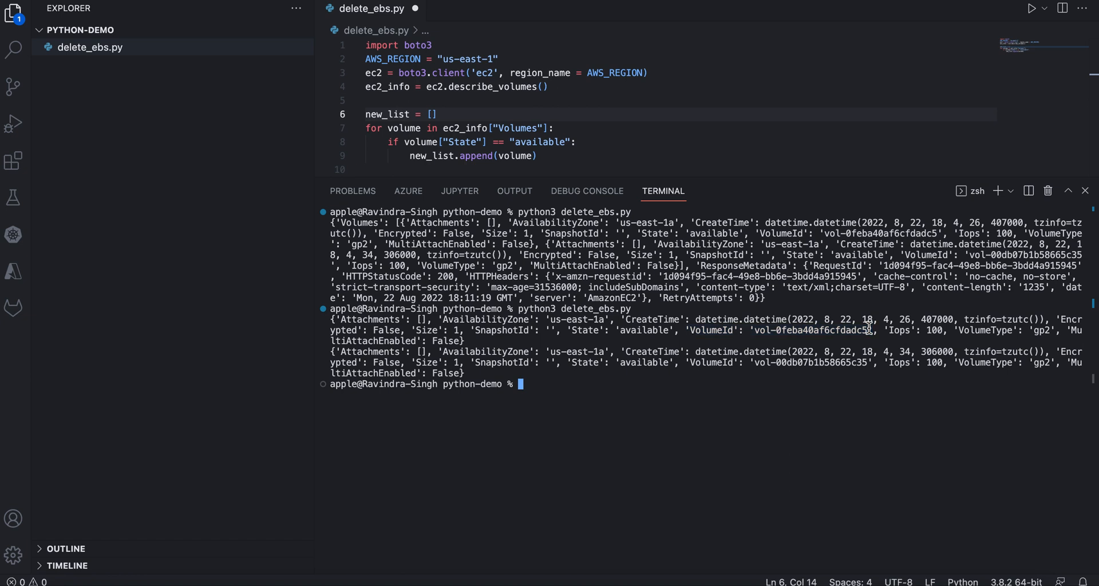
Check the volume ID in the output and finish appending volume["VolumeId"].
double_click(810, 330)
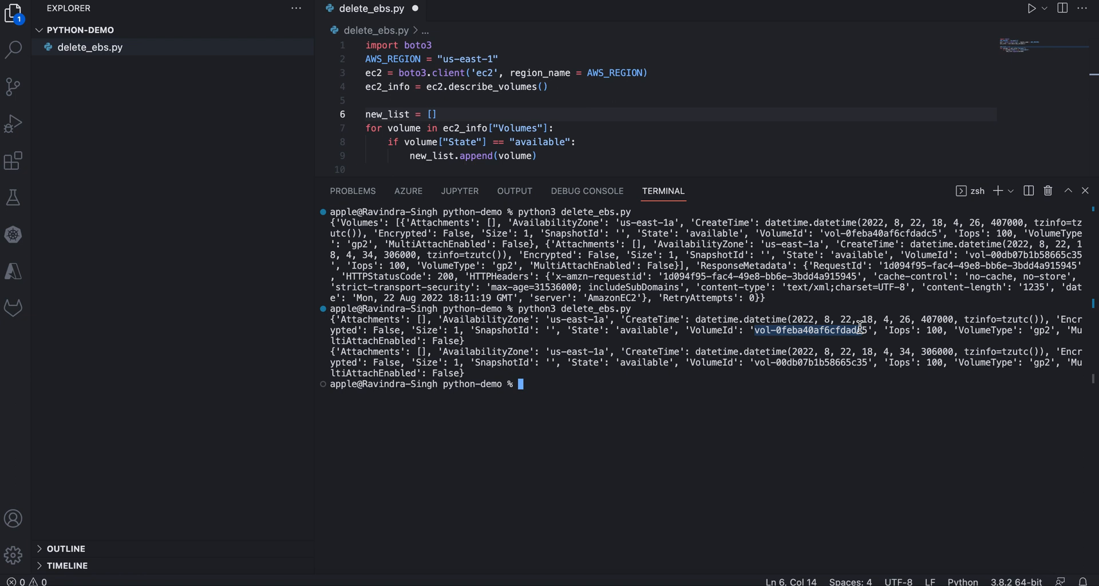
mouse_move(561, 151)
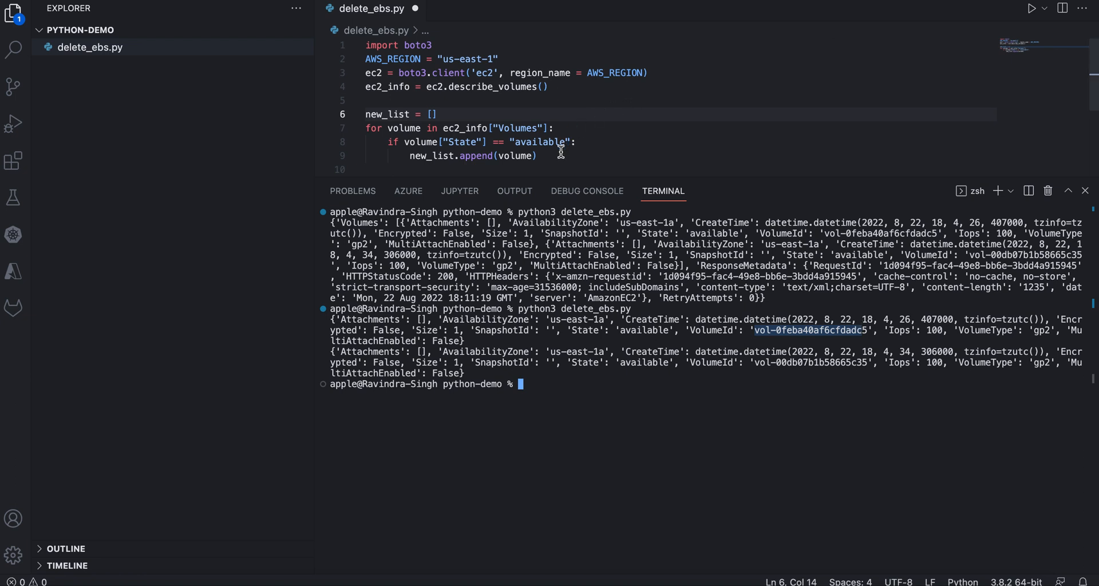
mouse_move(553, 155)
type("[")
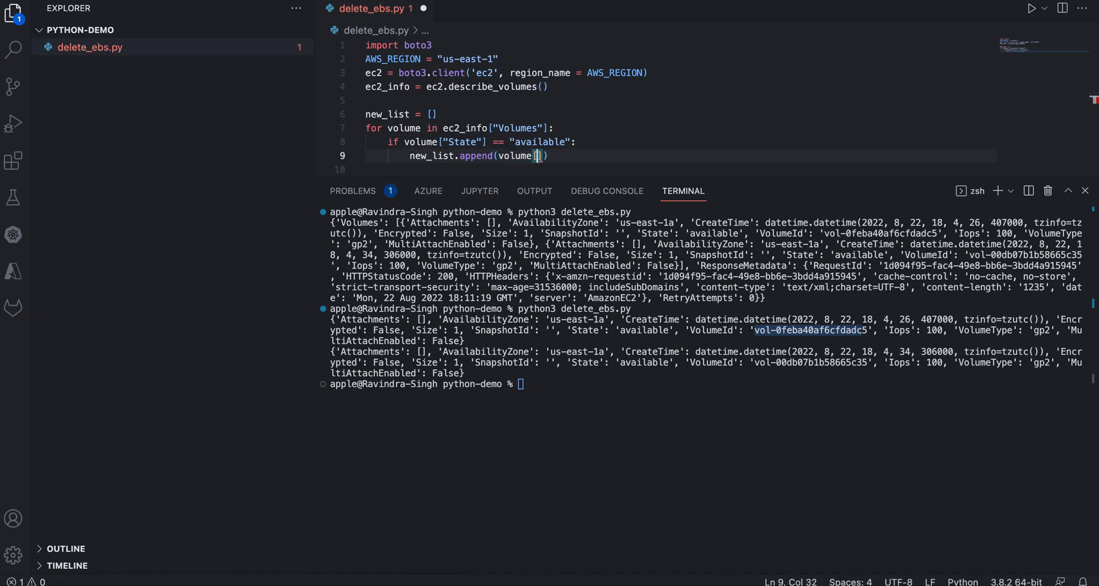
type("\"V")
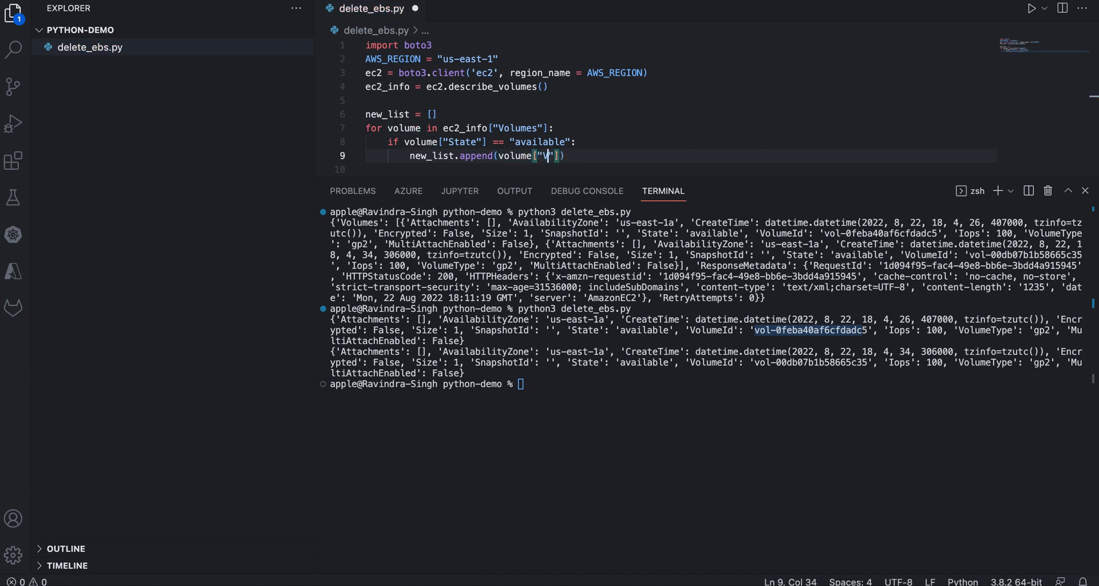
type("olume")
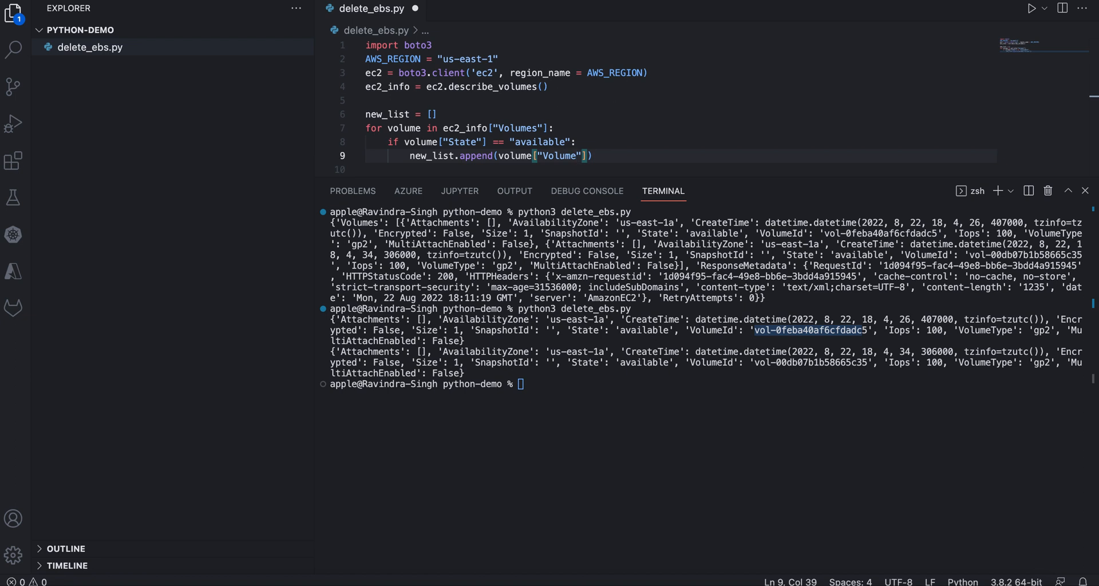
type("I")
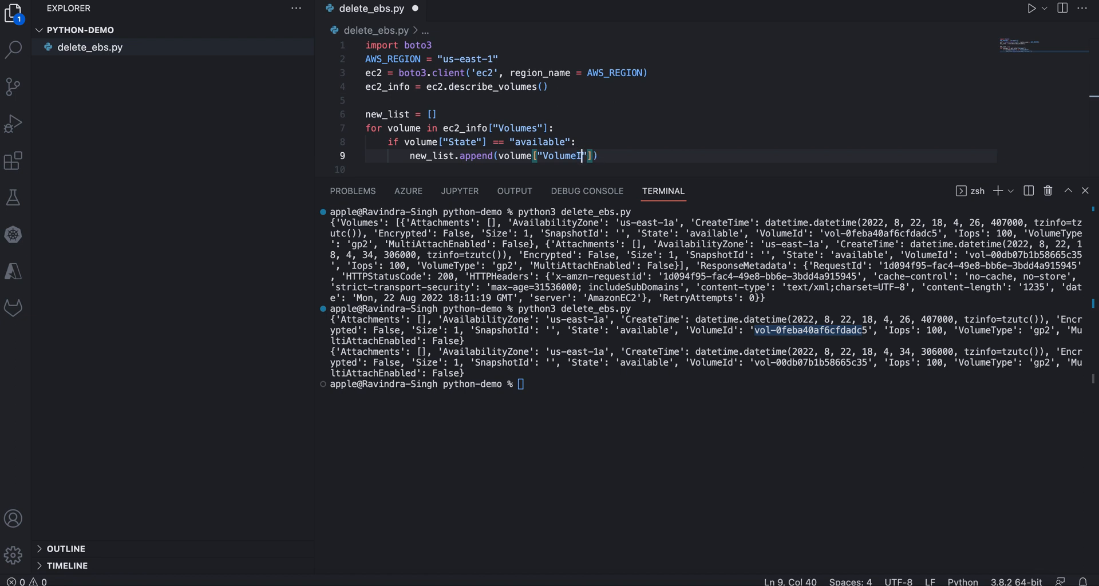
type("d")
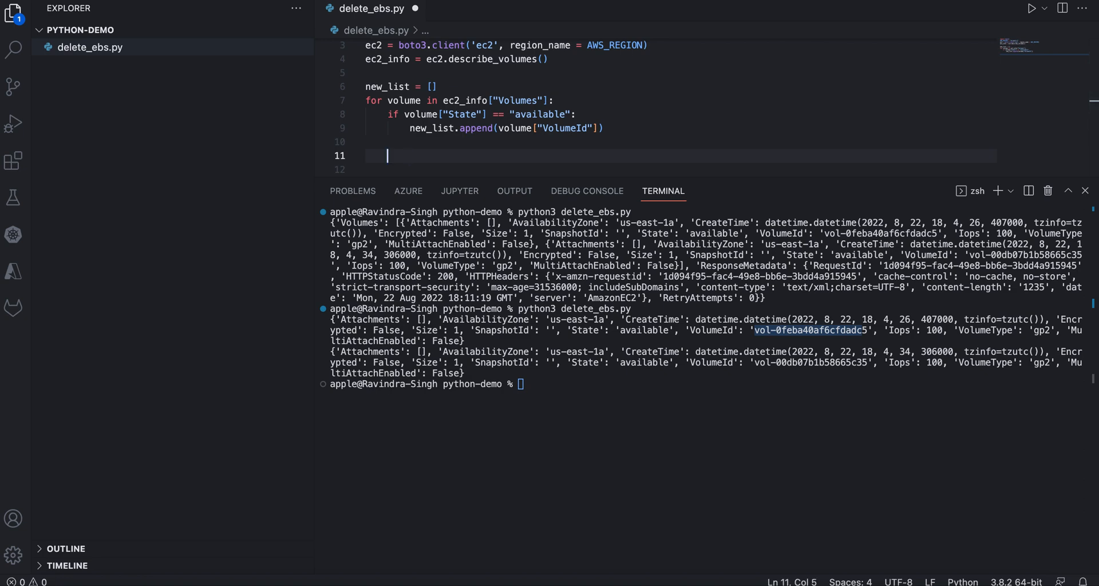
Add a loop 'for i in new_list: print(i)' to delete_ebs.py.
type("for i in")
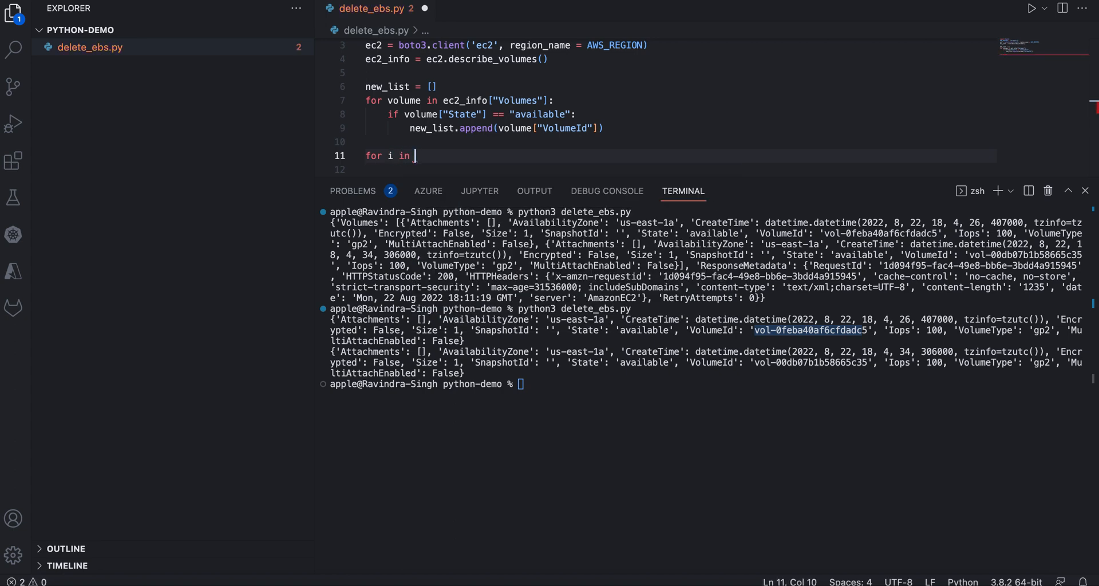
type("mewlist:")
left_click(679, 169)
type("pr")
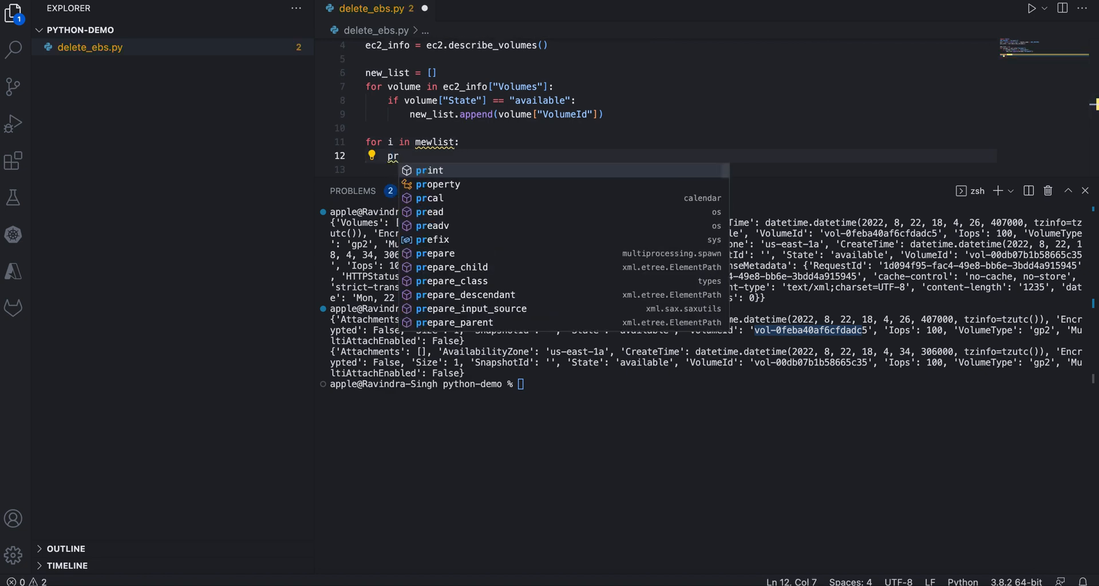
type("int")
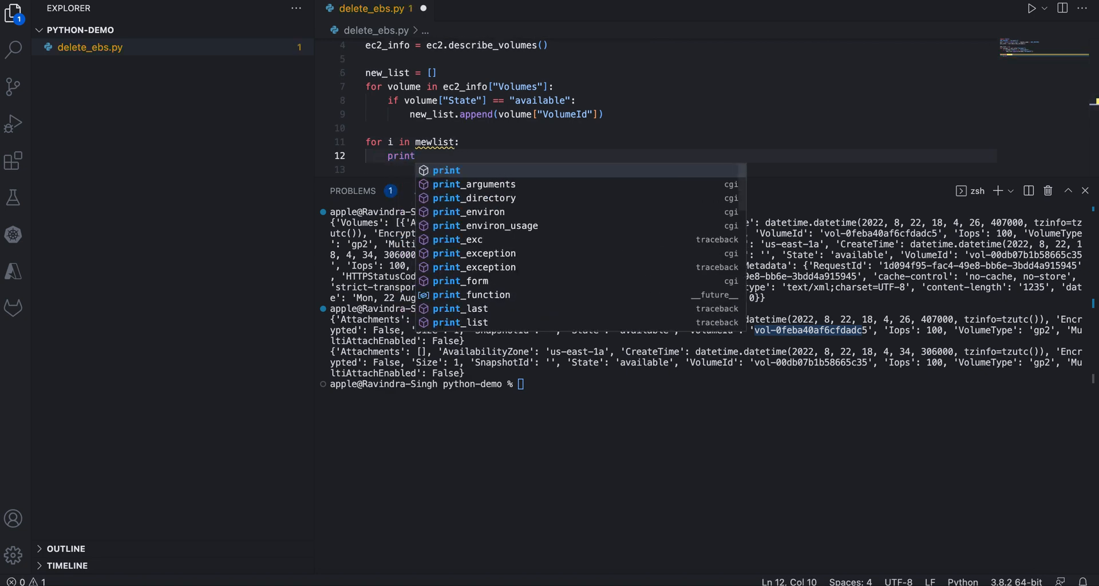
type("(i")
left_click(681, 143)
type("new_")
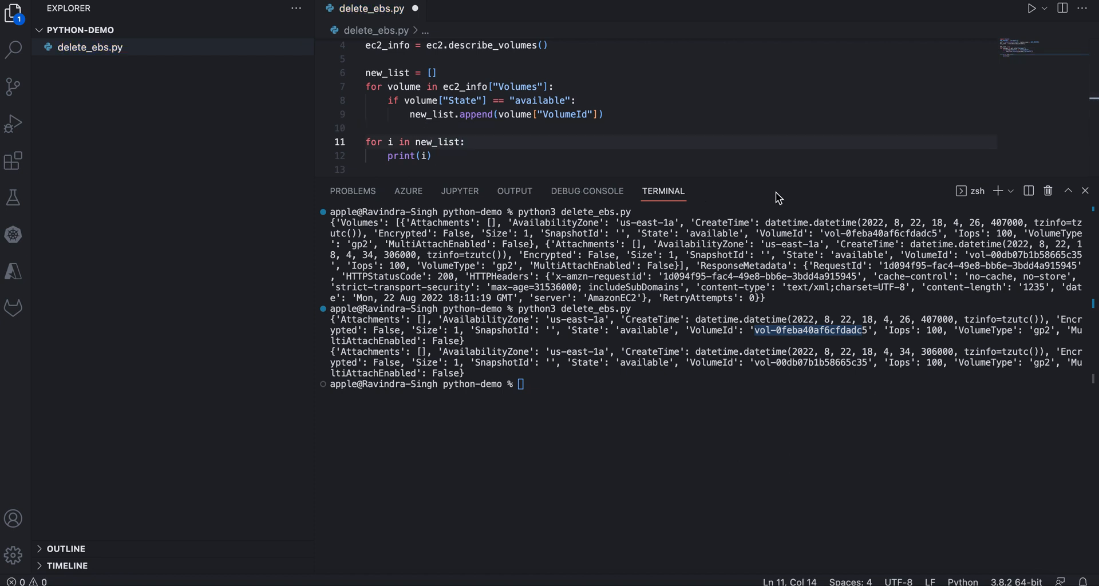
Run python3 delete_ebs.py and select the two printed available volume IDs.
type("python3 delete_ebs.py")
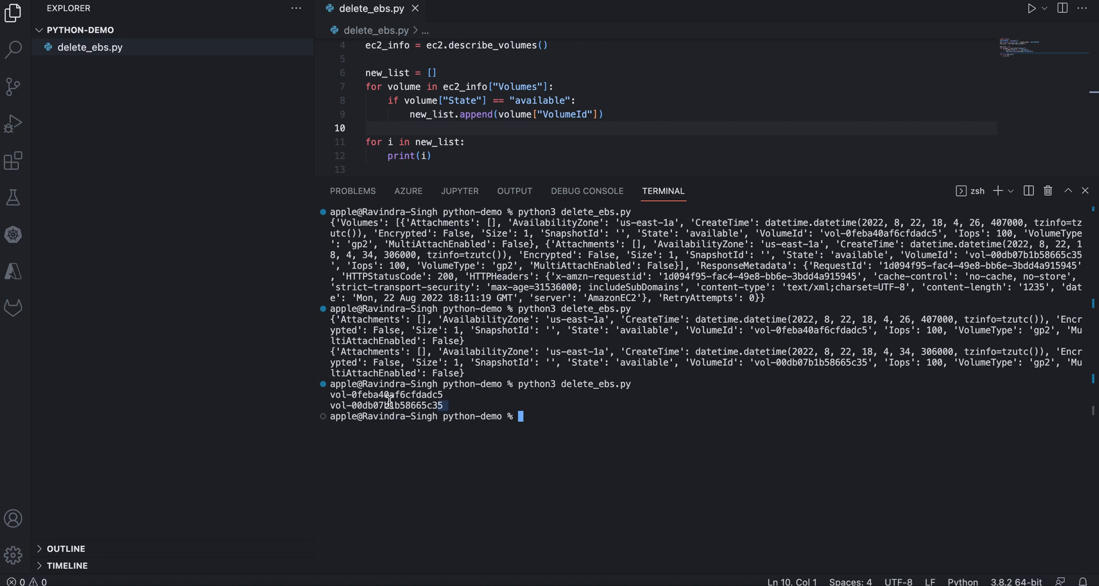
left_click_drag(334, 395, 443, 406)
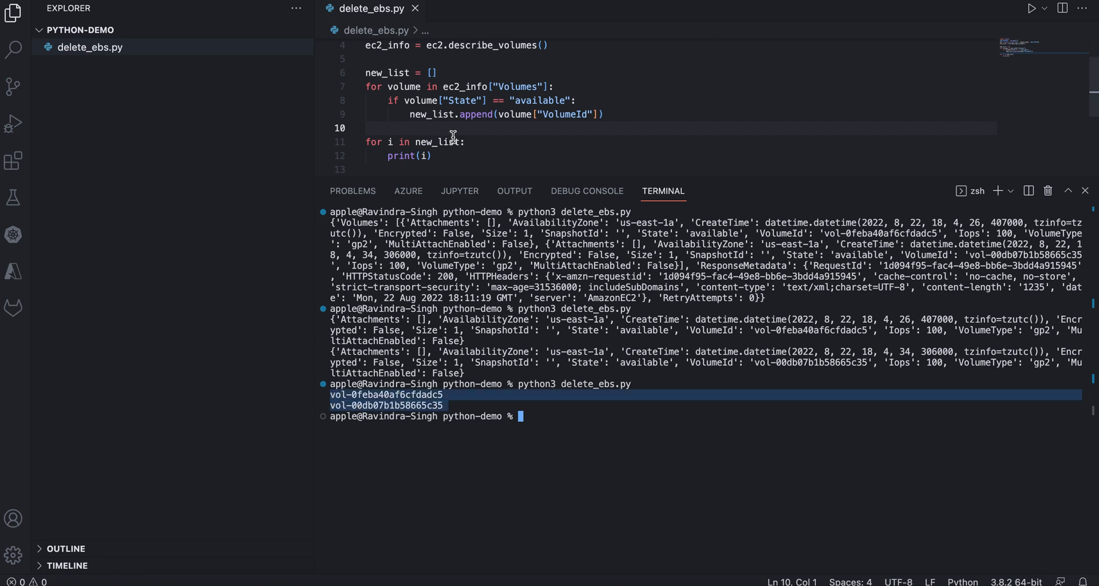
double_click(438, 140)
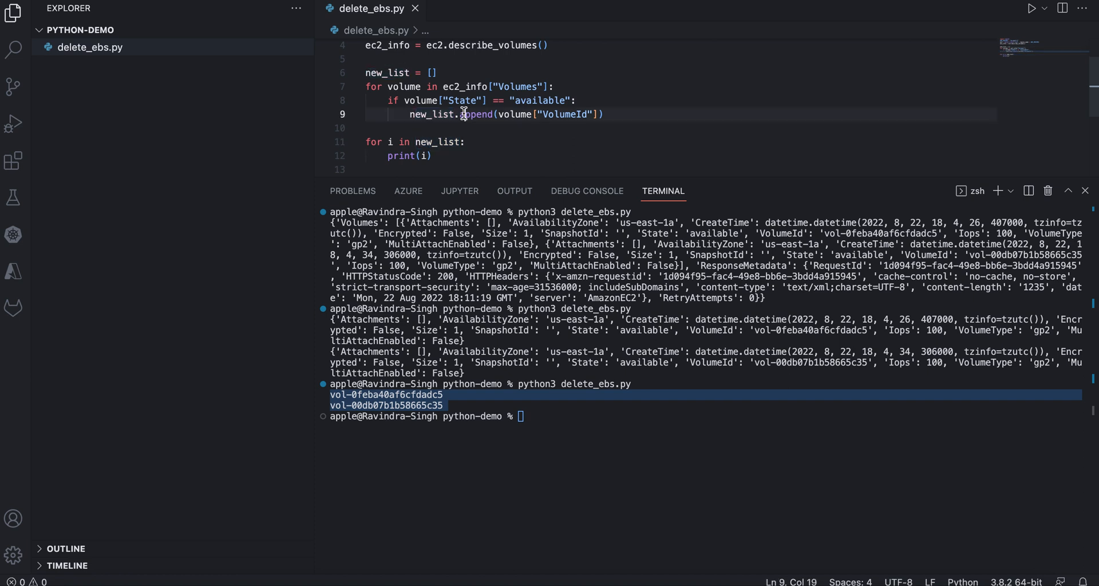
double_click(387, 72)
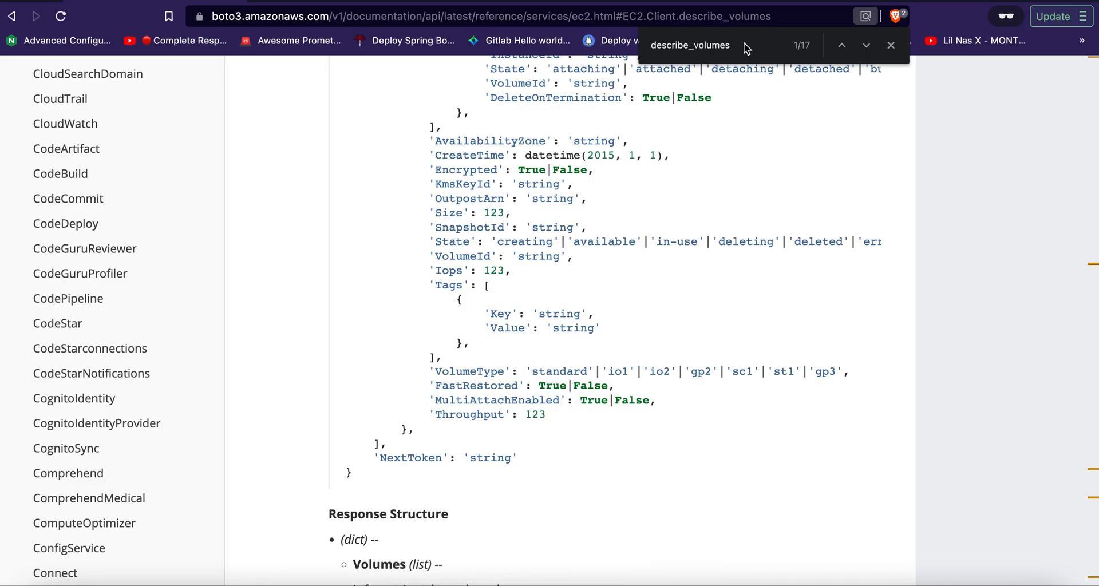
Find delete_volume in the boto3 EC2 docs and select its request syntax.
type("delete_vol")
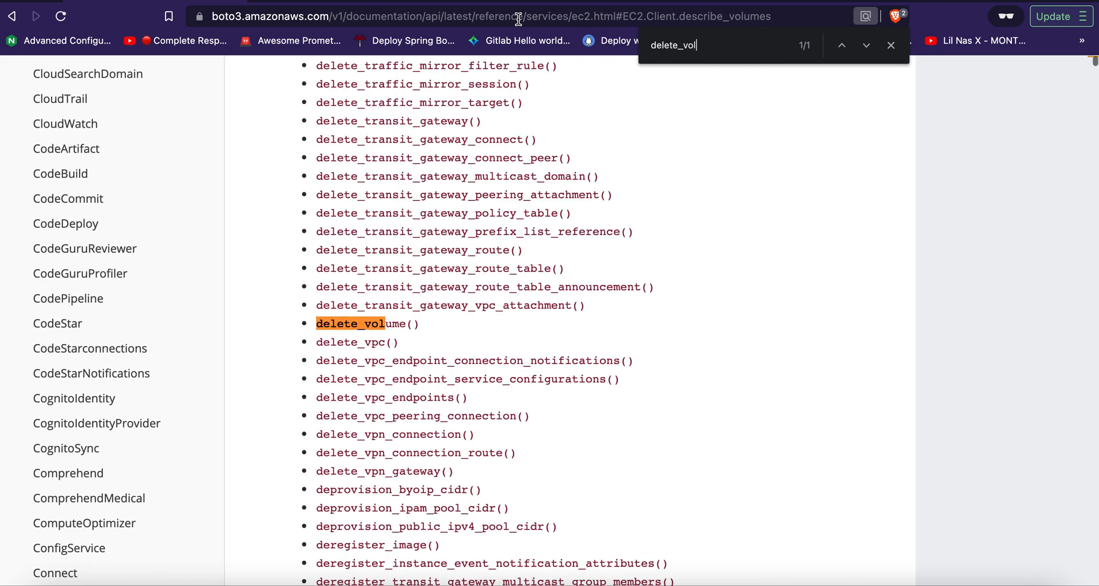
left_click(367, 324)
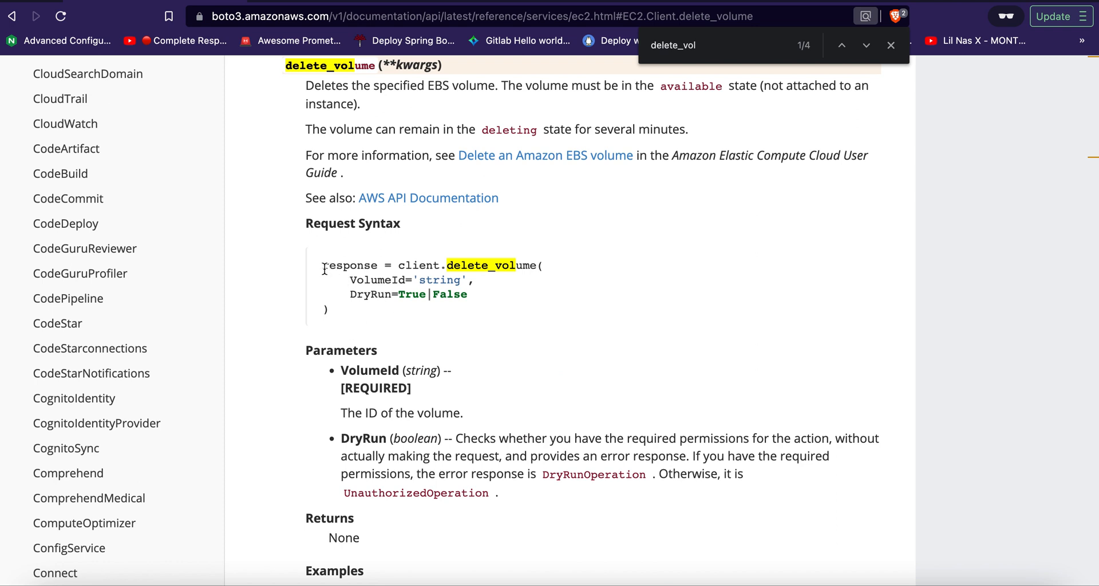
left_click_drag(322, 265, 330, 308)
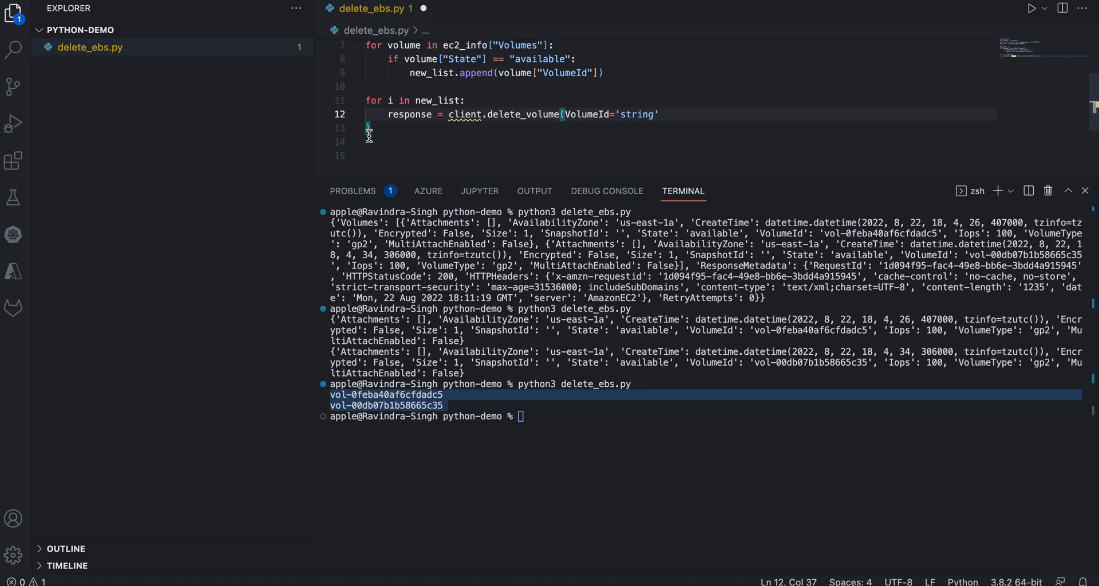
Make the loop body response = ec2.delete_volume(VolumeId=i) in place of print(i).
key("Backspace")
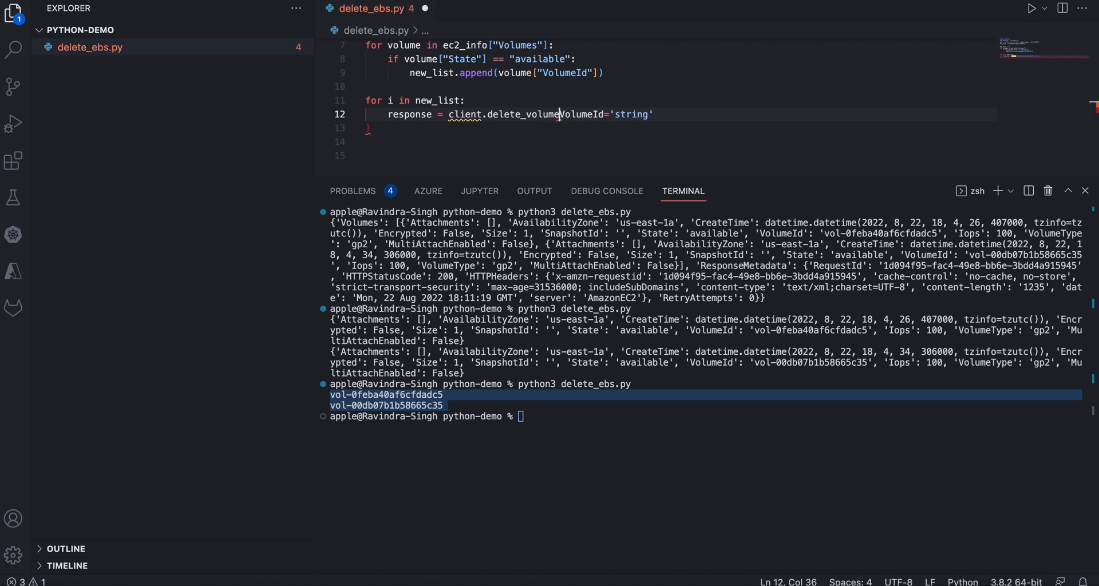
type("(")
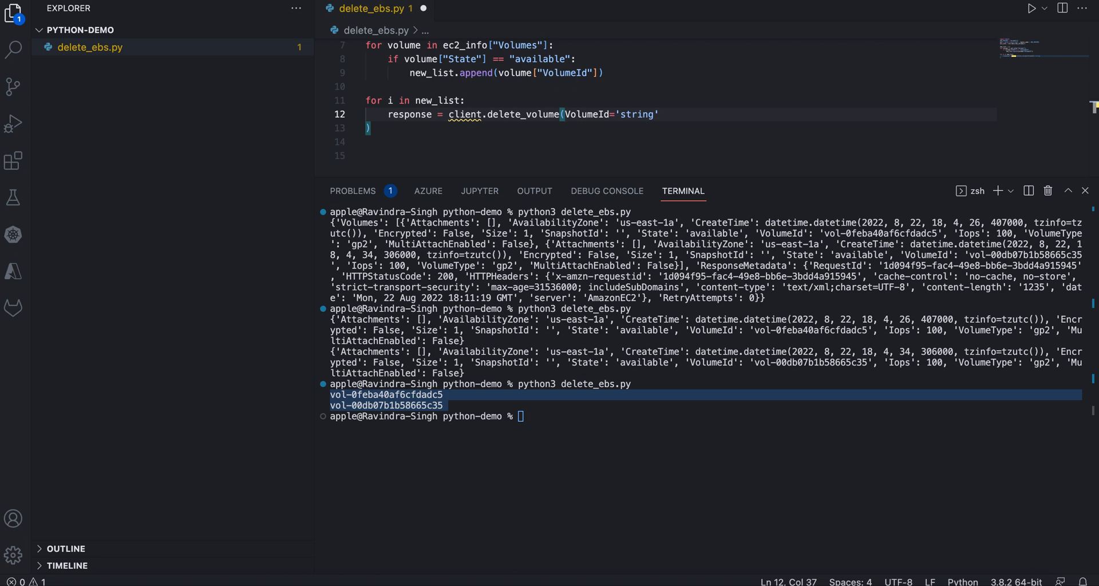
mouse_move(619, 209)
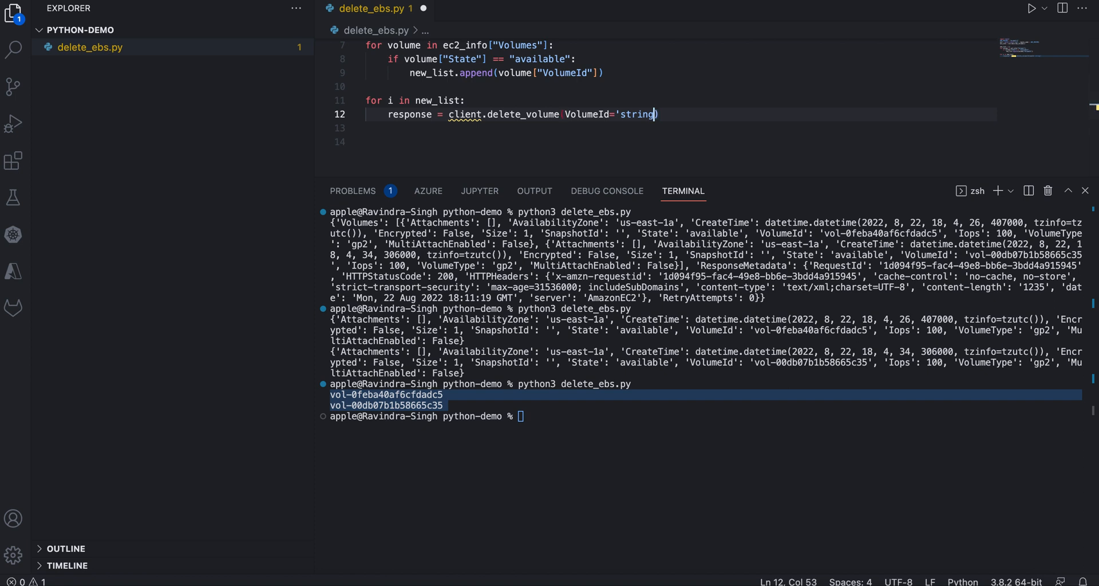
type("i")
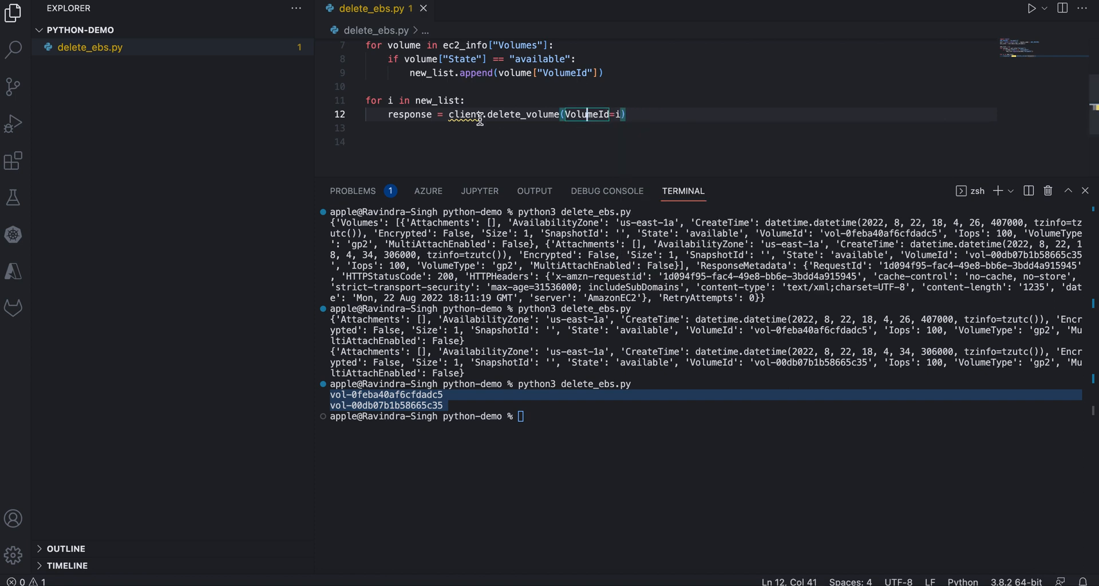
type("ec2")
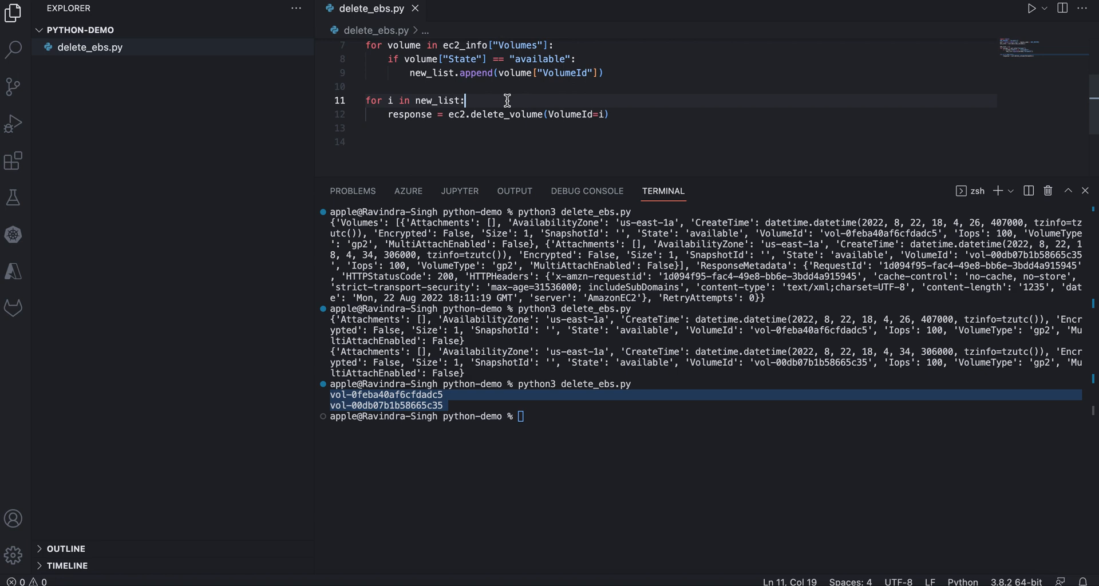
Print f"Volumes {i} are deleting" before each delete_volume call.
type("print_tb")
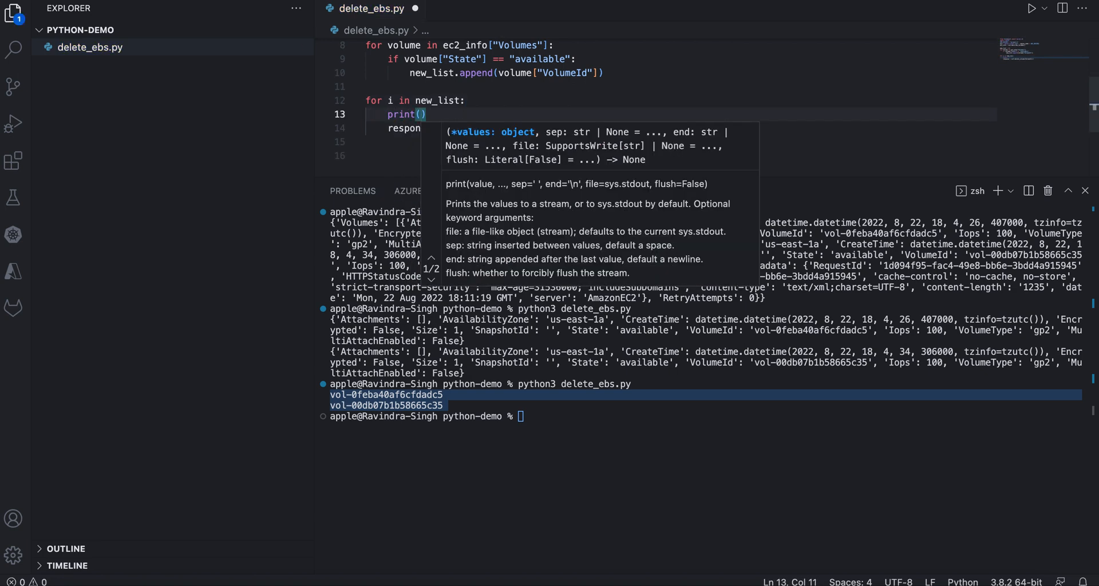
type("f\"Vol")
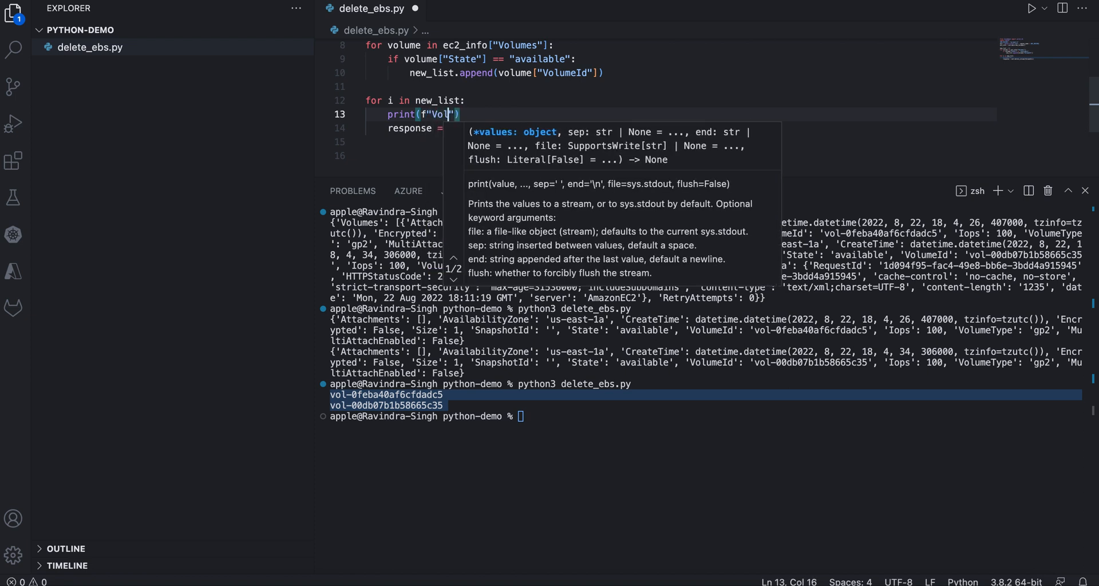
type("umes {")
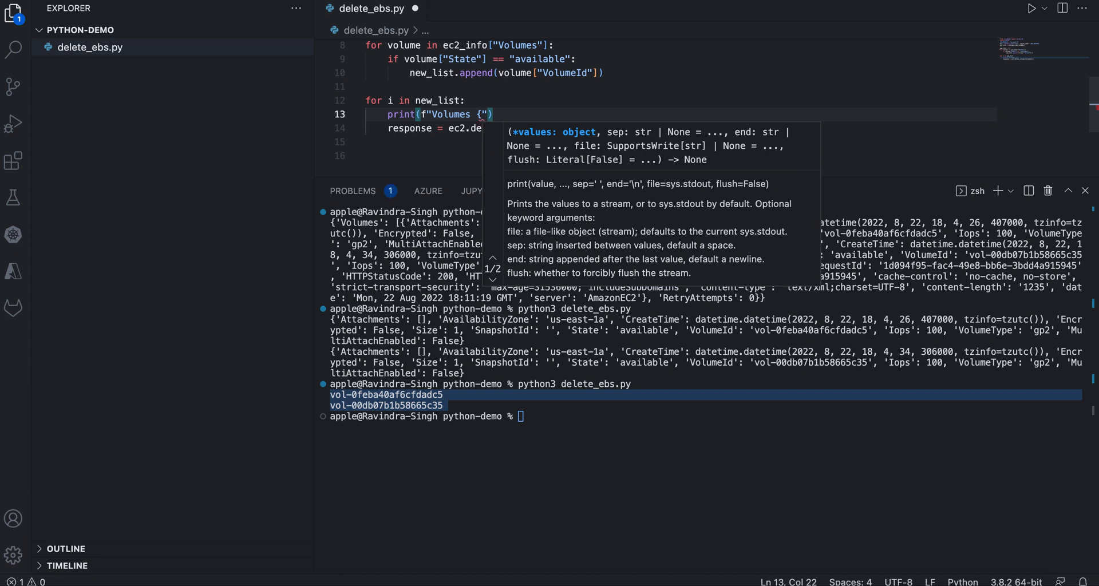
type("i")
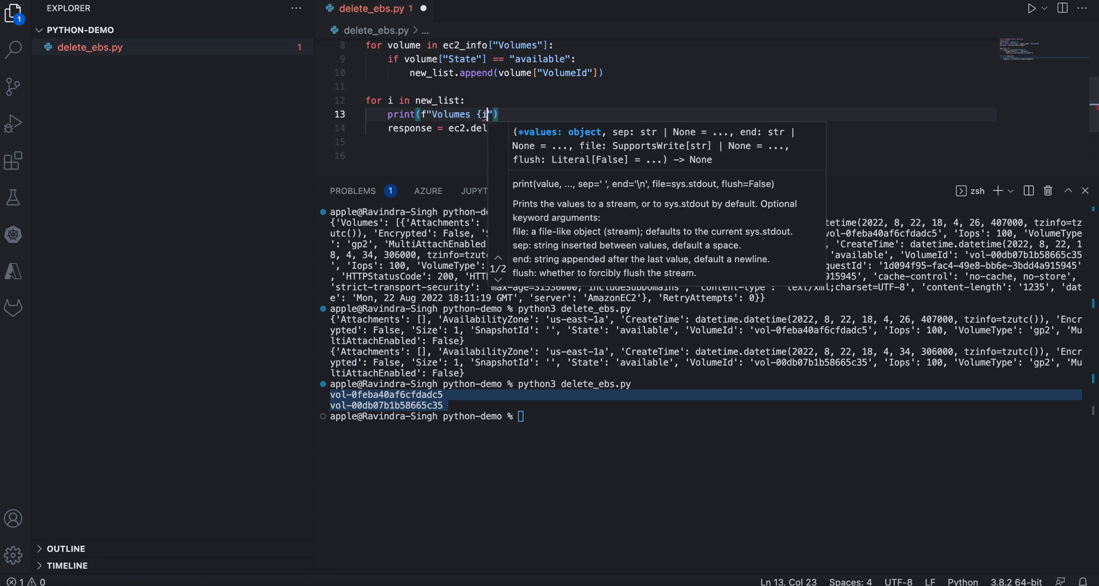
type("are deleting")
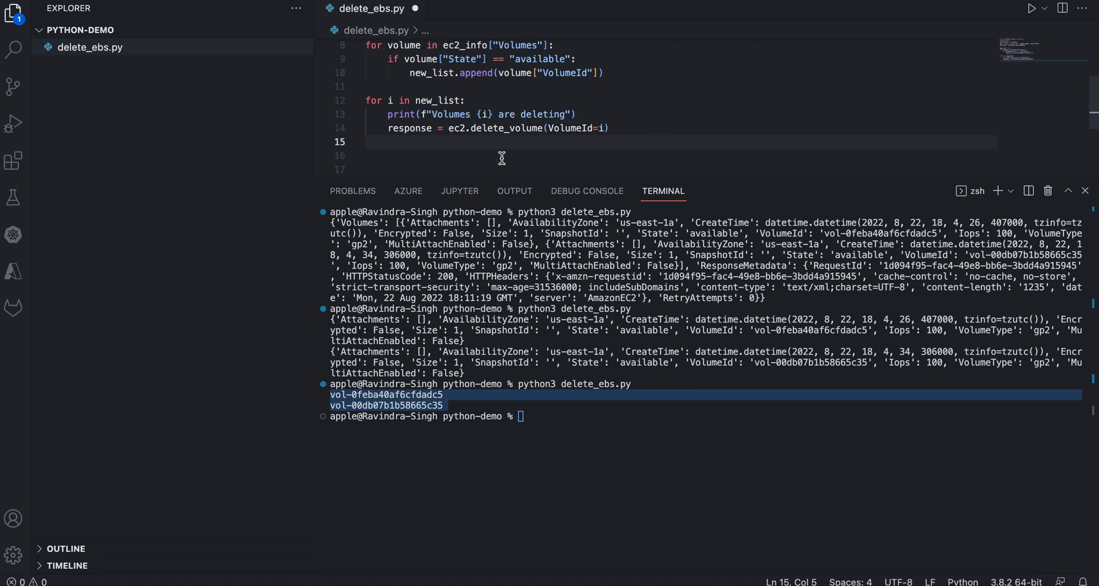
Print a success message after each deletion and enter python3 delete_ebs.py.
type("print(")
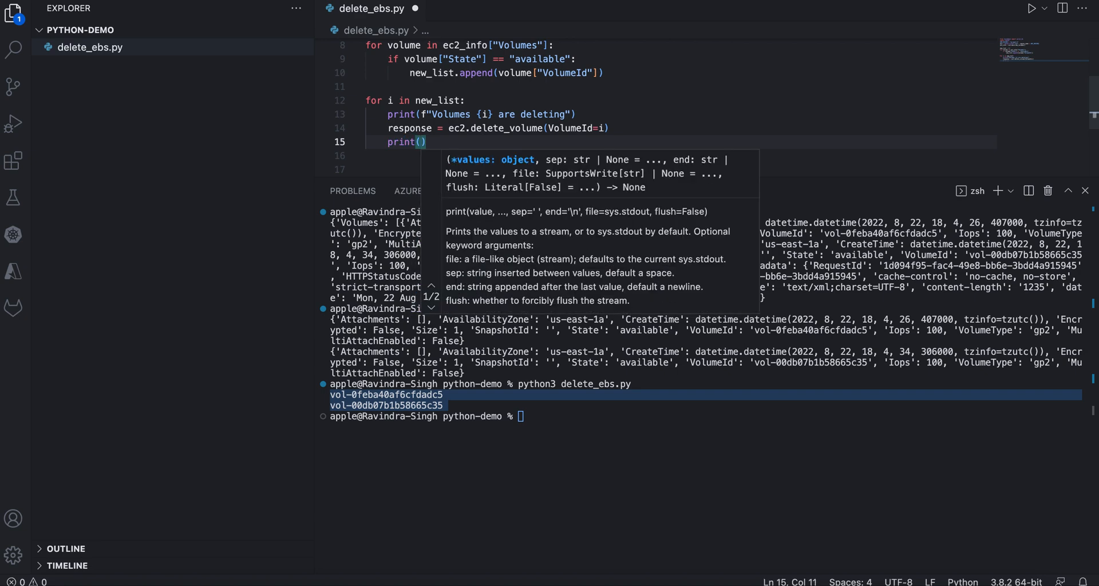
type("f\"Volumes {i} has been suc\"")
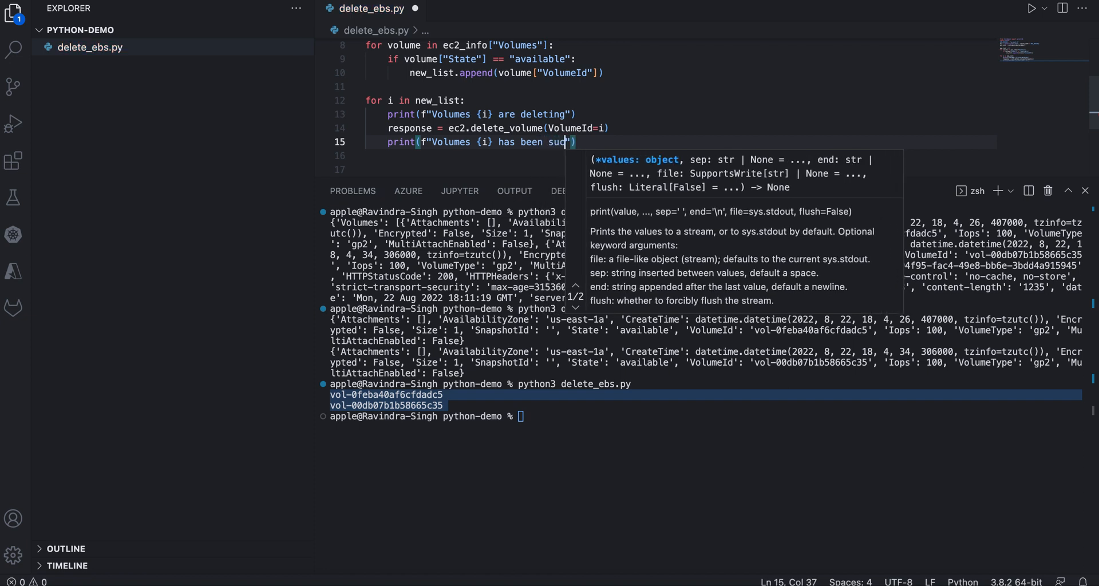
type("cessfully deleted")
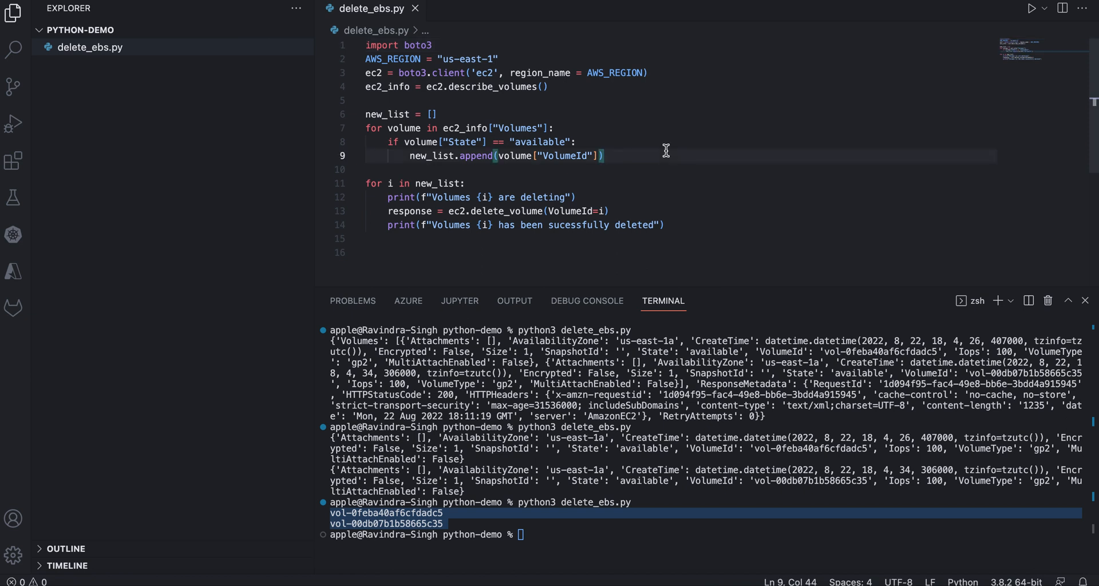
type("python3 delete_ebs.py")
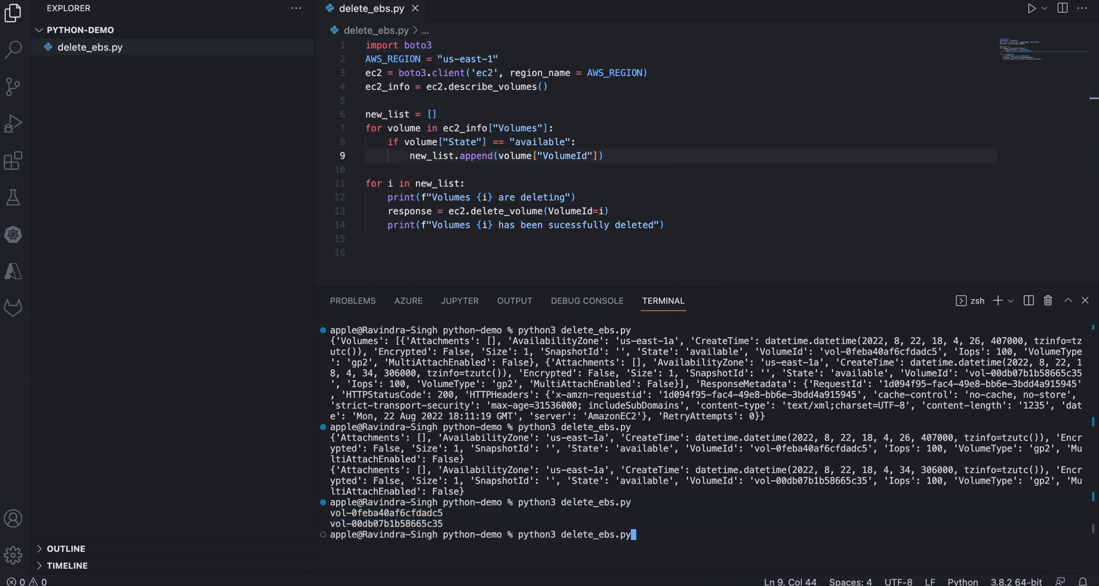